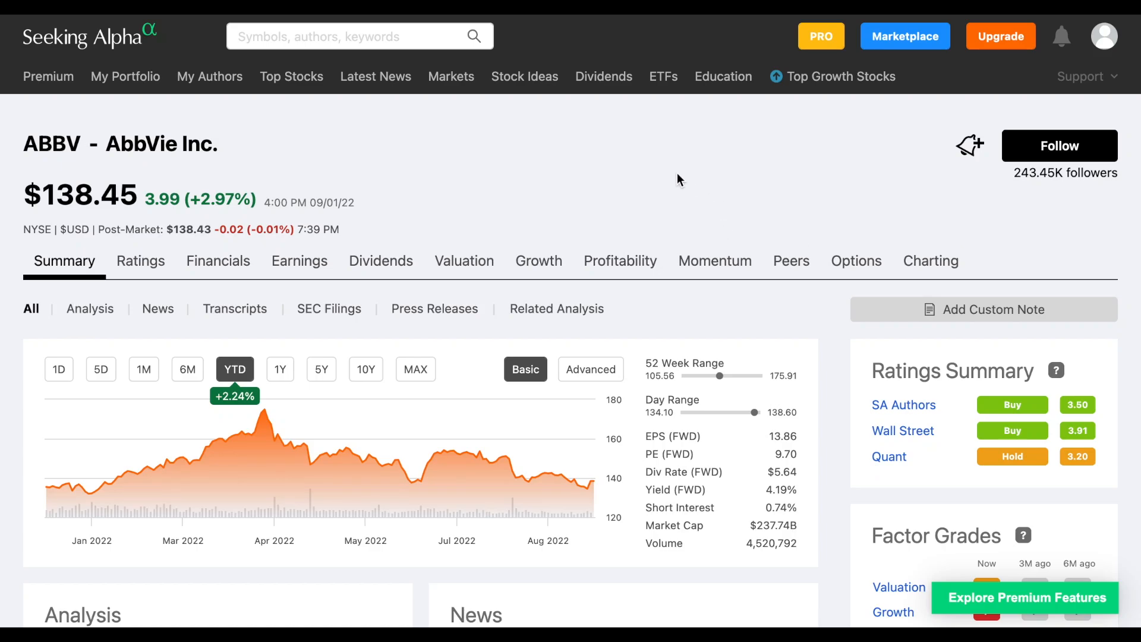
pyautogui.moveTo(113, 140)
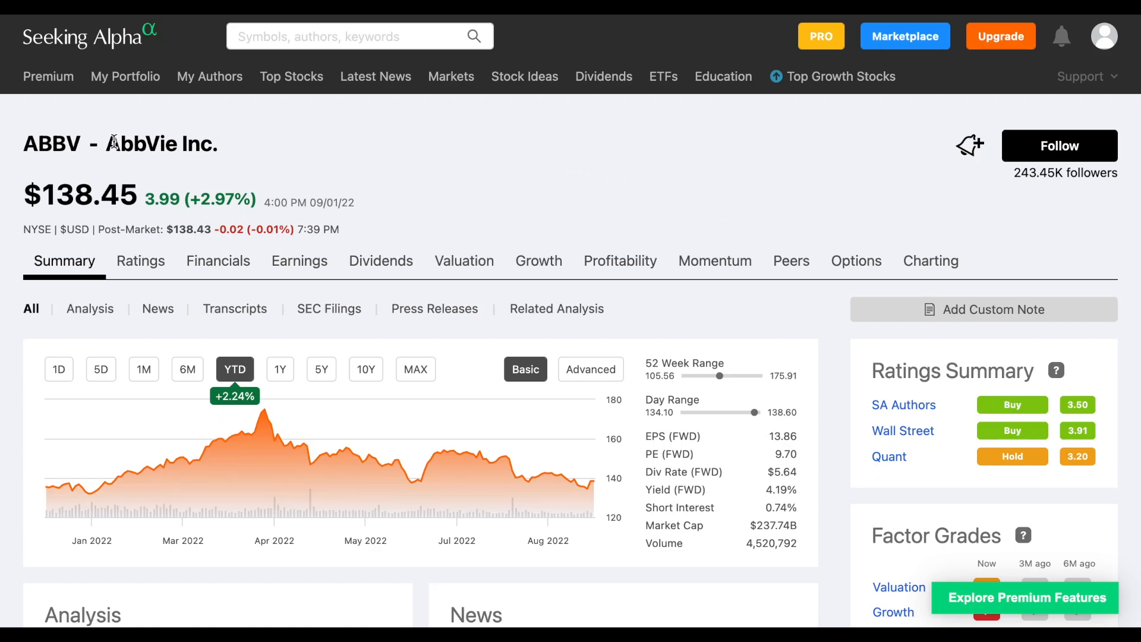
# Select the ABBV ticker and switch the price chart to the 1Y range.
pyautogui.doubleClick(52, 144)
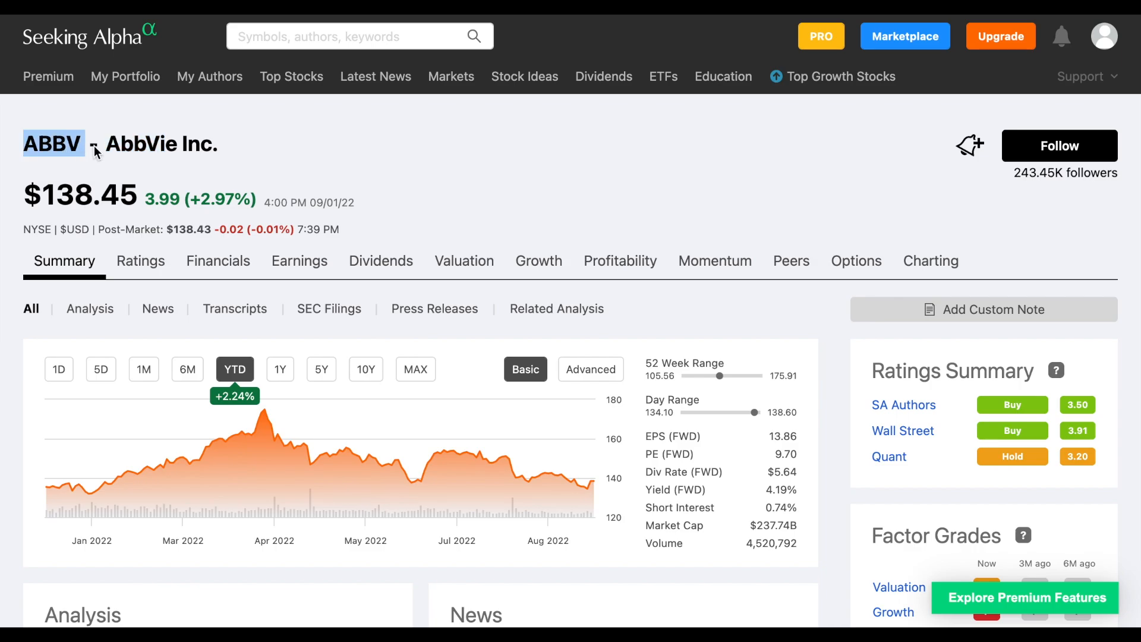
pyautogui.moveTo(356, 217)
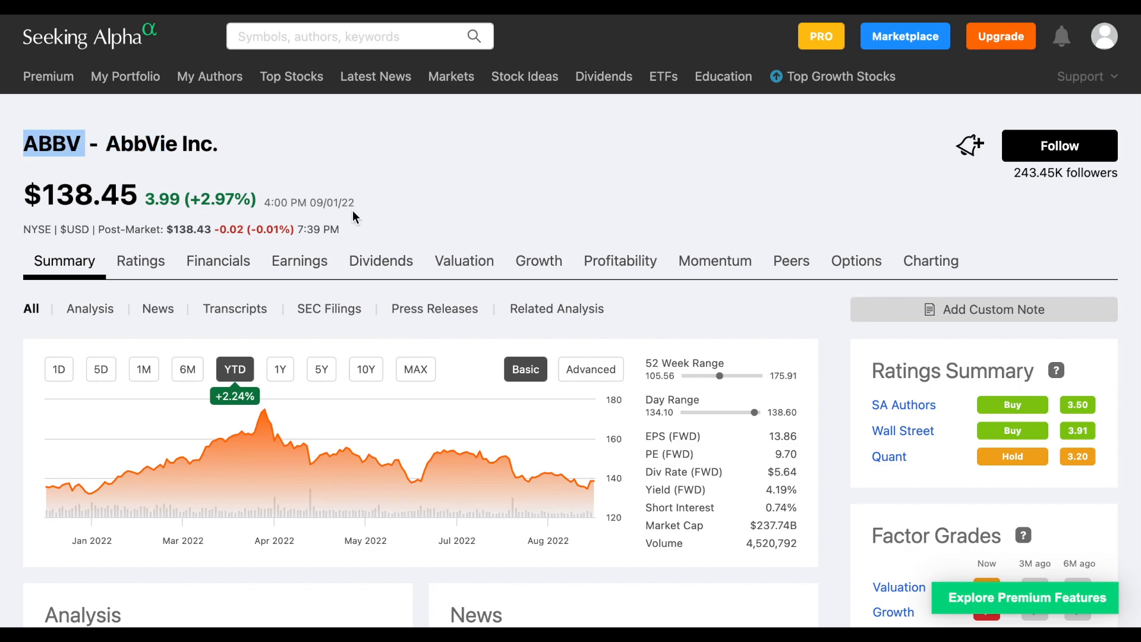
pyautogui.moveTo(679, 507)
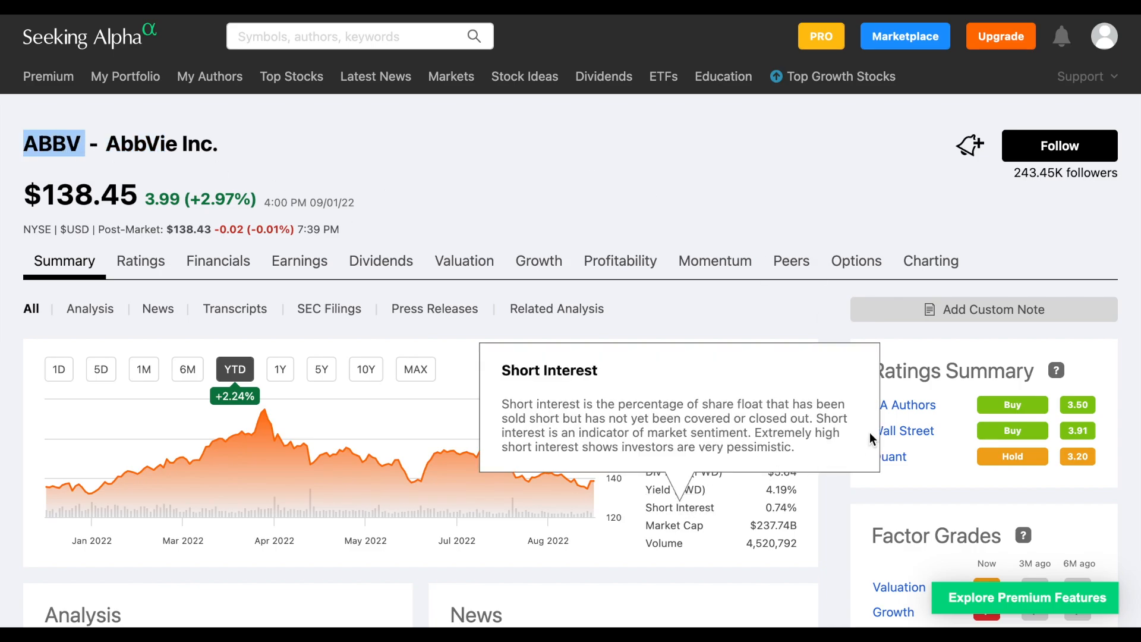
pyautogui.moveTo(768, 493)
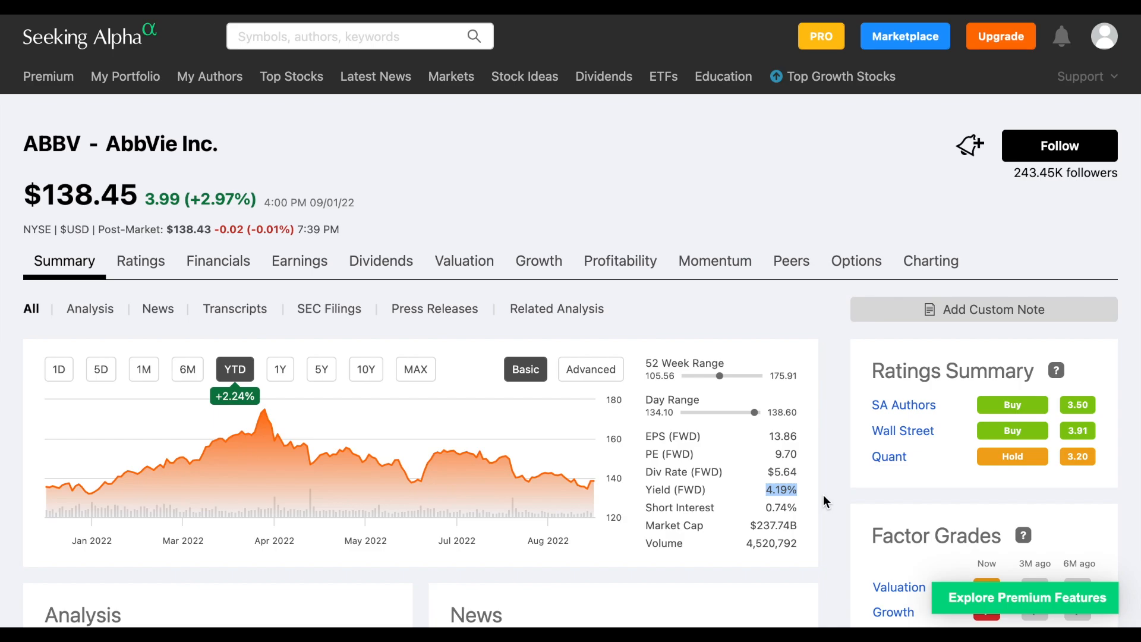
pyautogui.moveTo(793, 362)
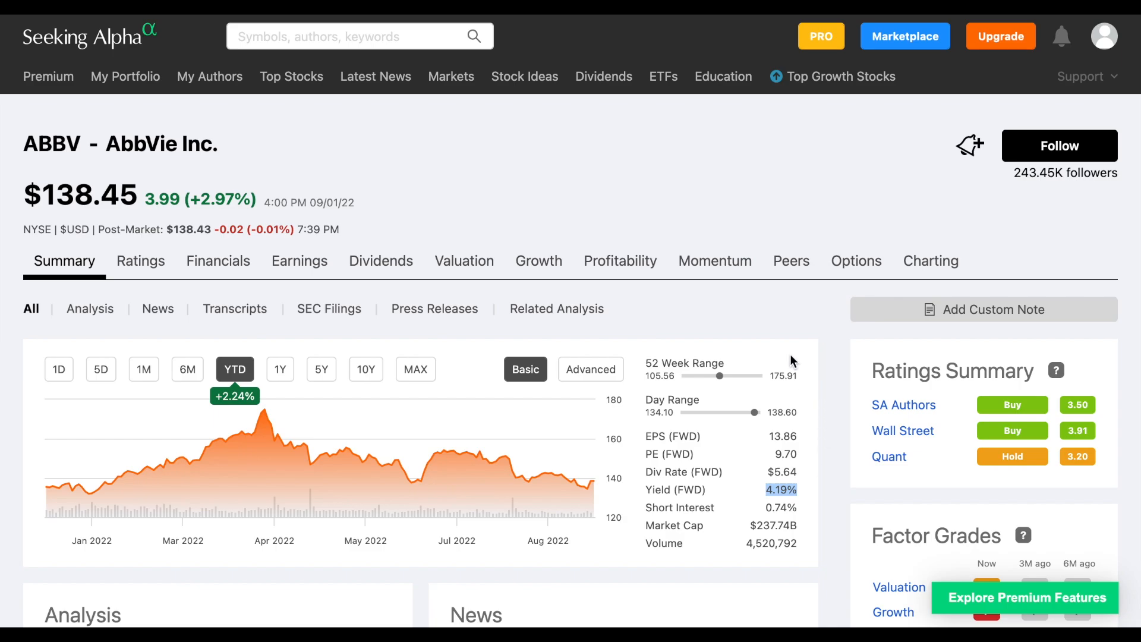
pyautogui.moveTo(750, 328)
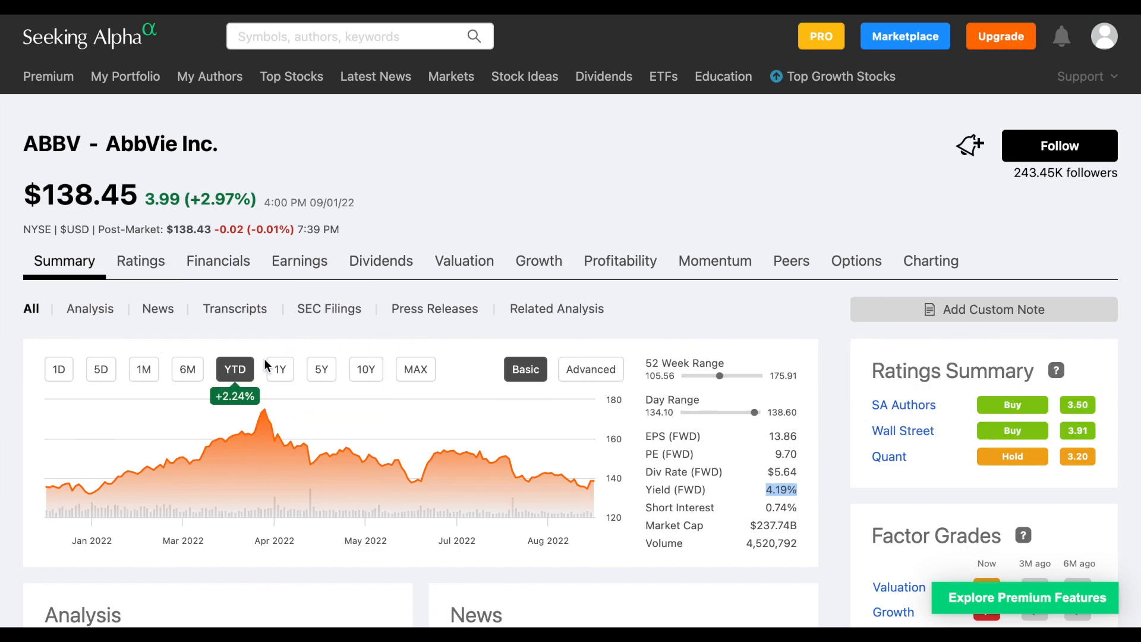
pyautogui.moveTo(298, 452)
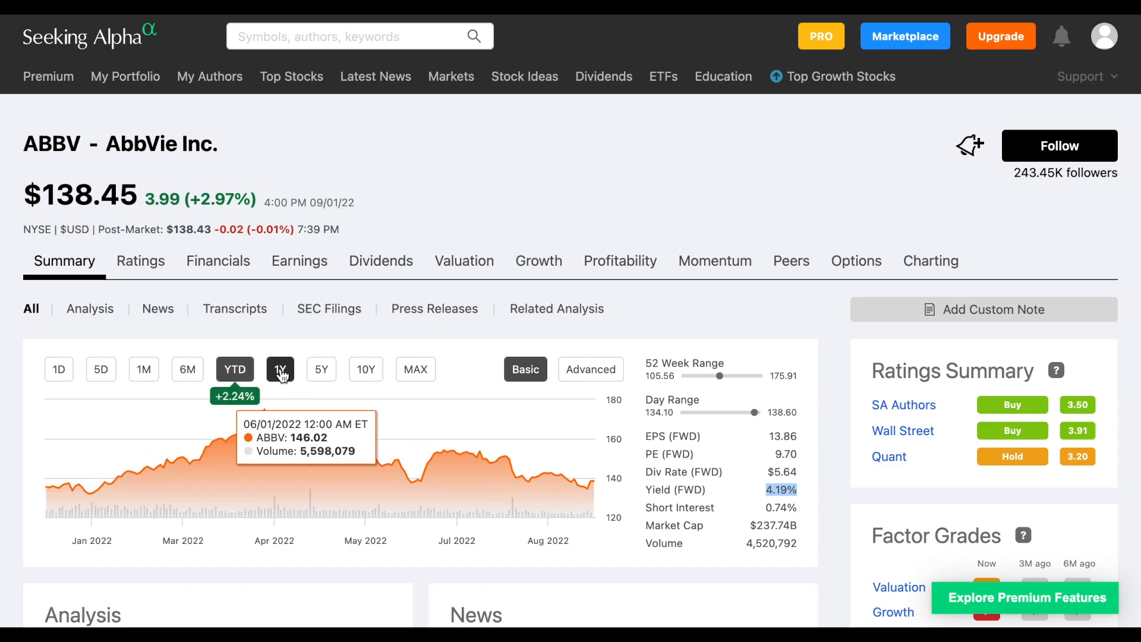
pyautogui.click(281, 369)
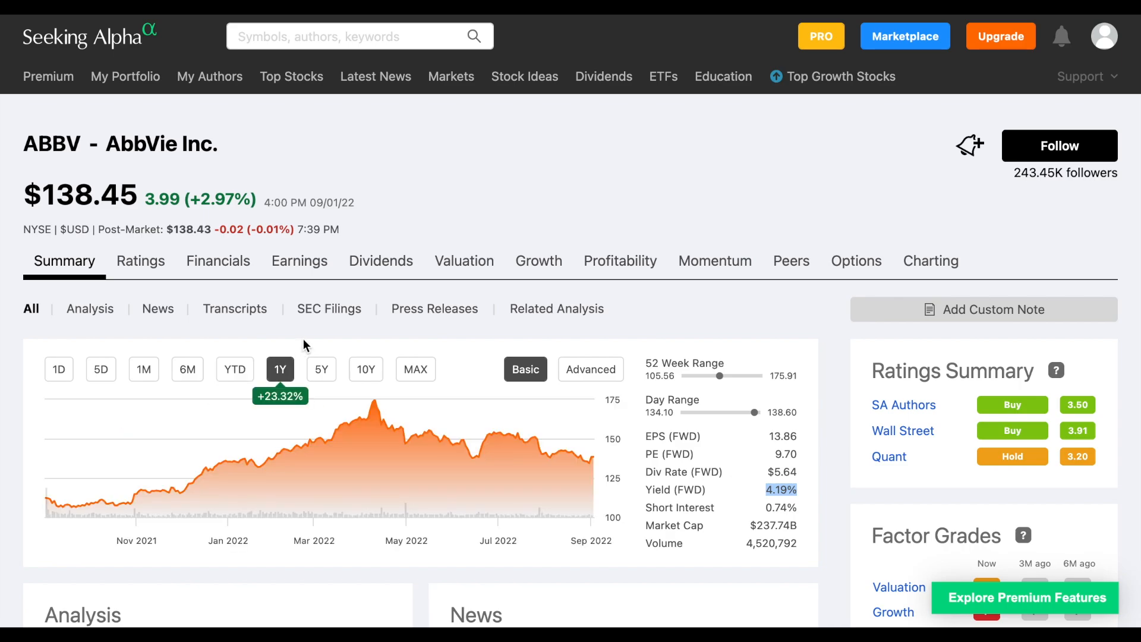
pyautogui.moveTo(498, 211)
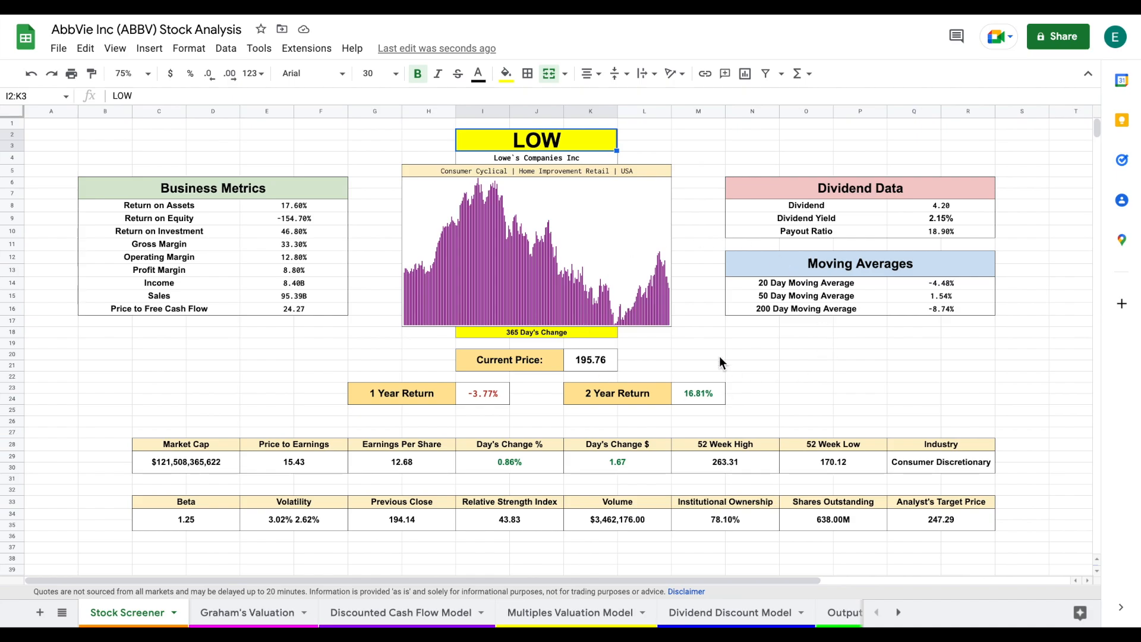
pyautogui.moveTo(428, 432)
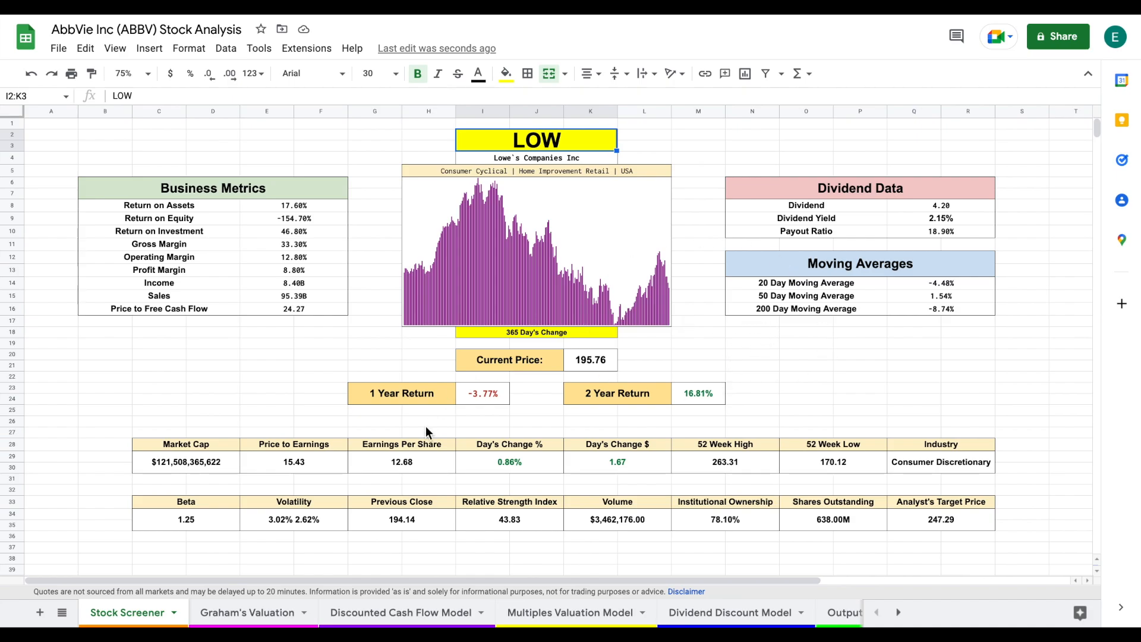
pyautogui.moveTo(259, 612)
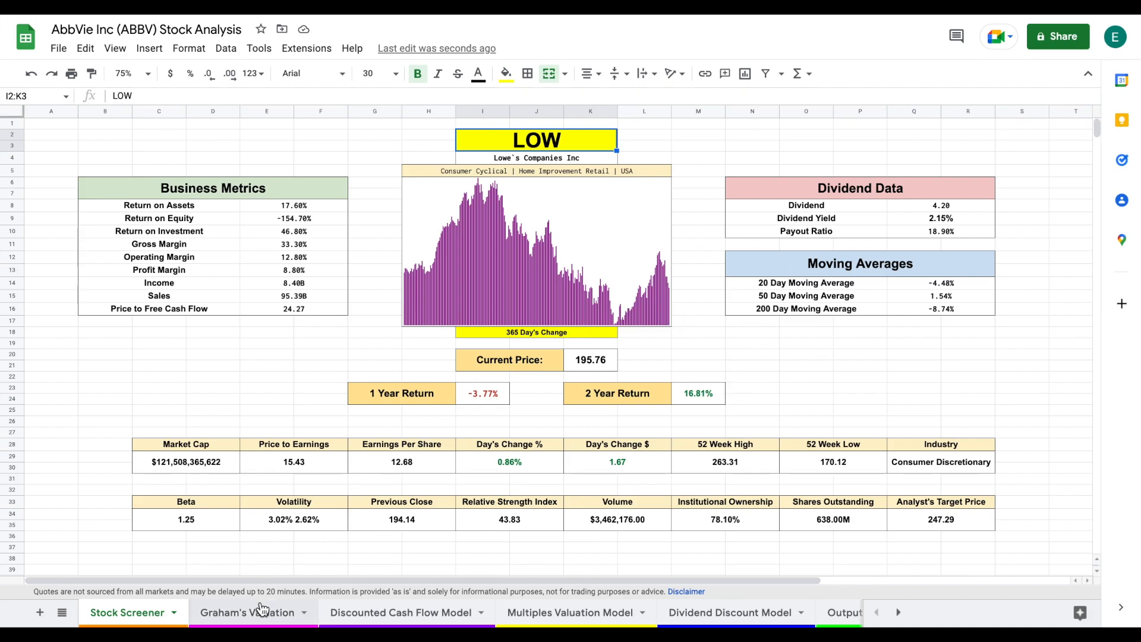
pyautogui.click(246, 613)
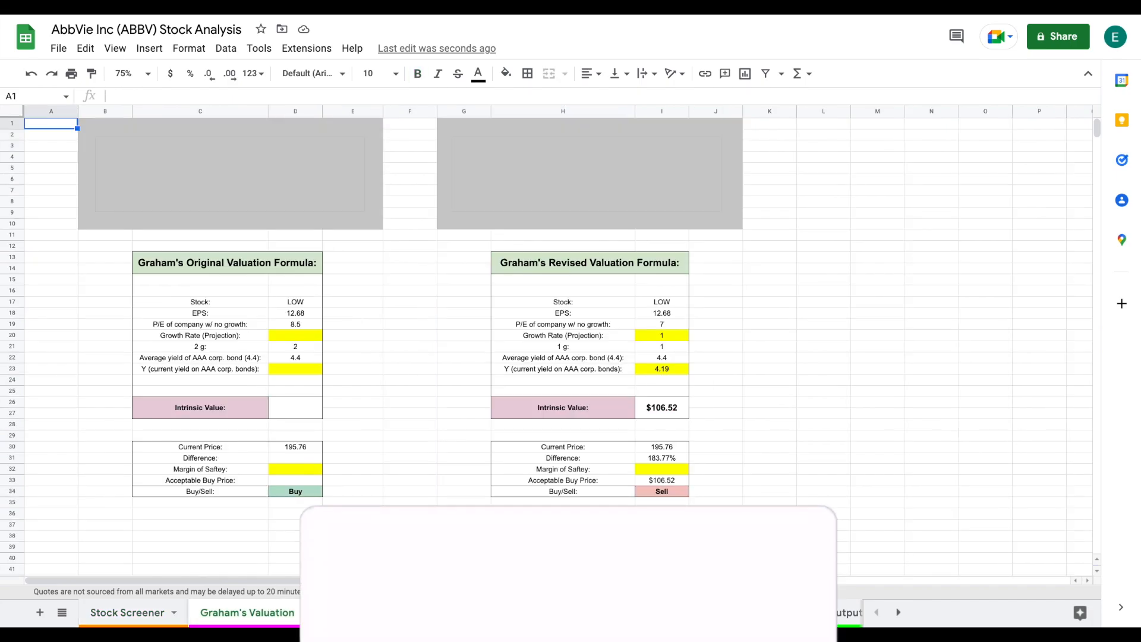
pyautogui.click(401, 613)
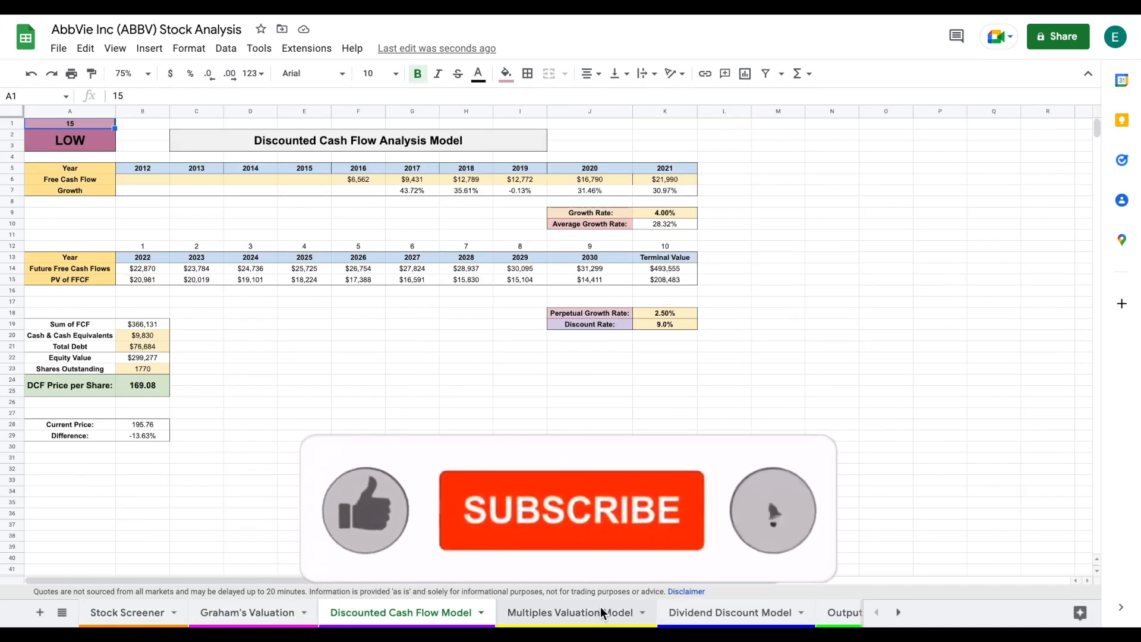
pyautogui.click(730, 613)
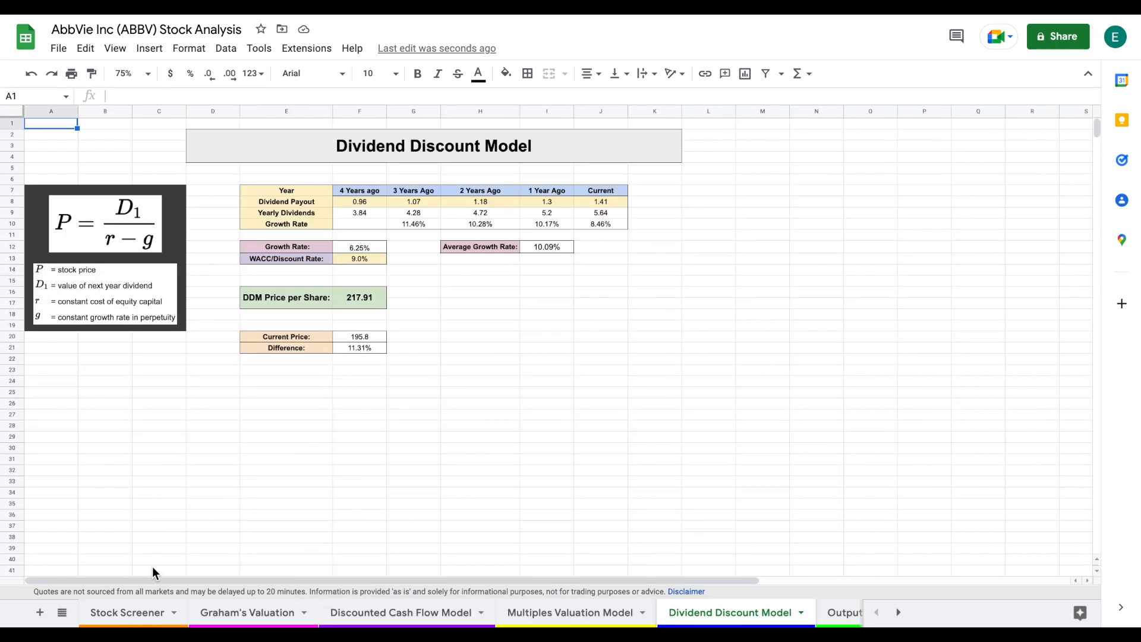
pyautogui.click(127, 613)
pyautogui.write('A')
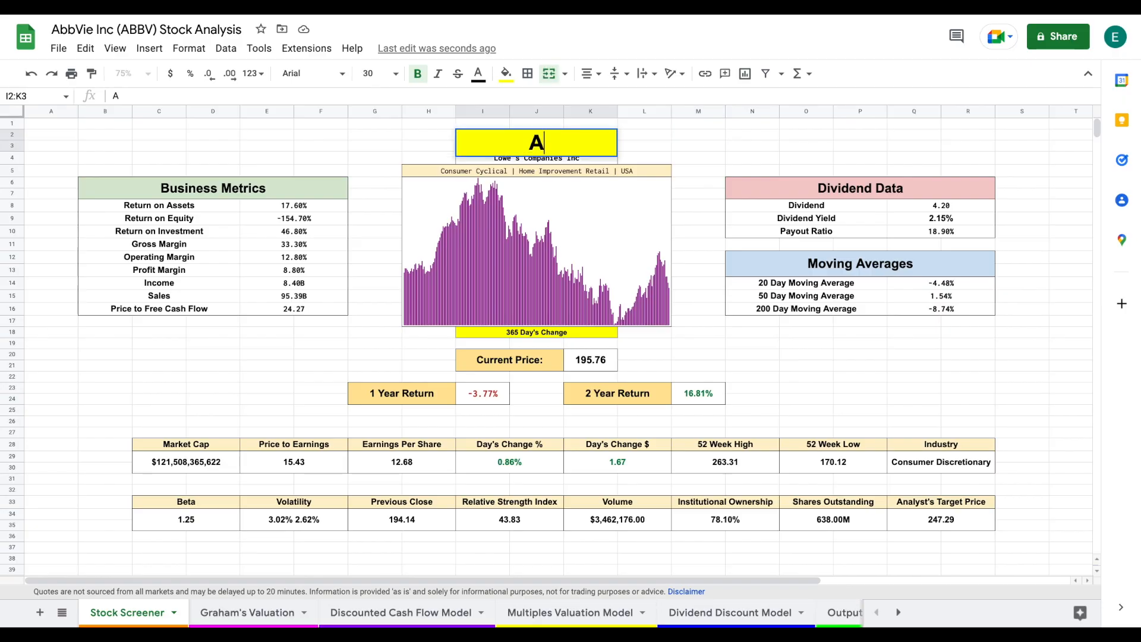
pyautogui.write('BBV')
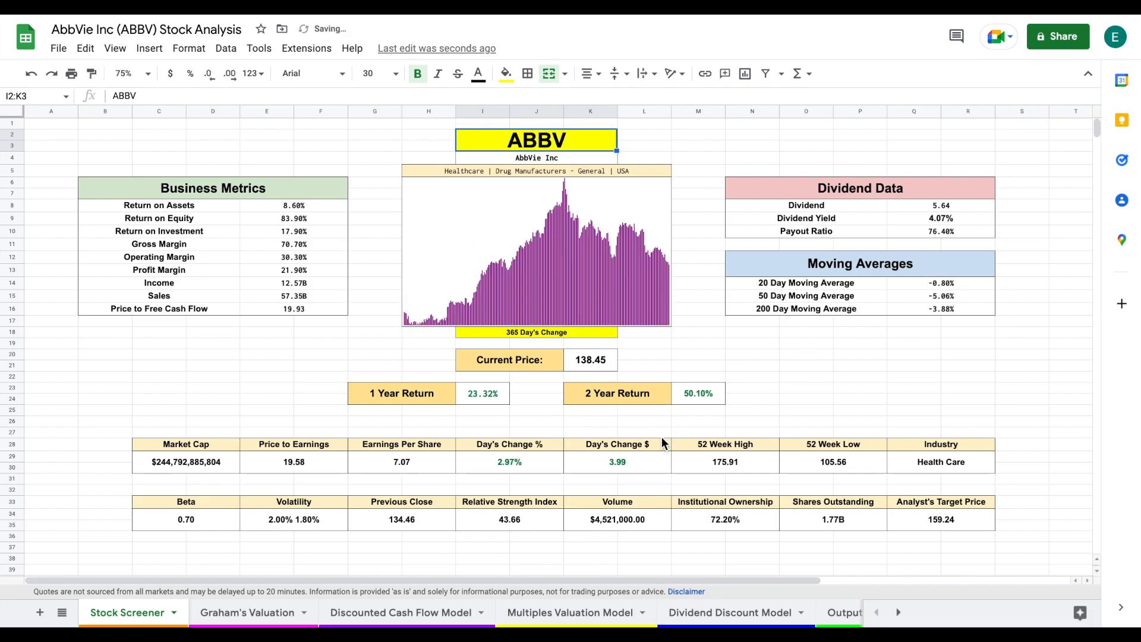
pyautogui.moveTo(879, 239)
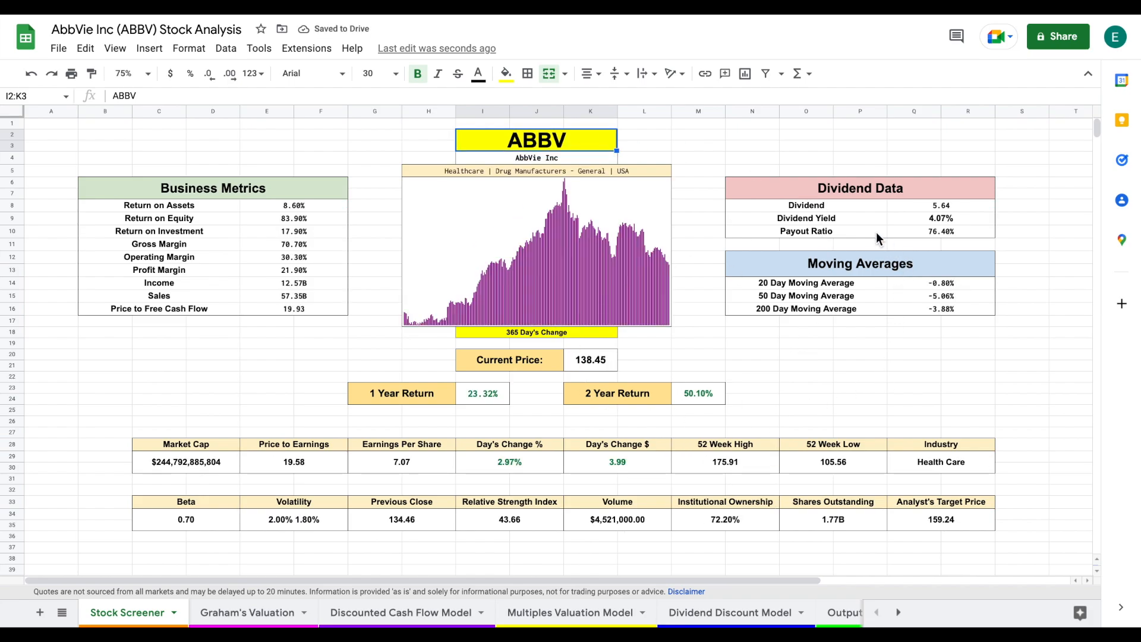
pyautogui.click(806, 218)
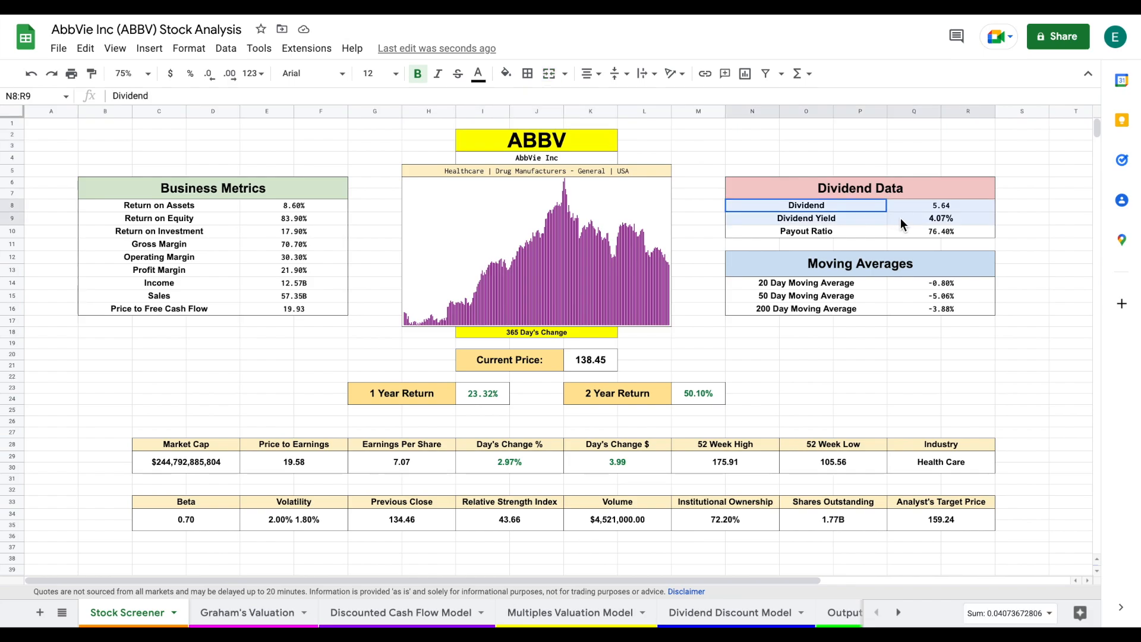
pyautogui.click(1022, 244)
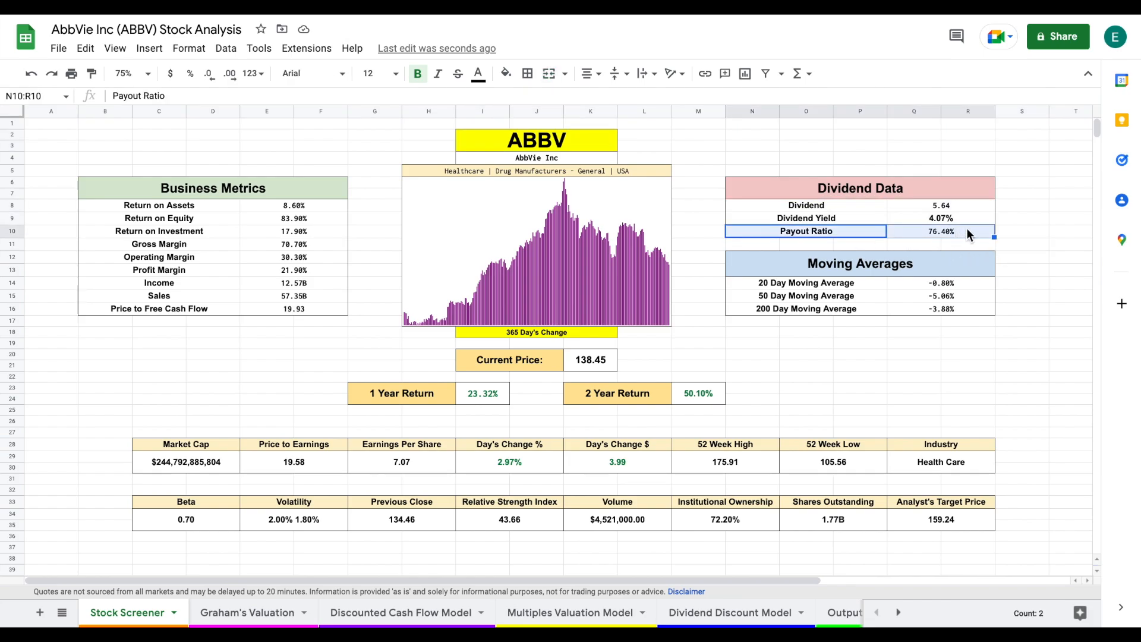
pyautogui.click(940, 230)
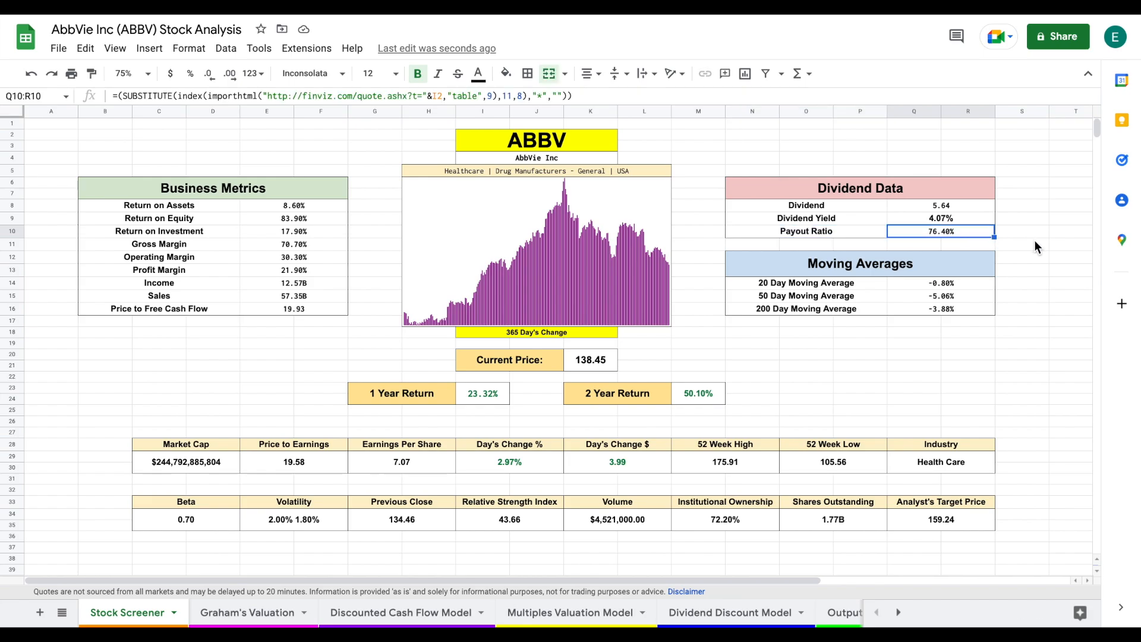
pyautogui.moveTo(1063, 240)
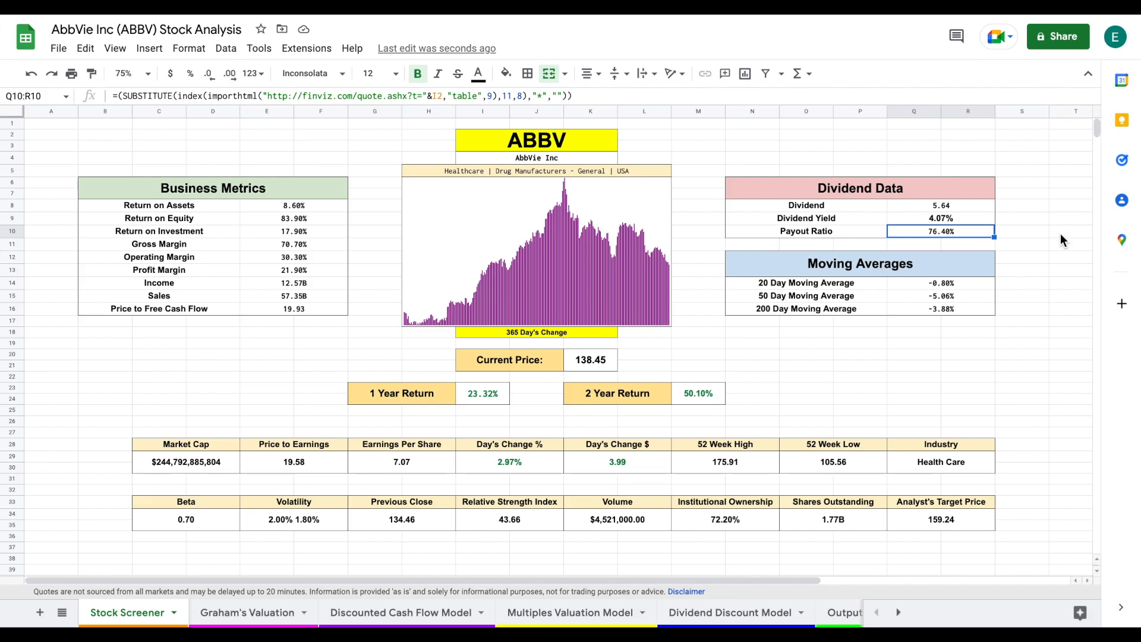
pyautogui.click(1069, 231)
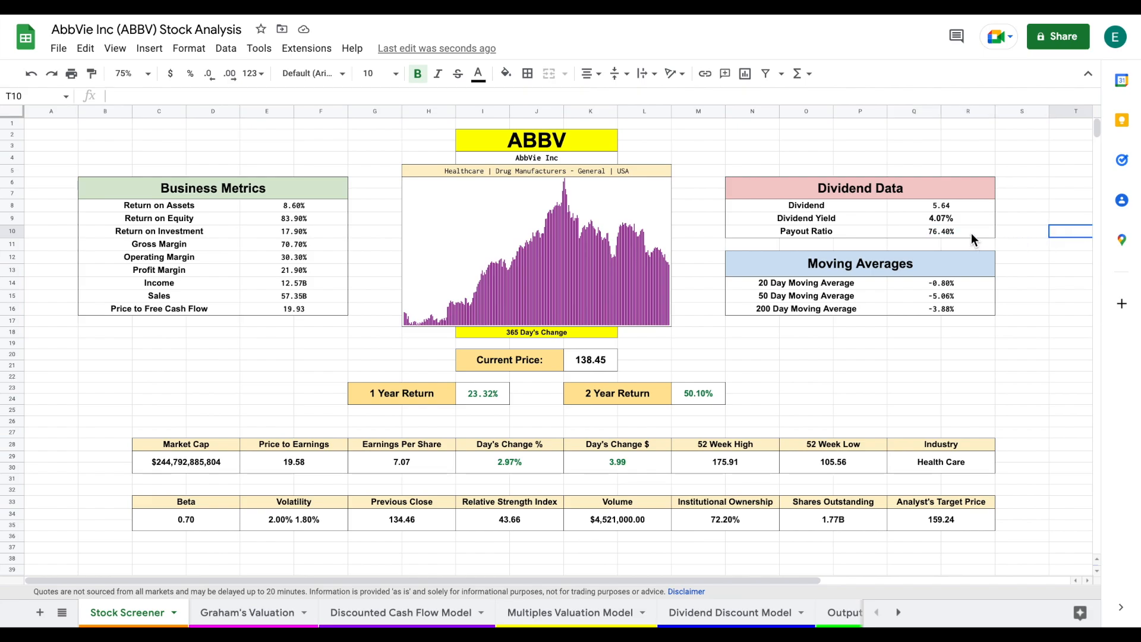
pyautogui.click(941, 231)
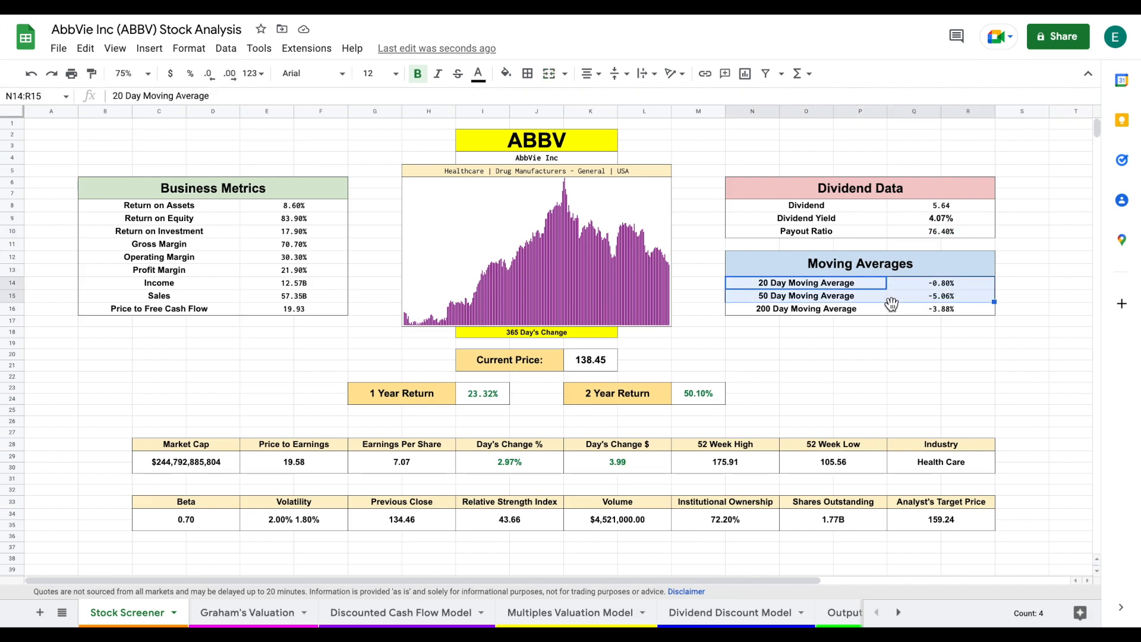
pyautogui.click(806, 309)
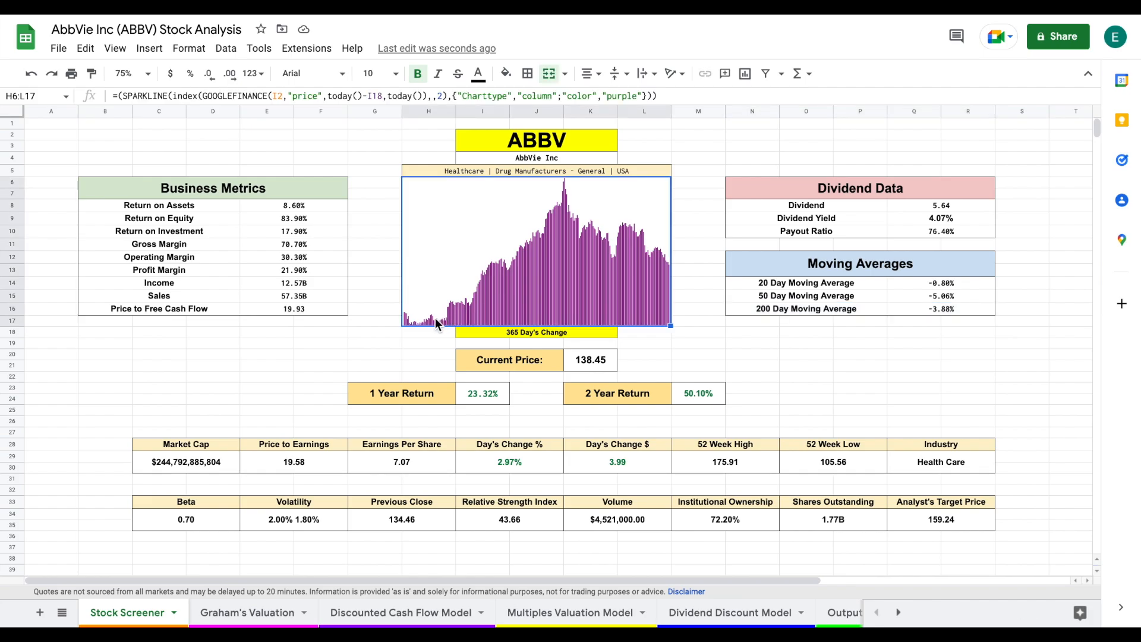
pyautogui.moveTo(570, 198)
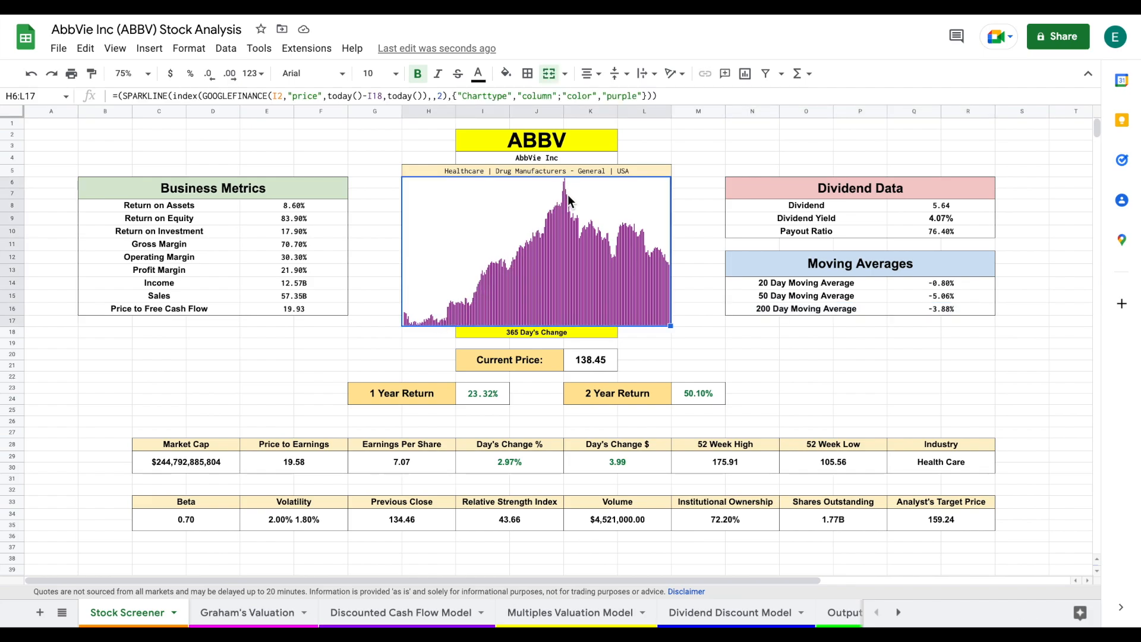
pyautogui.click(483, 393)
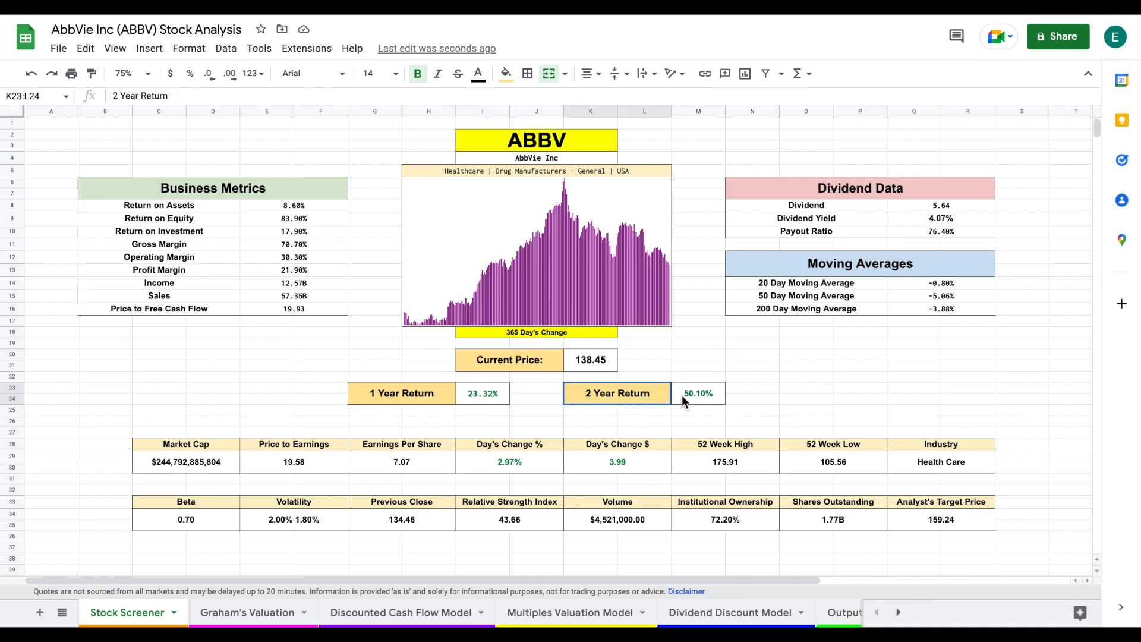
pyautogui.click(698, 393)
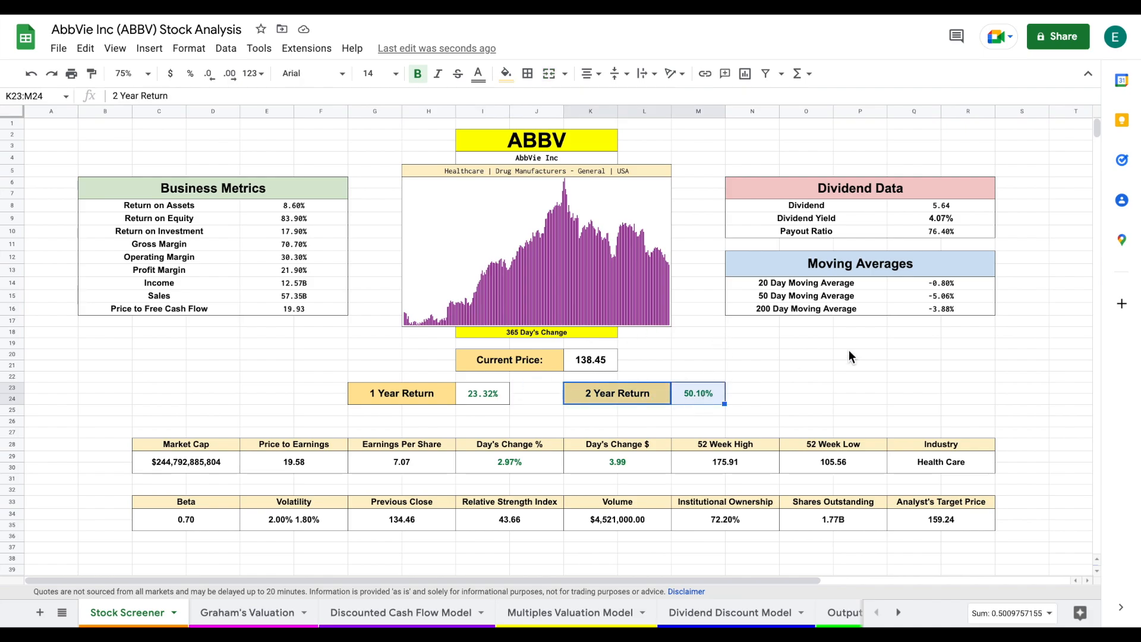
pyautogui.click(940, 461)
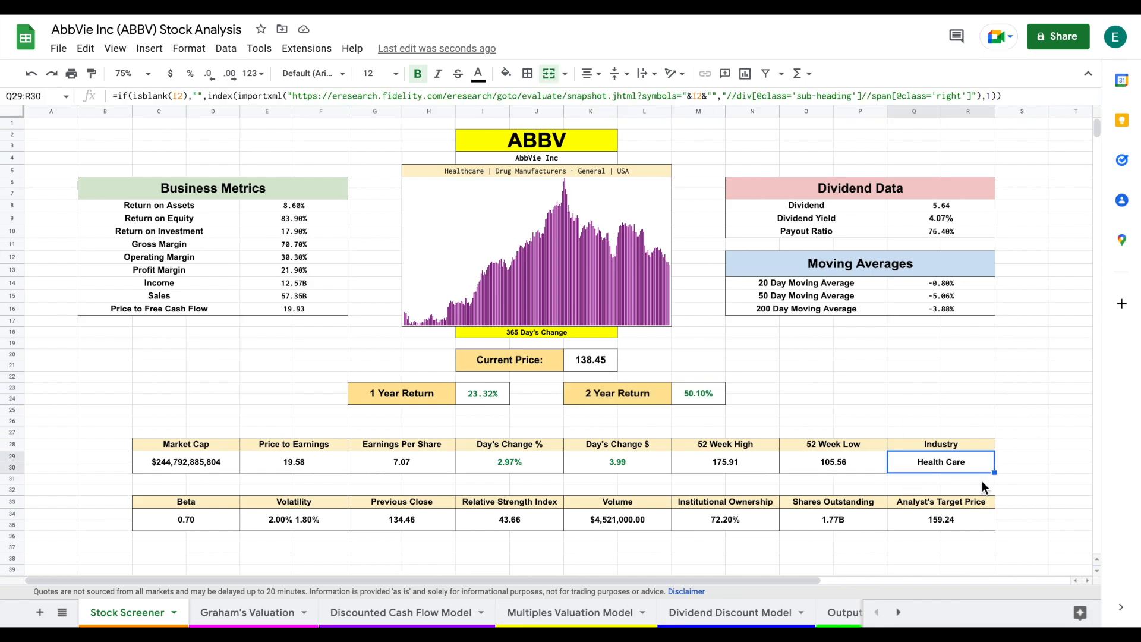
pyautogui.moveTo(1035, 453)
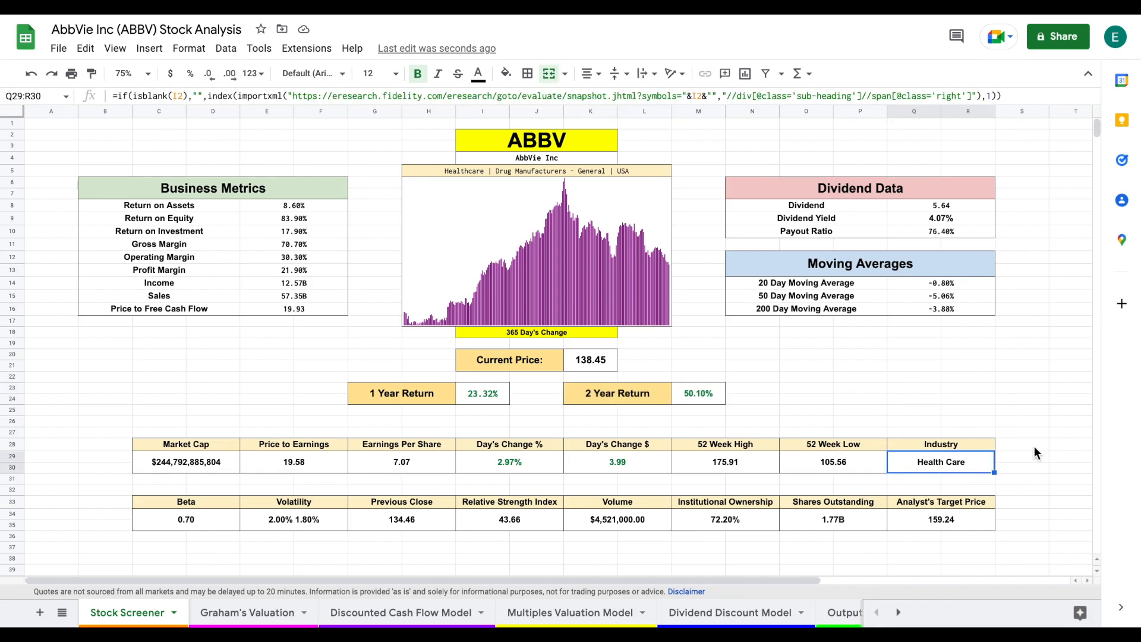
pyautogui.click(941, 520)
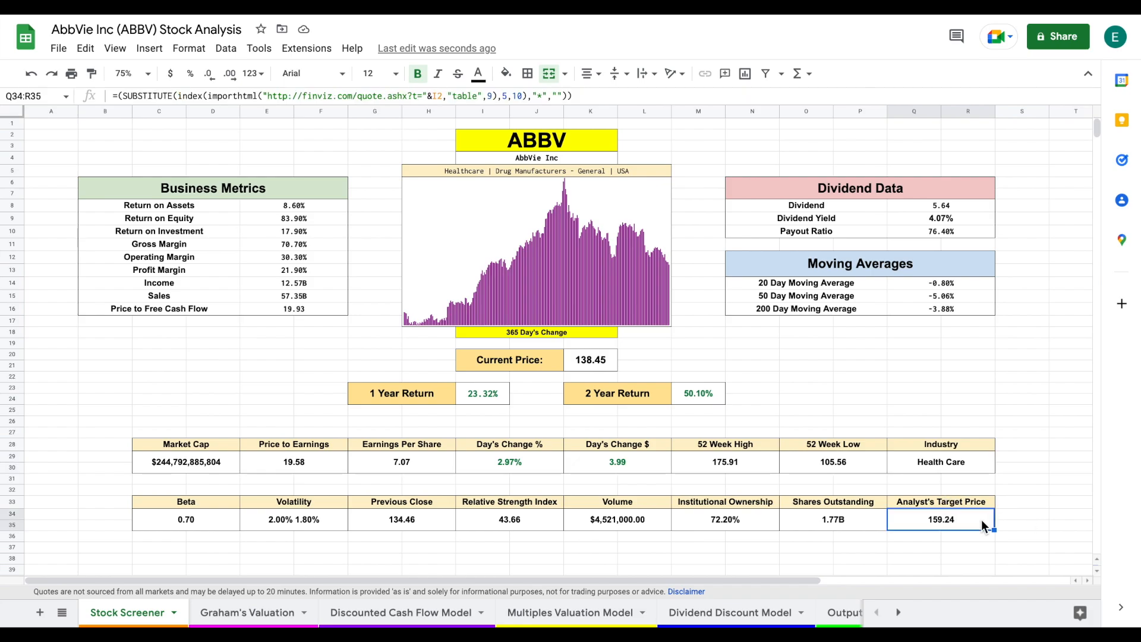
pyautogui.click(186, 520)
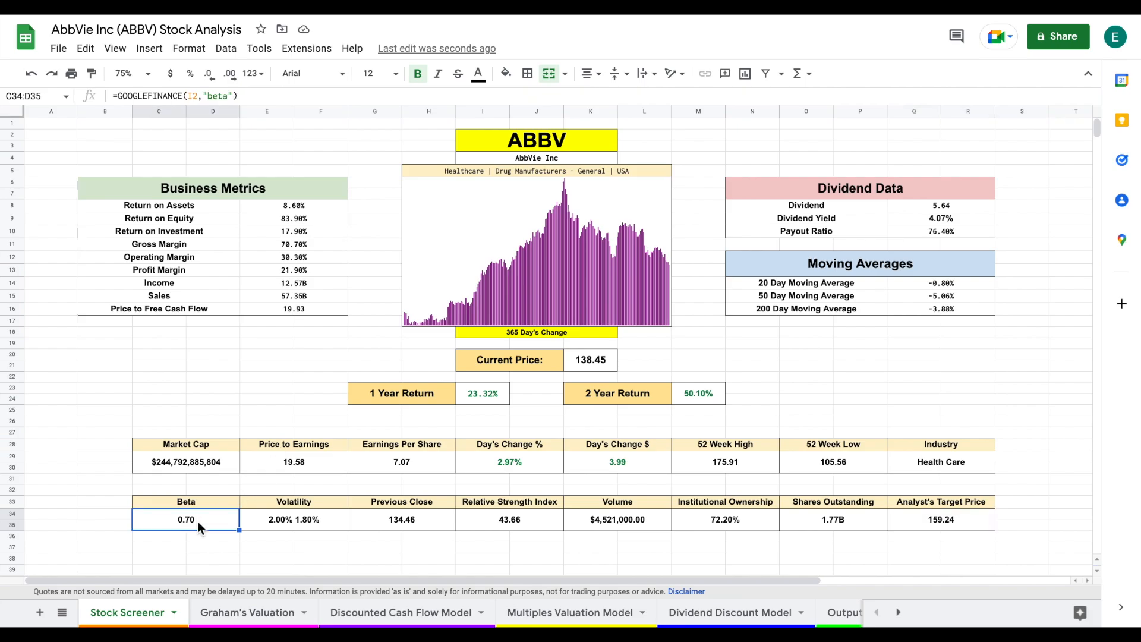
pyautogui.moveTo(294, 512)
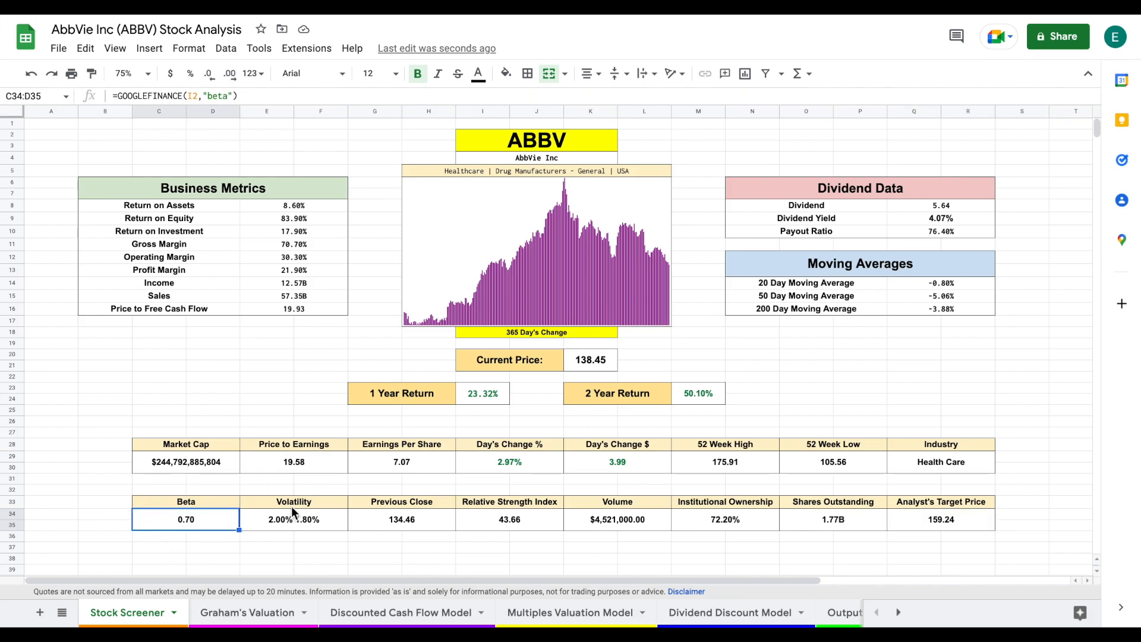
pyautogui.moveTo(264, 605)
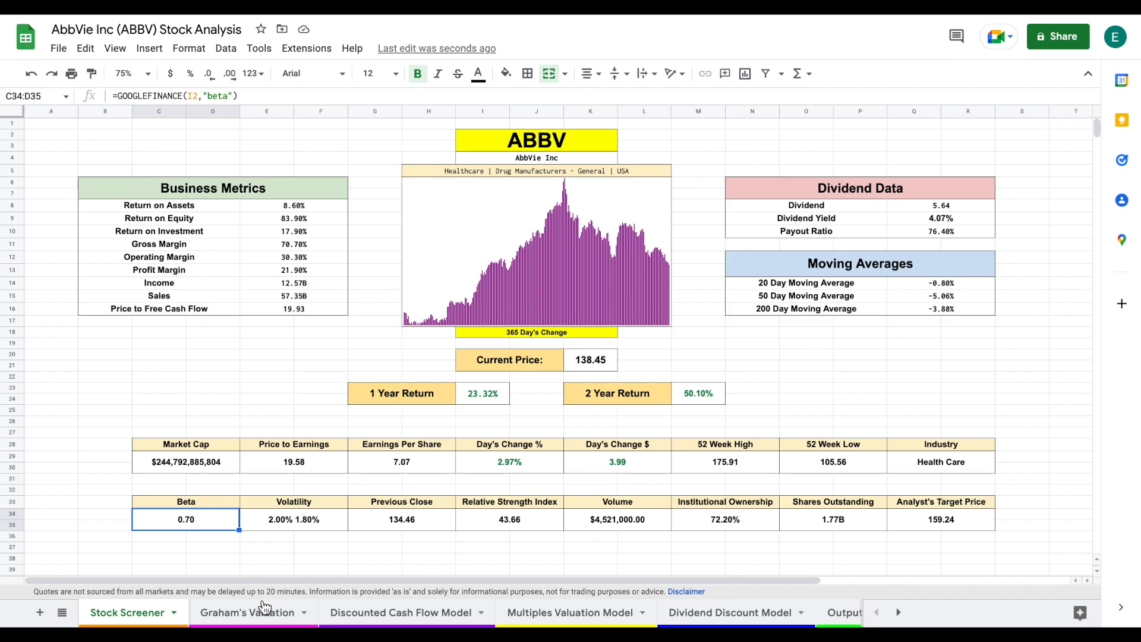
# Bring up the Graham's Valuation sheet at 100% zoom.
pyautogui.click(247, 612)
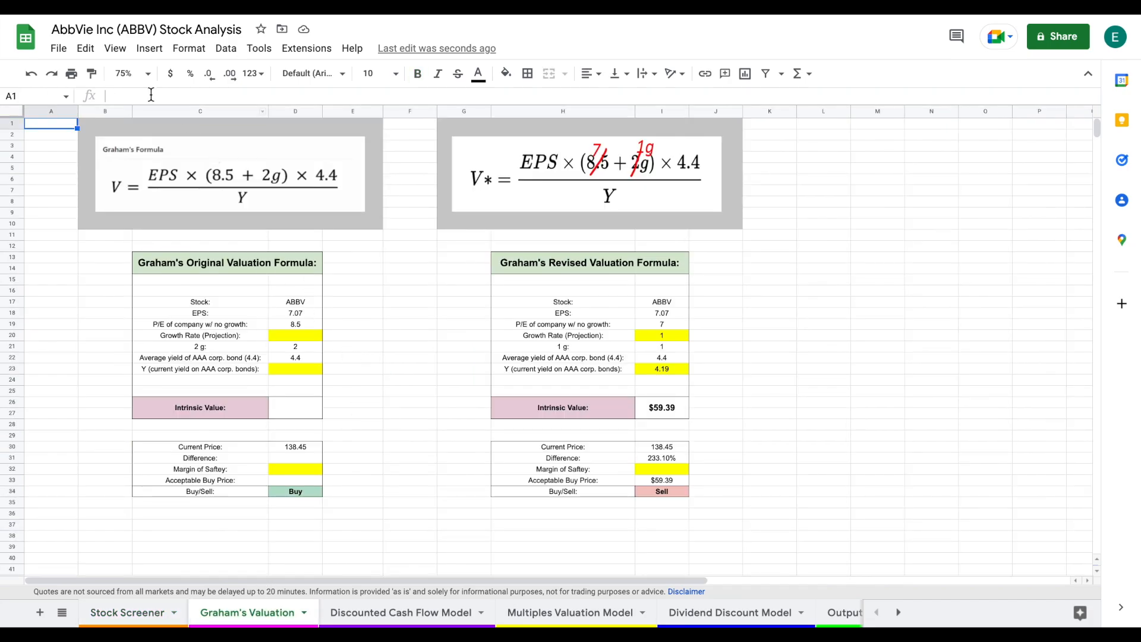
pyautogui.click(131, 73)
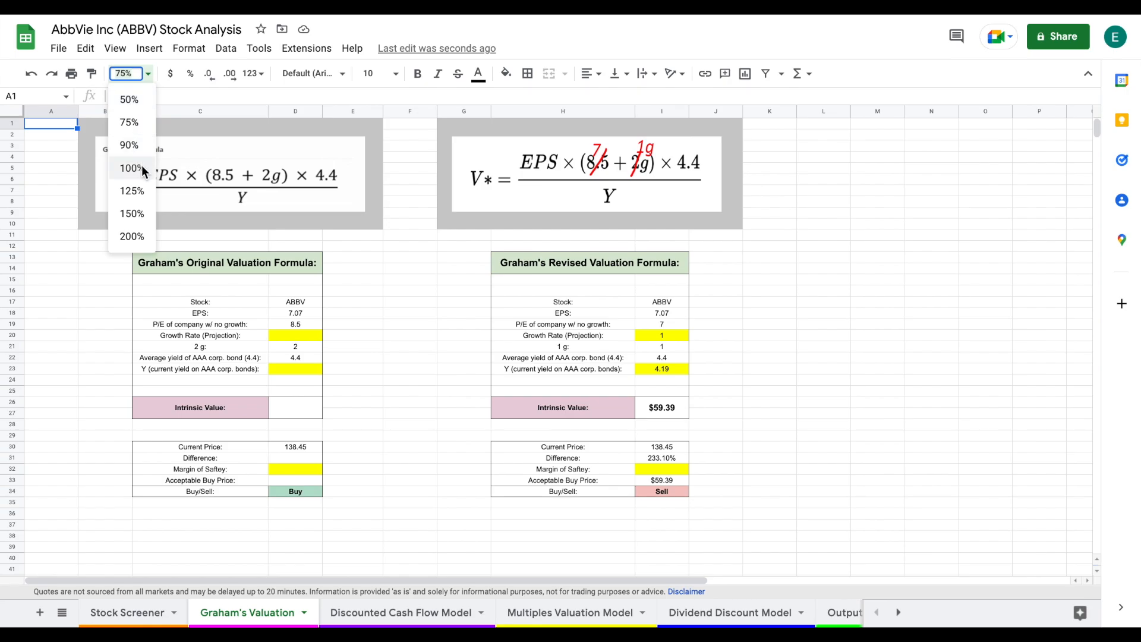
pyautogui.click(129, 168)
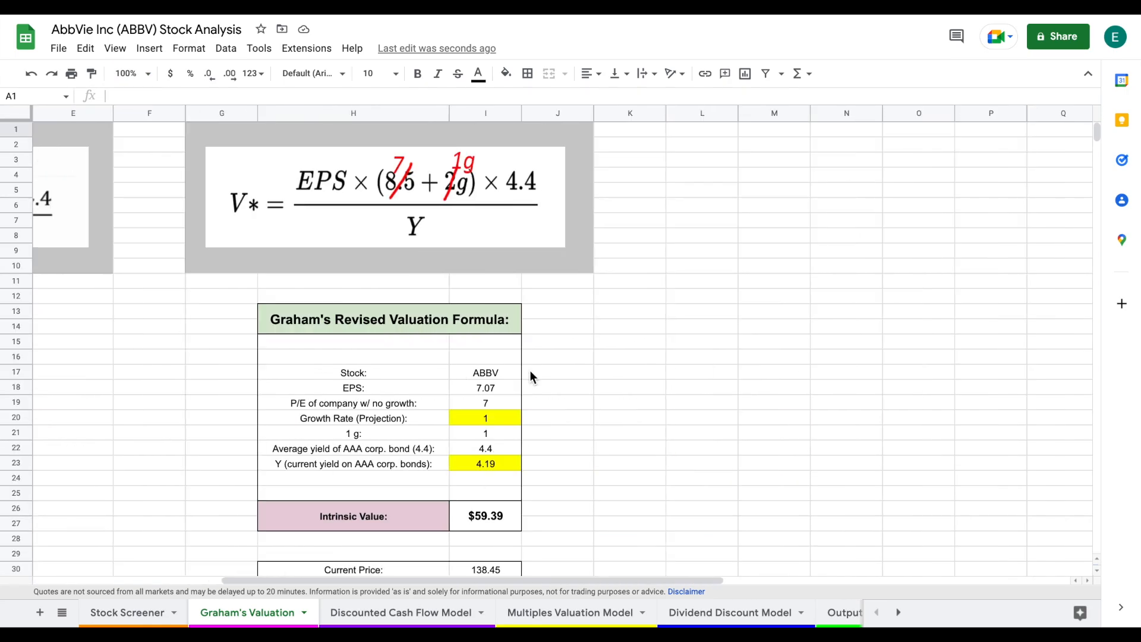
pyautogui.moveTo(556, 158)
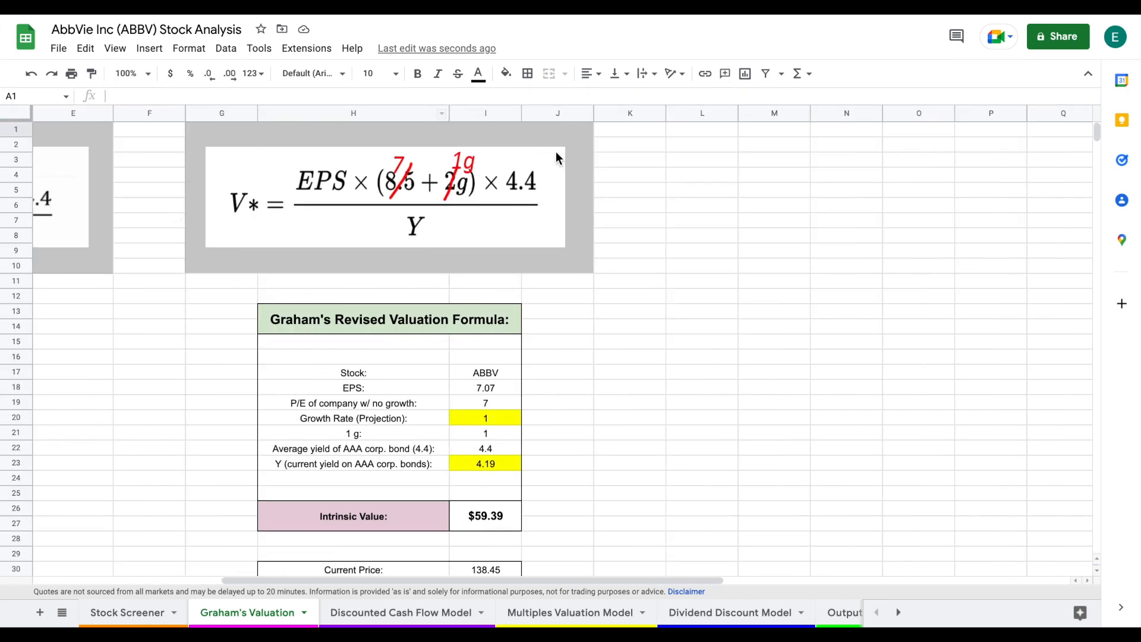
pyautogui.moveTo(622, 275)
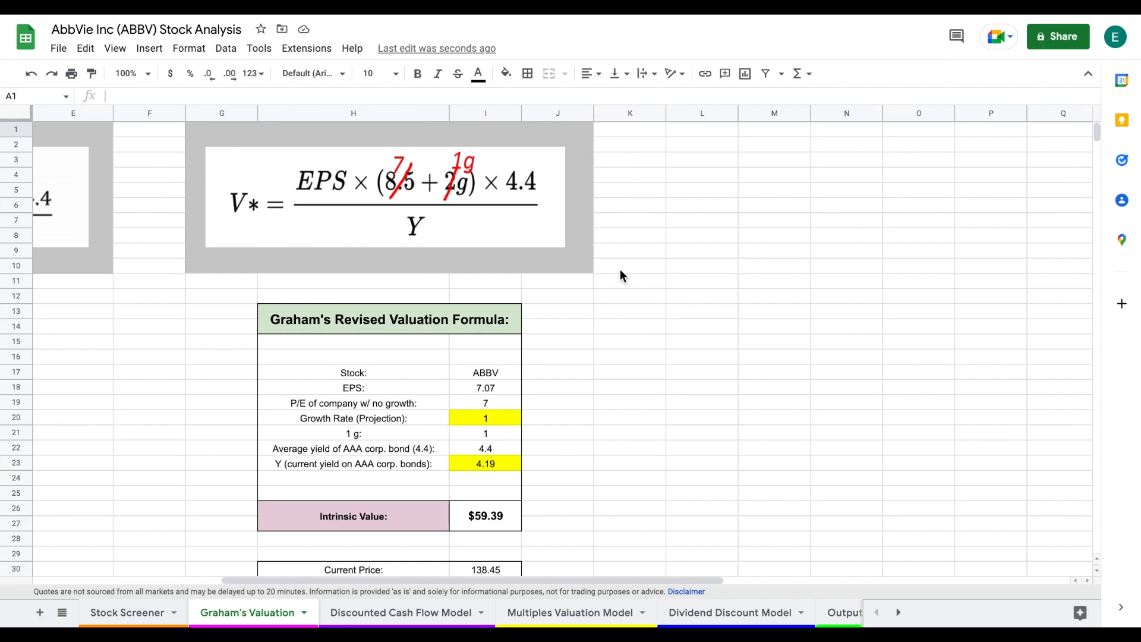
pyautogui.moveTo(415, 392)
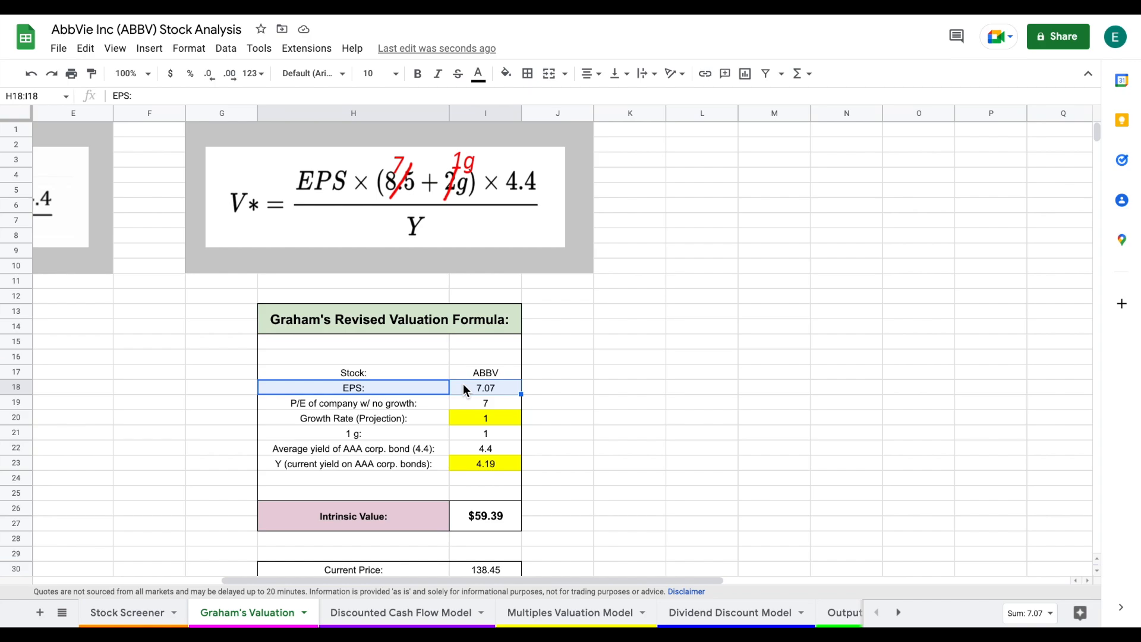
pyautogui.moveTo(423, 409)
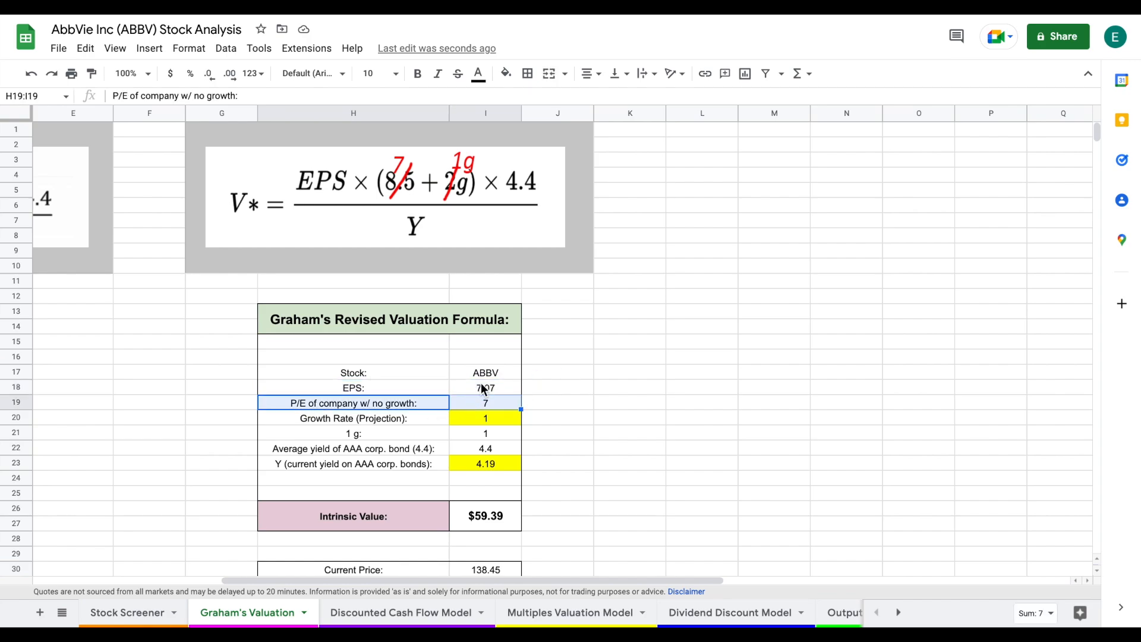
# Review the growth rate, AAA bond yield cells and the $59.39 intrinsic value result.
pyautogui.click(485, 417)
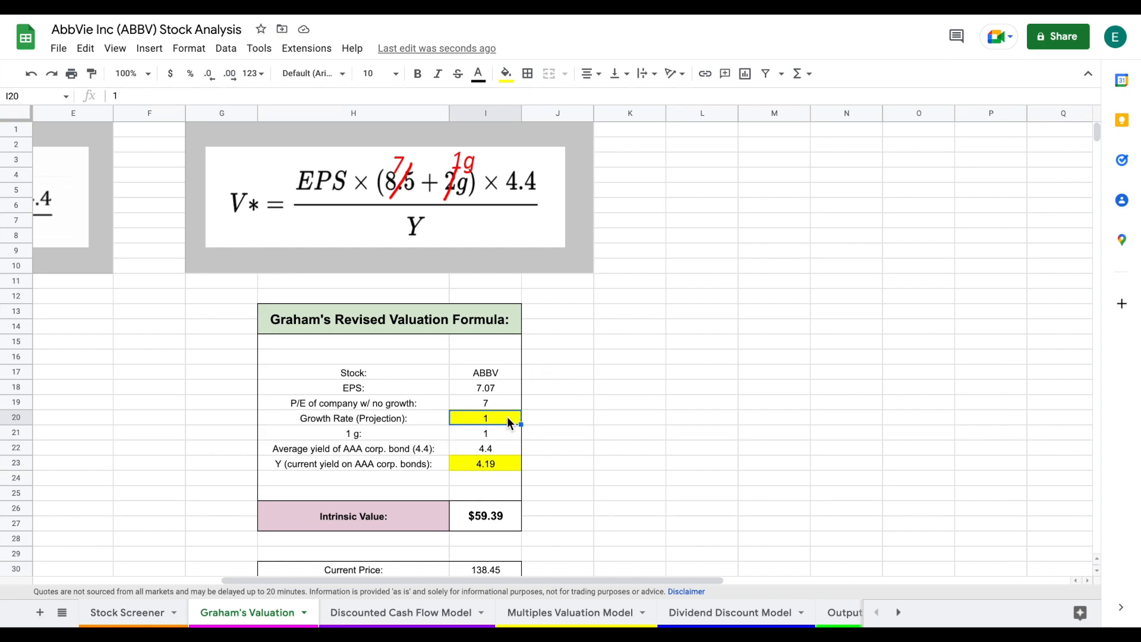
pyautogui.moveTo(500, 426)
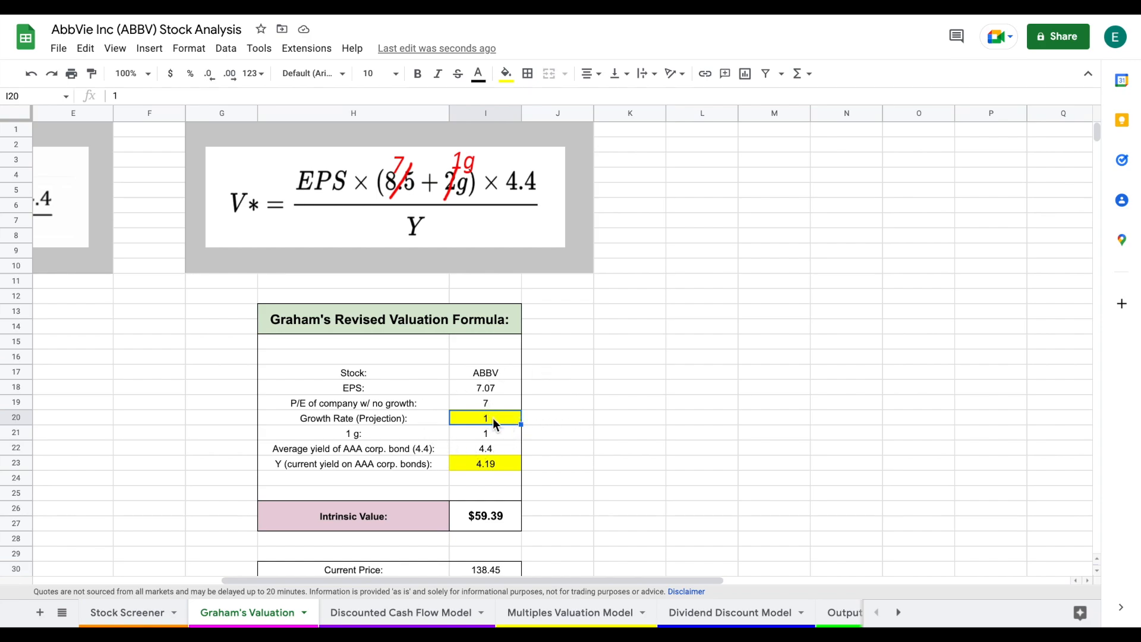
pyautogui.moveTo(419, 455)
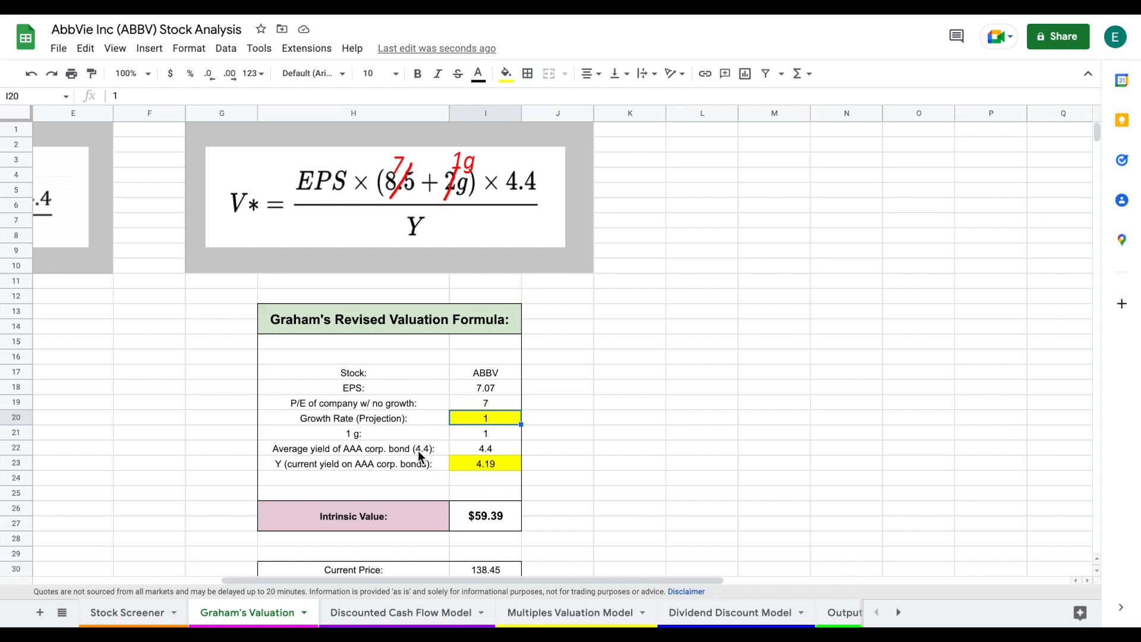
pyautogui.click(354, 448)
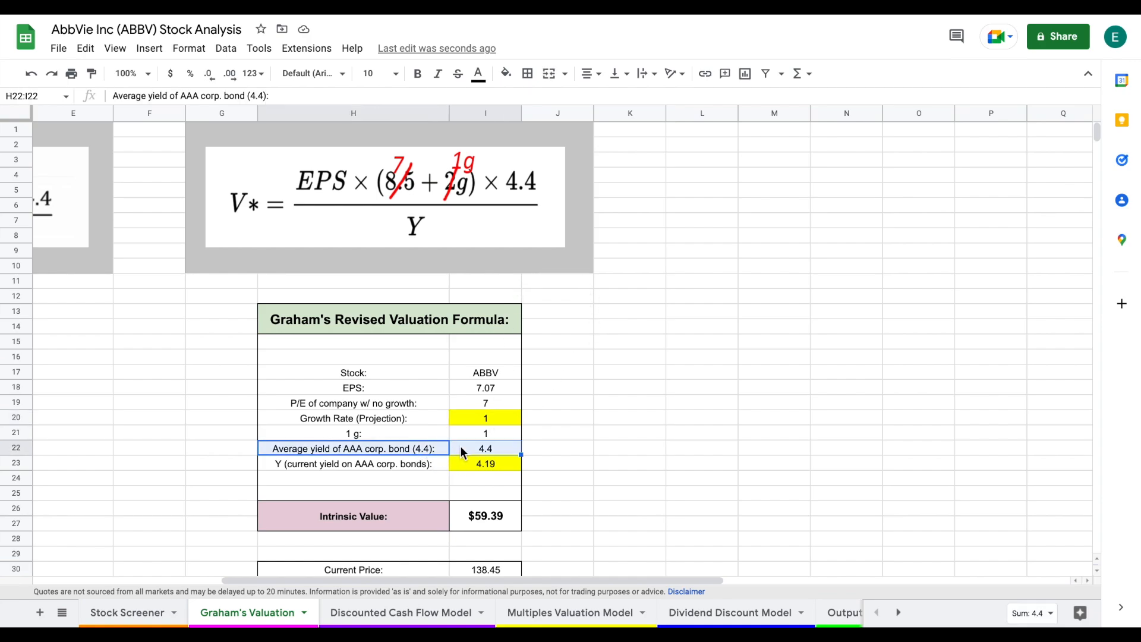
pyautogui.moveTo(580, 257)
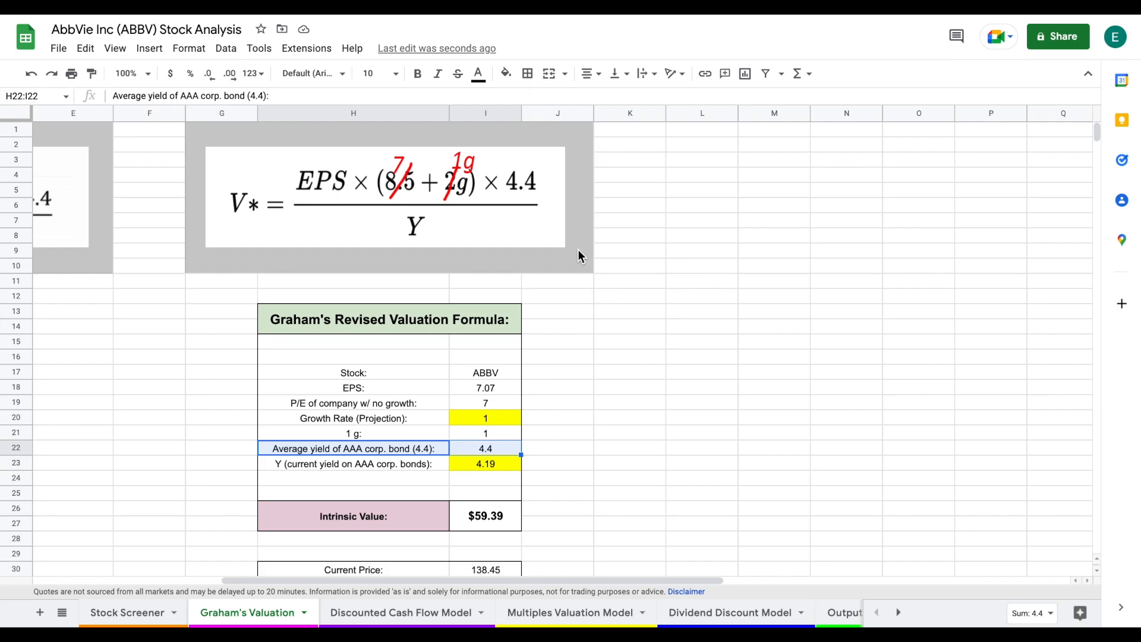
pyautogui.moveTo(429, 472)
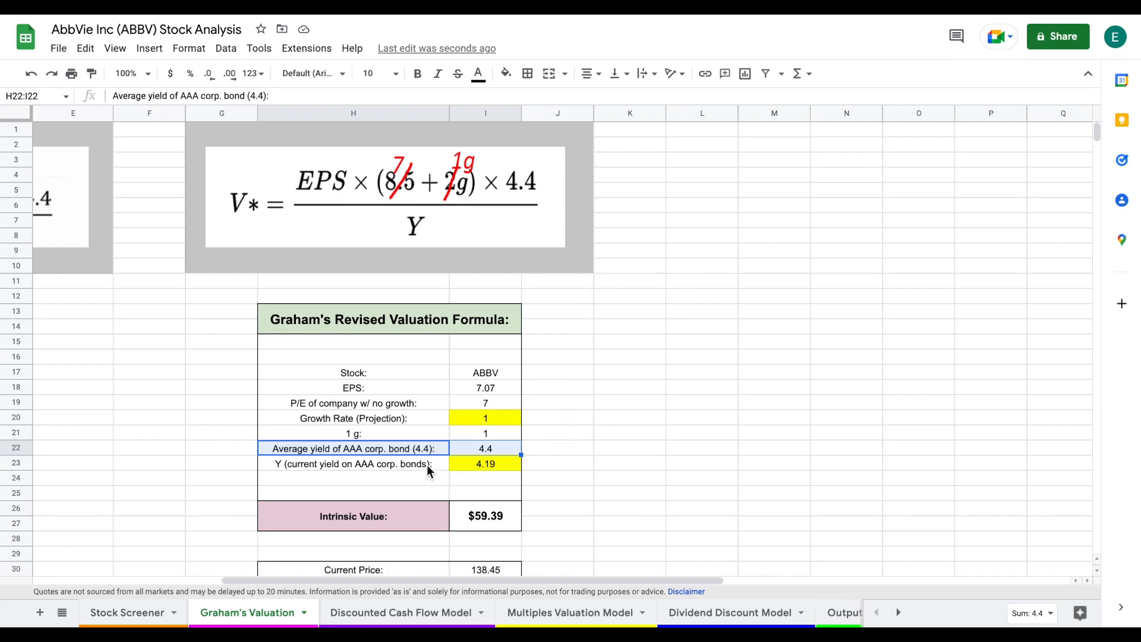
pyautogui.click(486, 464)
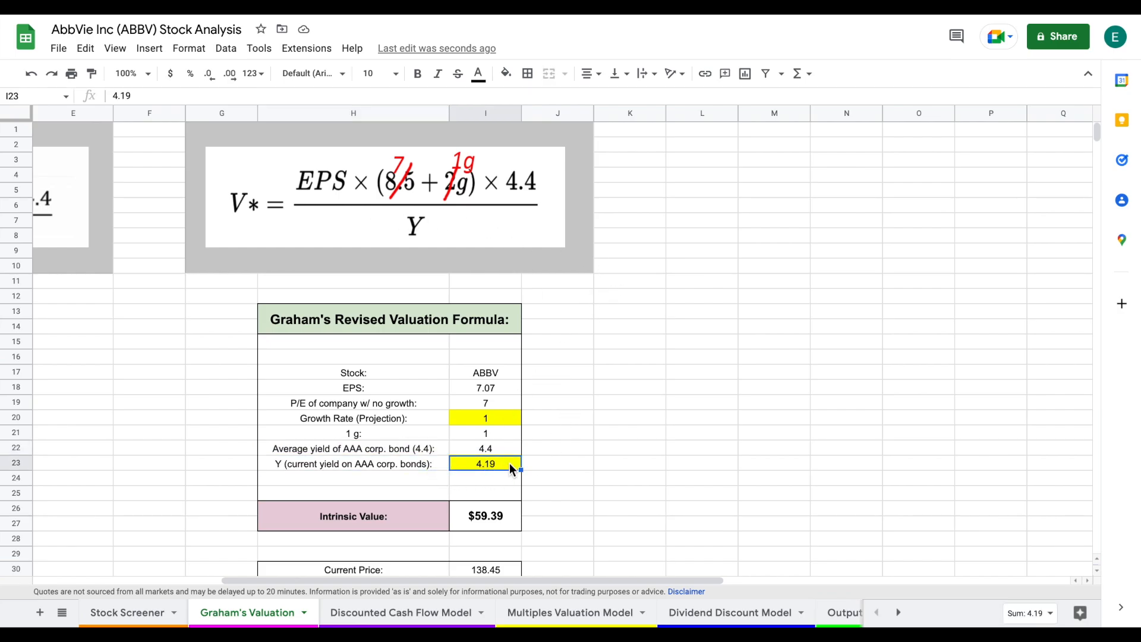
pyautogui.moveTo(549, 443)
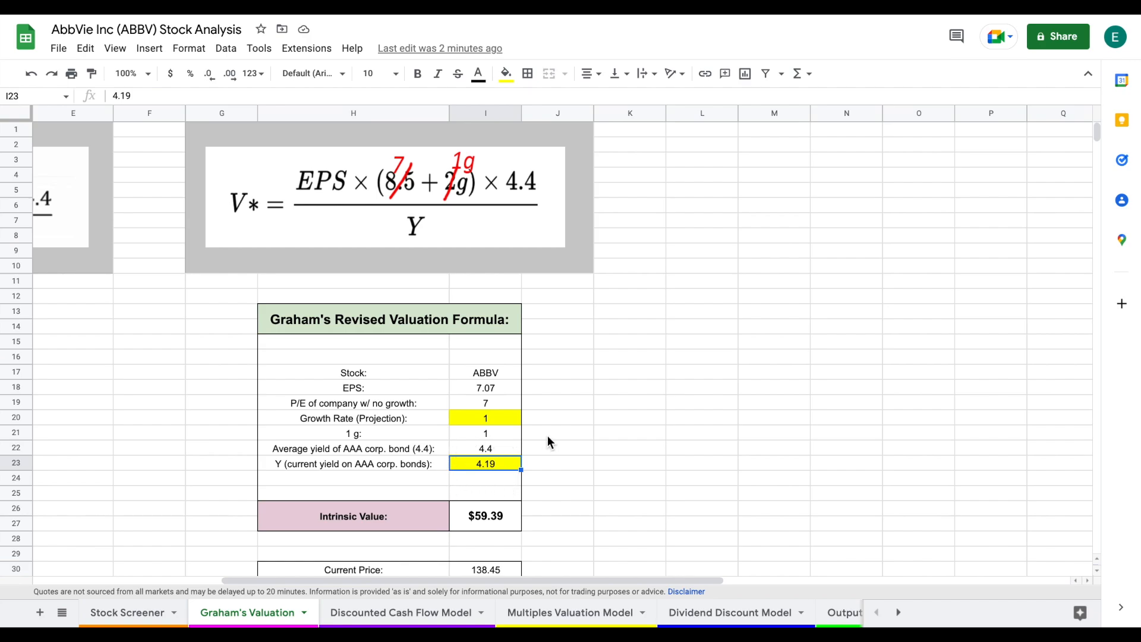
pyautogui.click(353, 516)
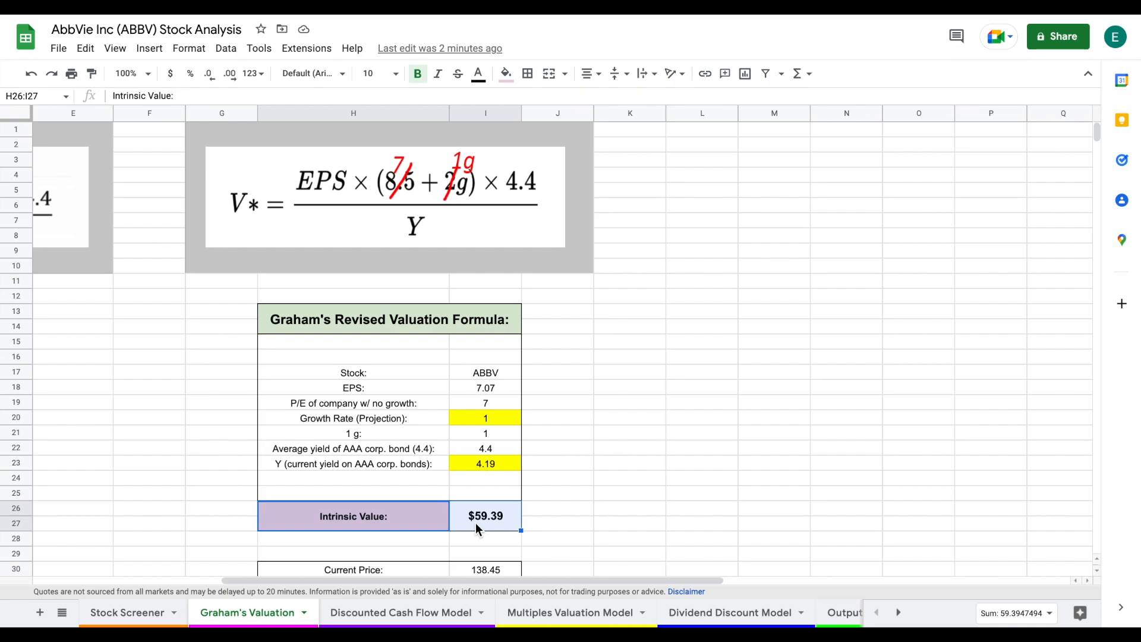
pyautogui.moveTo(530, 532)
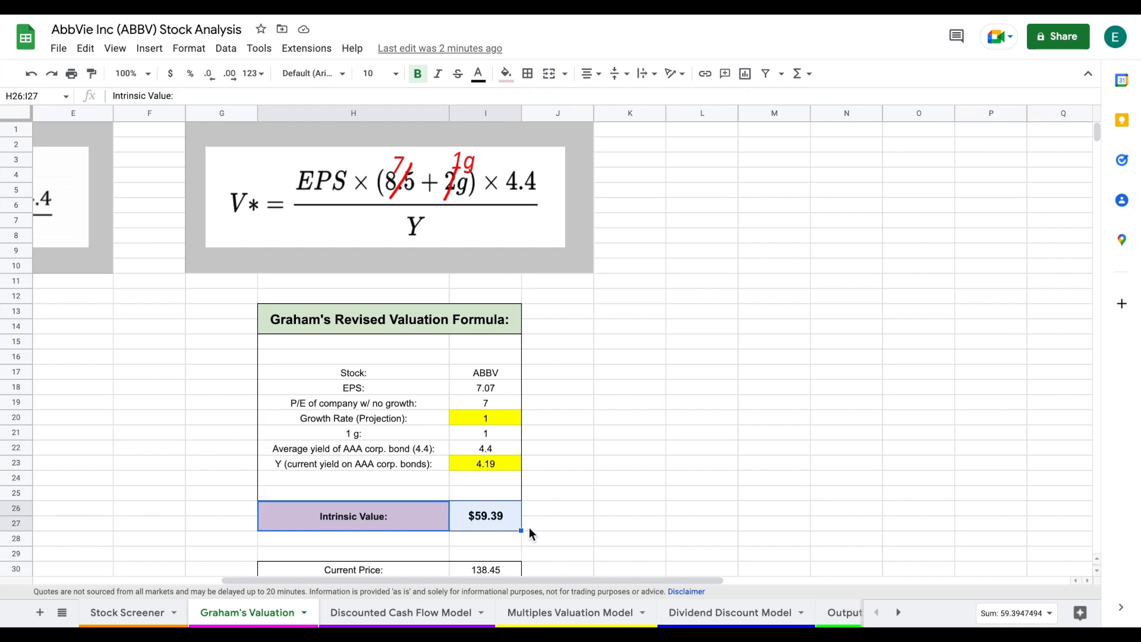
pyautogui.moveTo(528, 523)
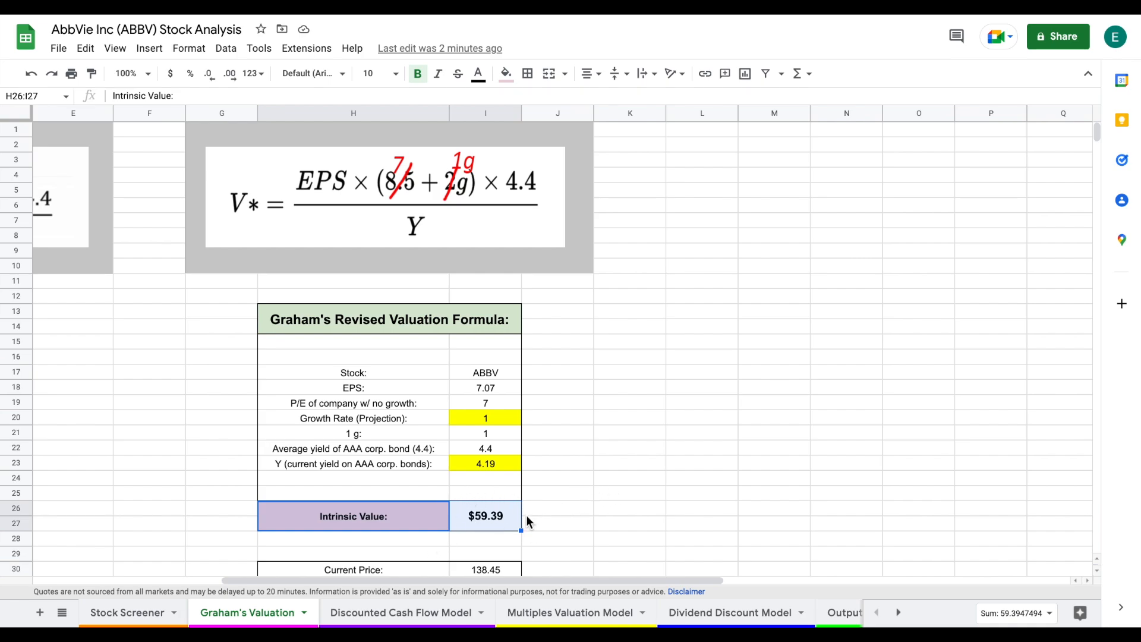
# Review the yearly growth formulas and average growth rate on the Discounted Cash Flow Model sheet.
pyautogui.click(401, 613)
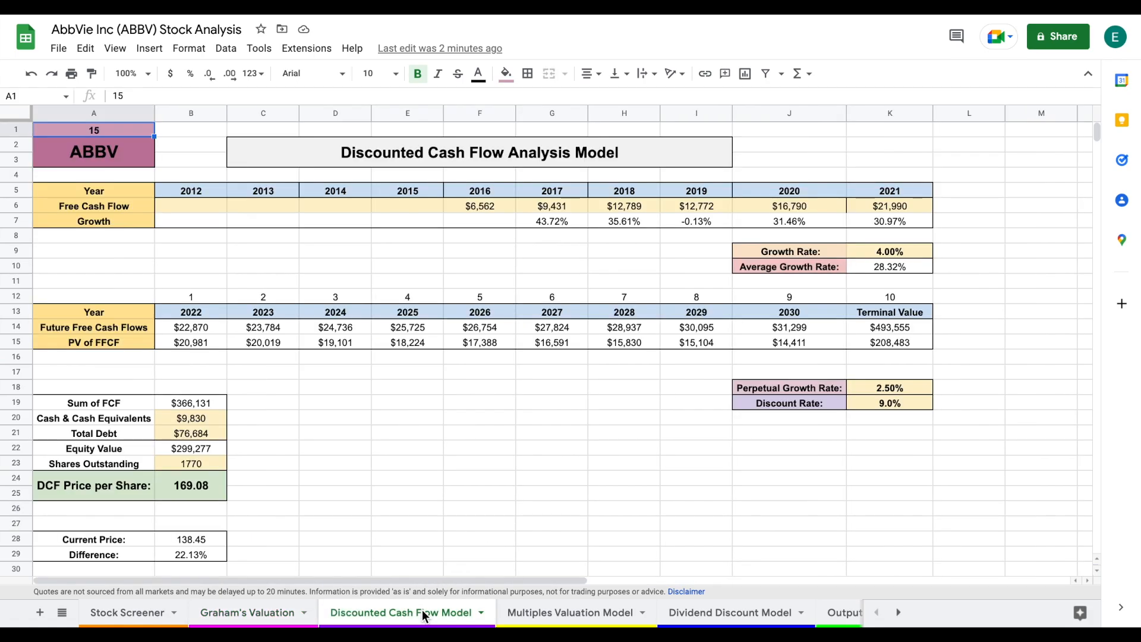
pyautogui.moveTo(744, 505)
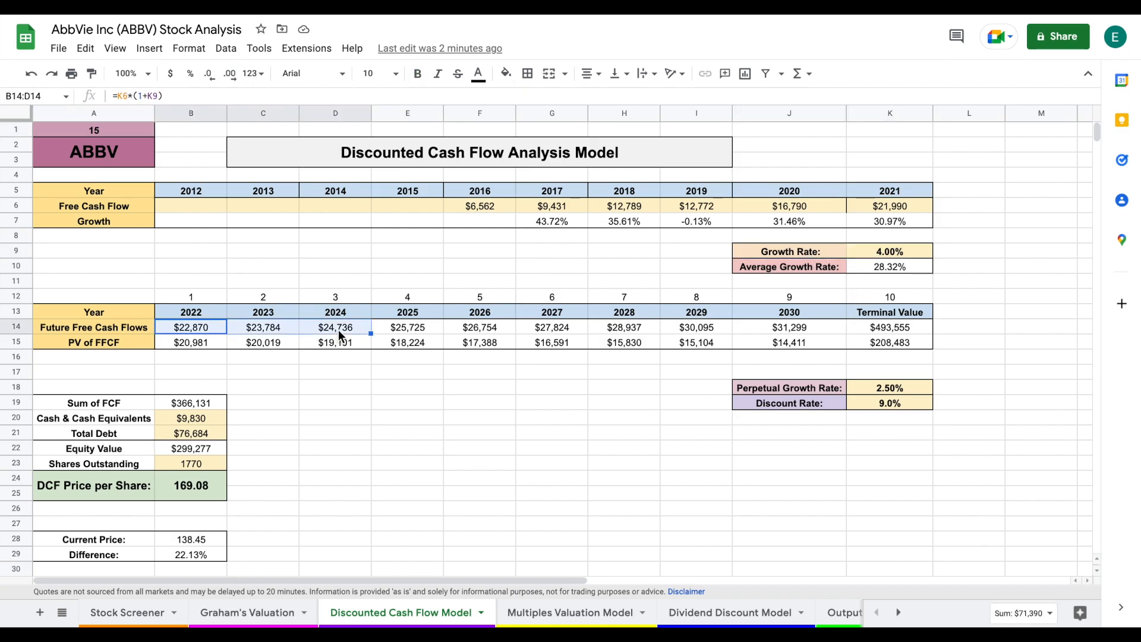
pyautogui.click(1040, 265)
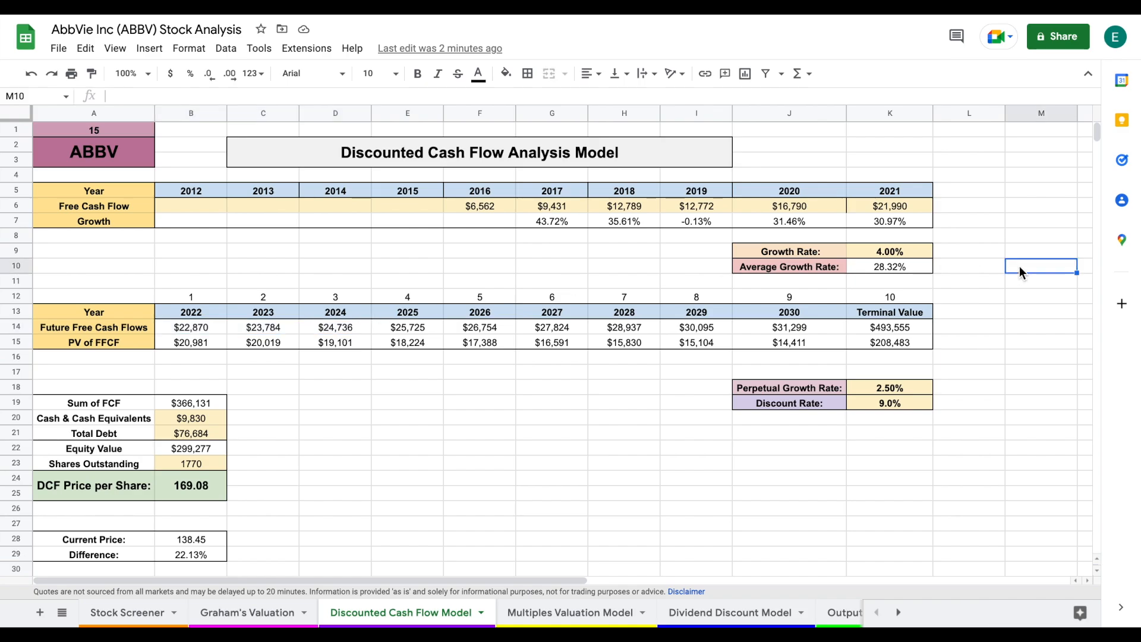
pyautogui.moveTo(540, 216)
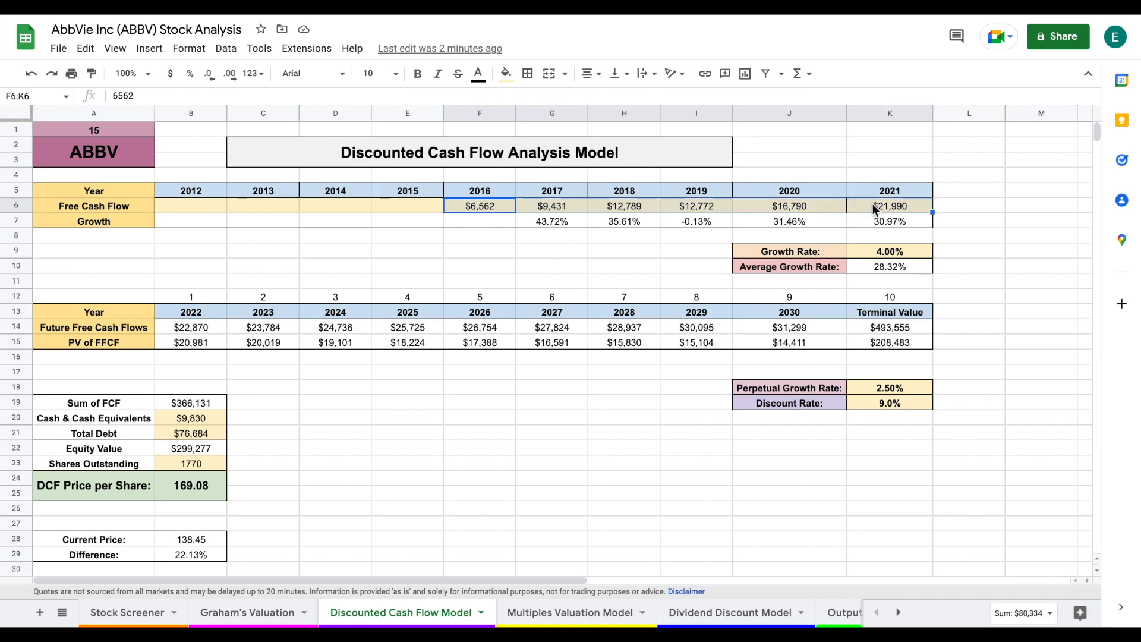
pyautogui.click(624, 221)
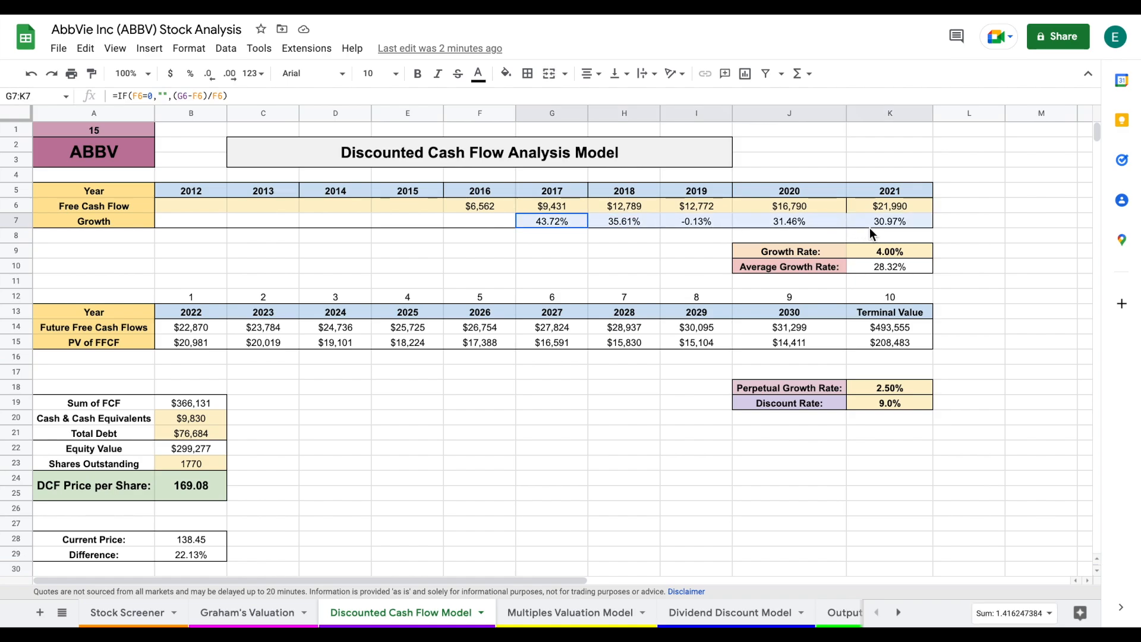
pyautogui.click(790, 266)
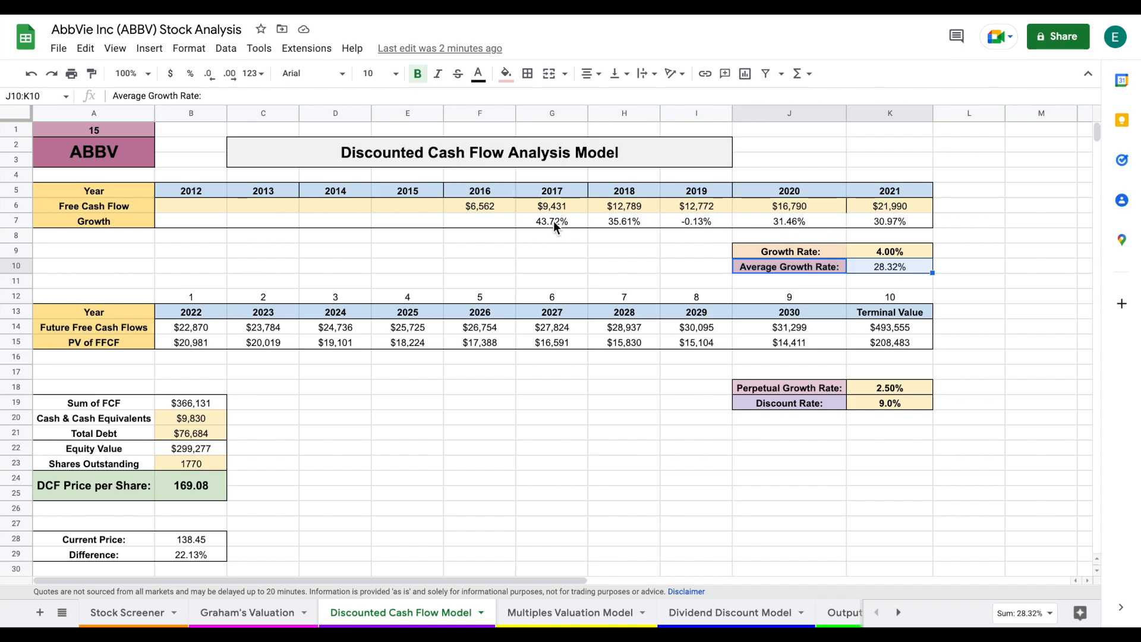
pyautogui.moveTo(493, 225)
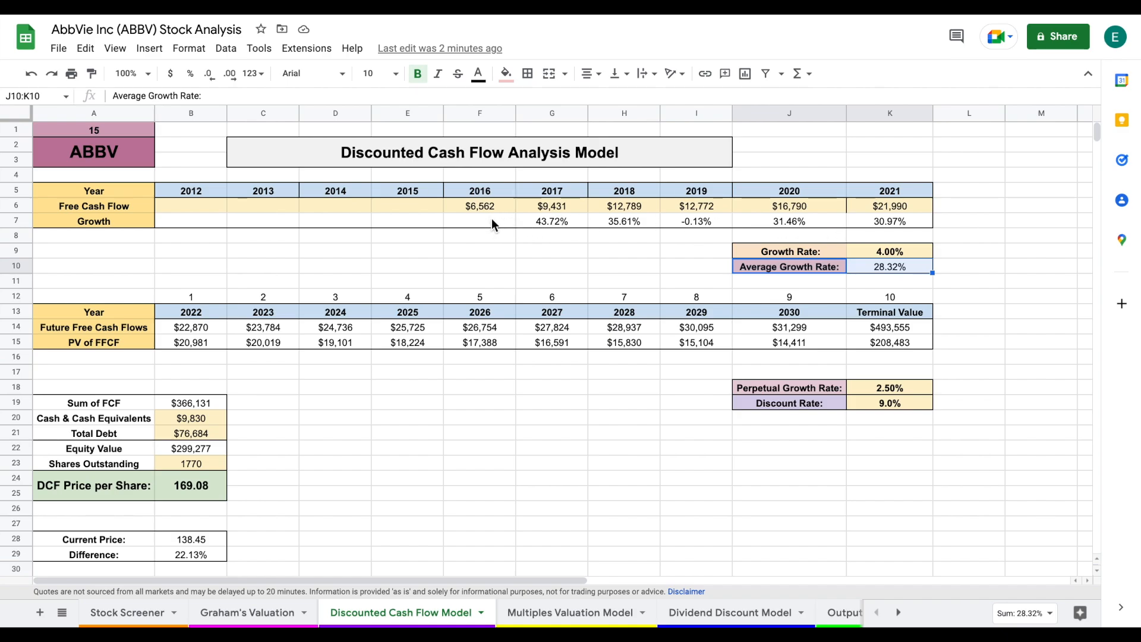
pyautogui.click(696, 221)
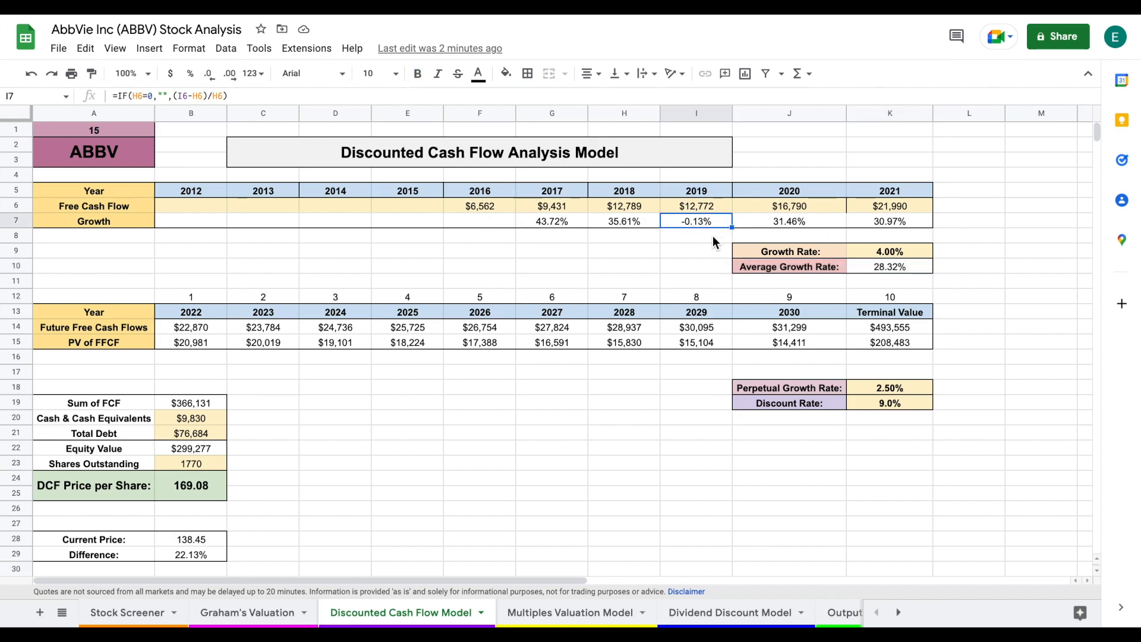
pyautogui.moveTo(810, 223)
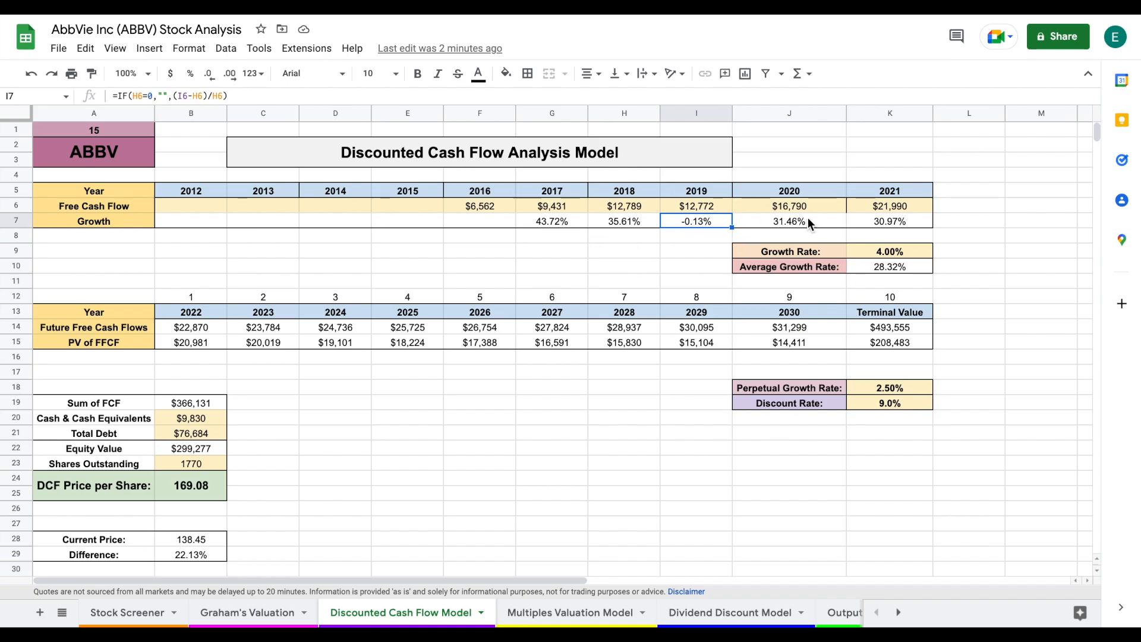
pyautogui.moveTo(994, 271)
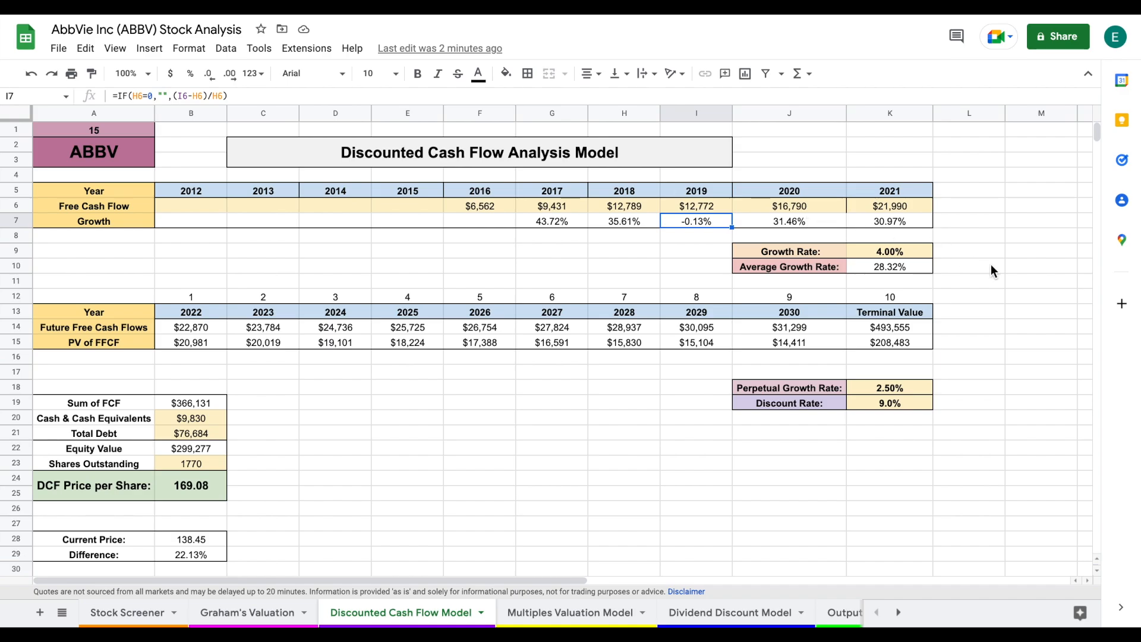
pyautogui.click(1041, 251)
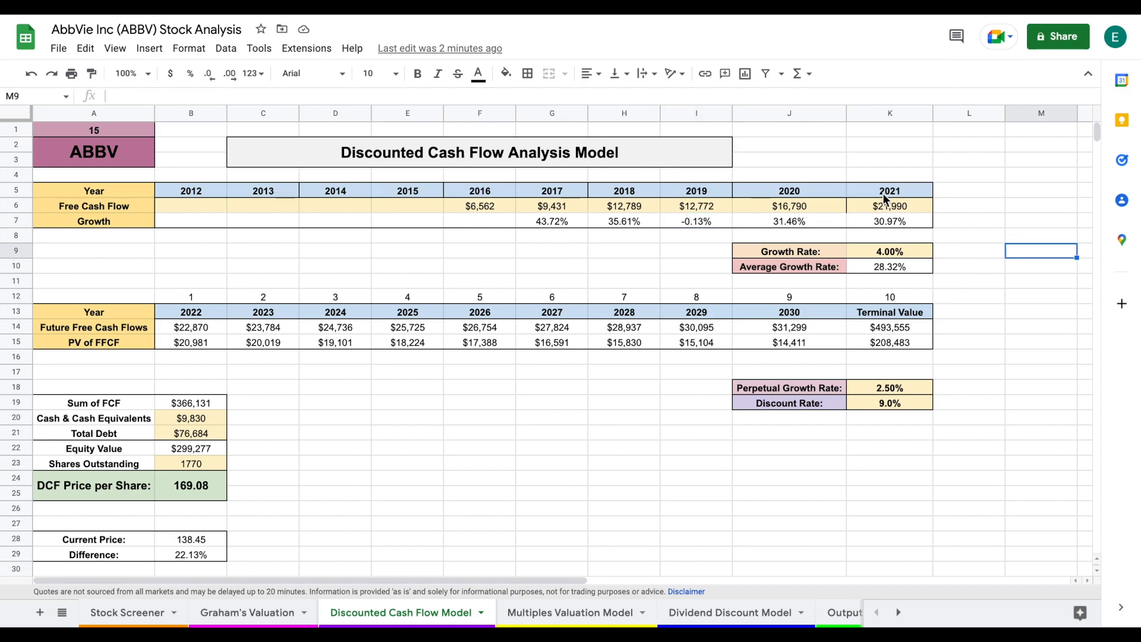
pyautogui.click(790, 251)
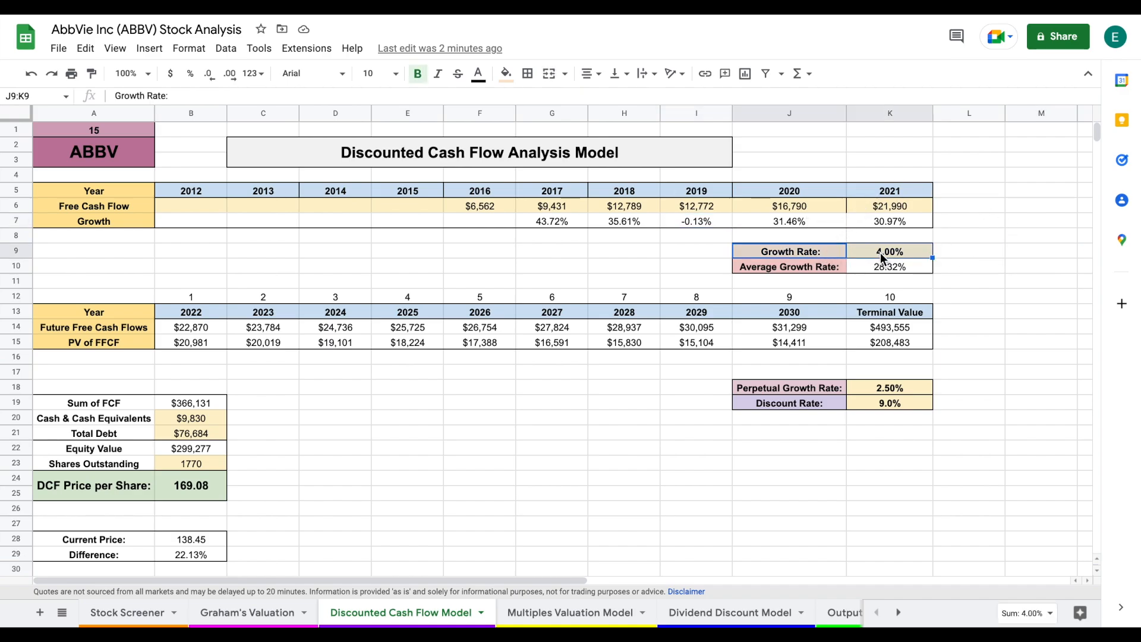
pyautogui.click(889, 251)
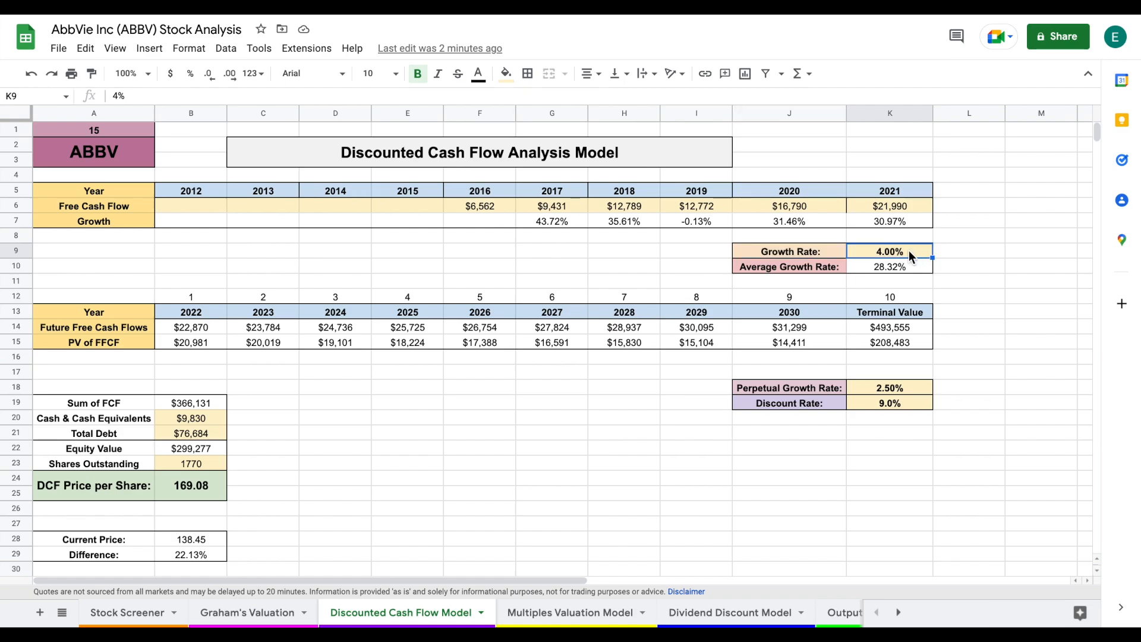
pyautogui.click(890, 266)
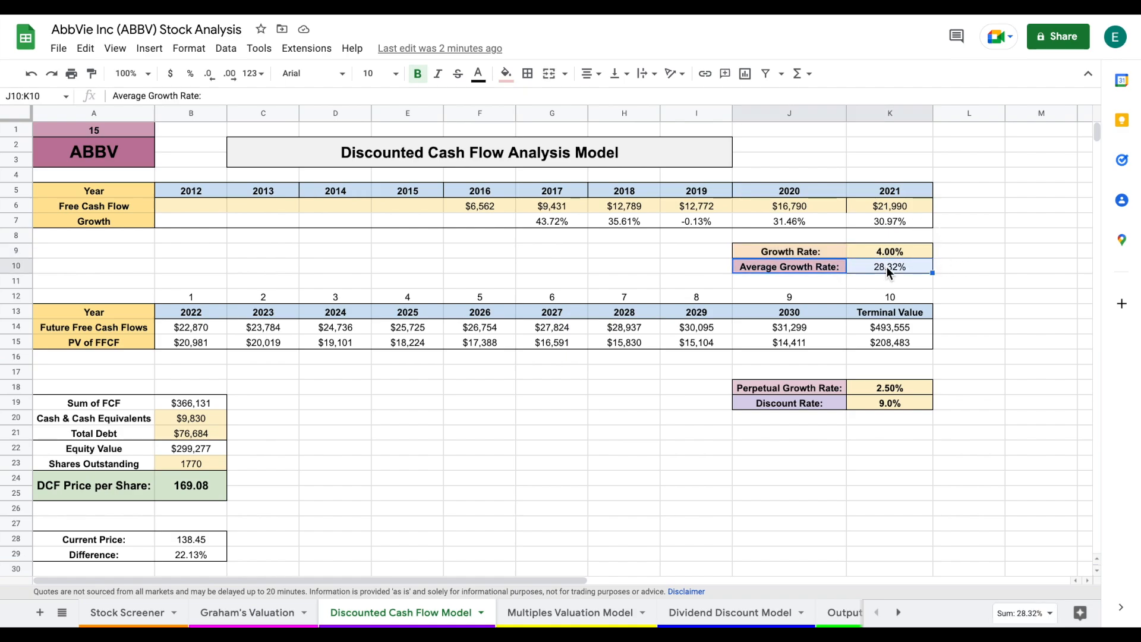
pyautogui.click(889, 251)
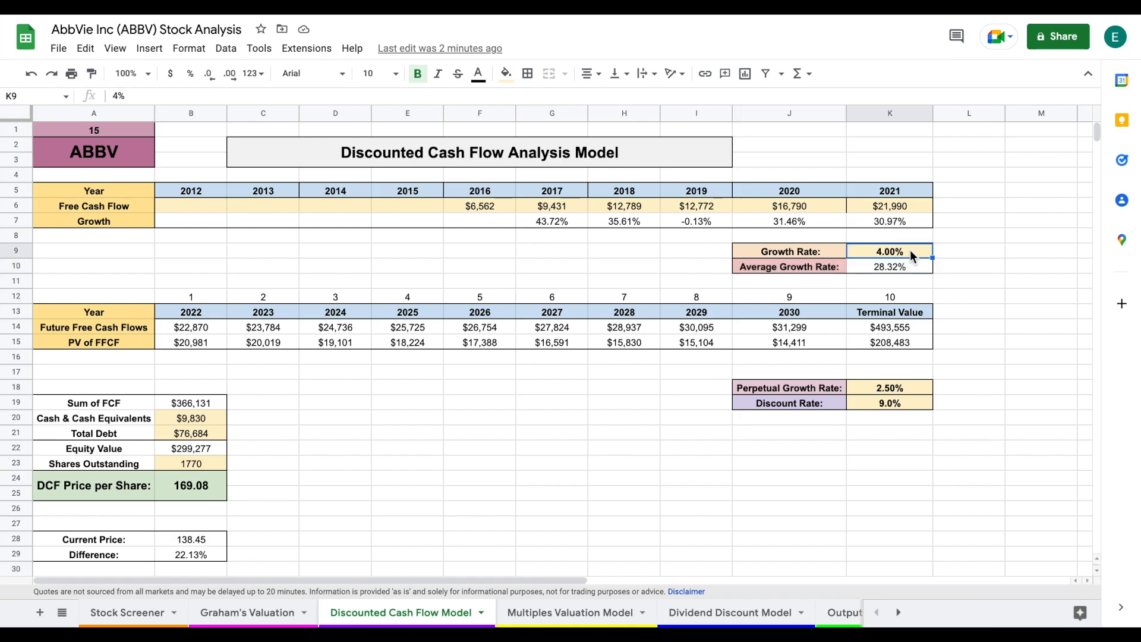
pyautogui.click(190, 327)
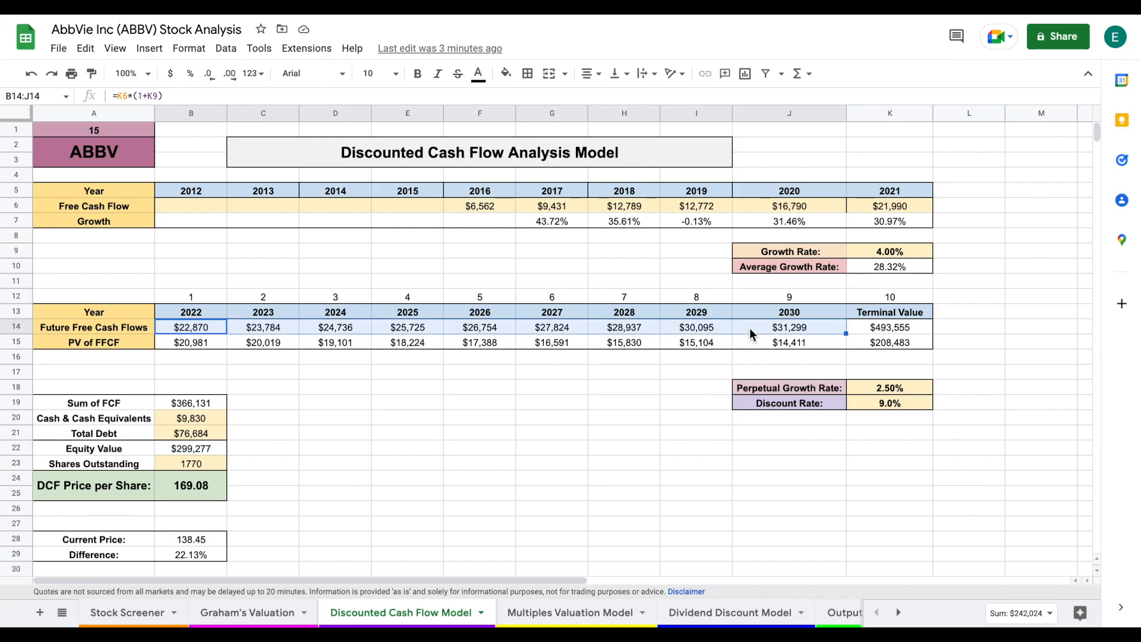
# Review the terminal value, PV of future cash flows, Sum of FCF and cash entries.
pyautogui.click(890, 327)
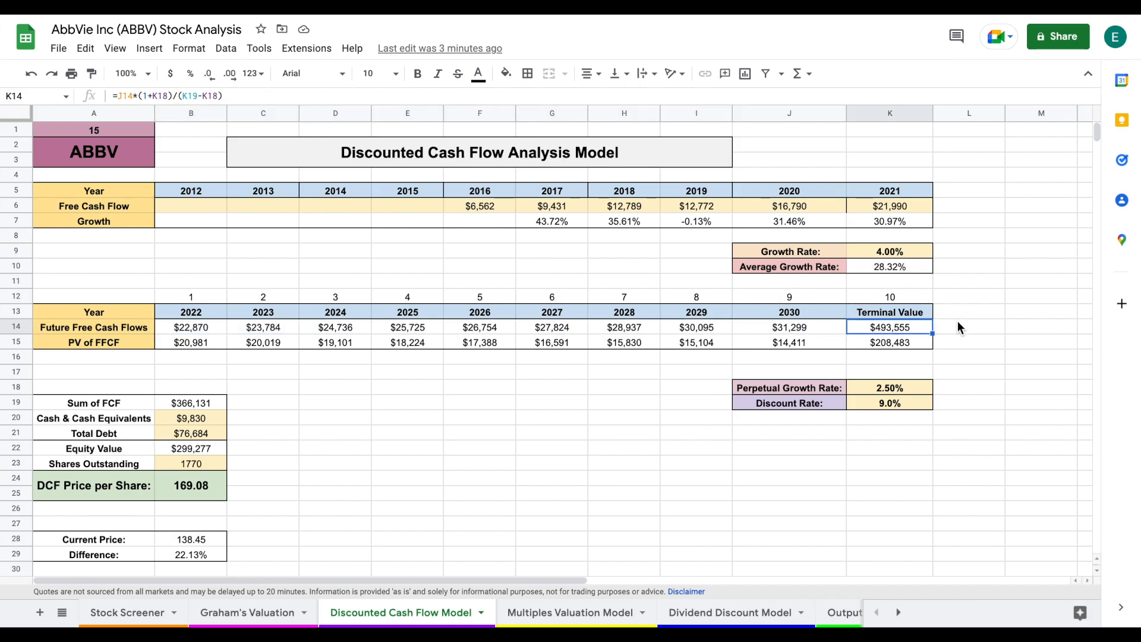
pyautogui.moveTo(810, 314)
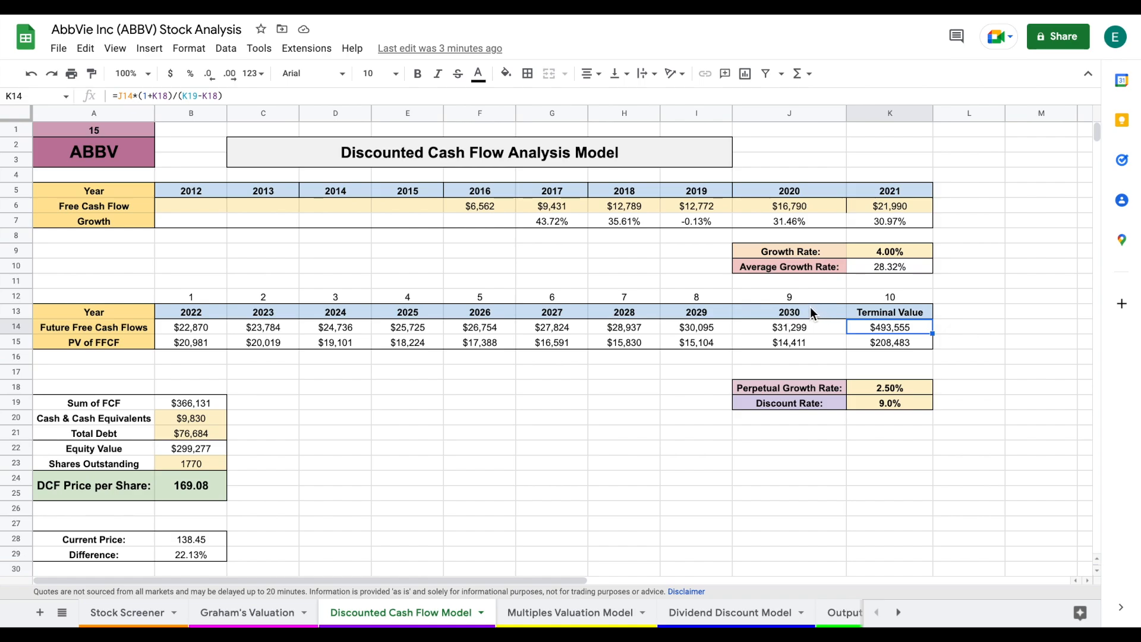
pyautogui.click(790, 313)
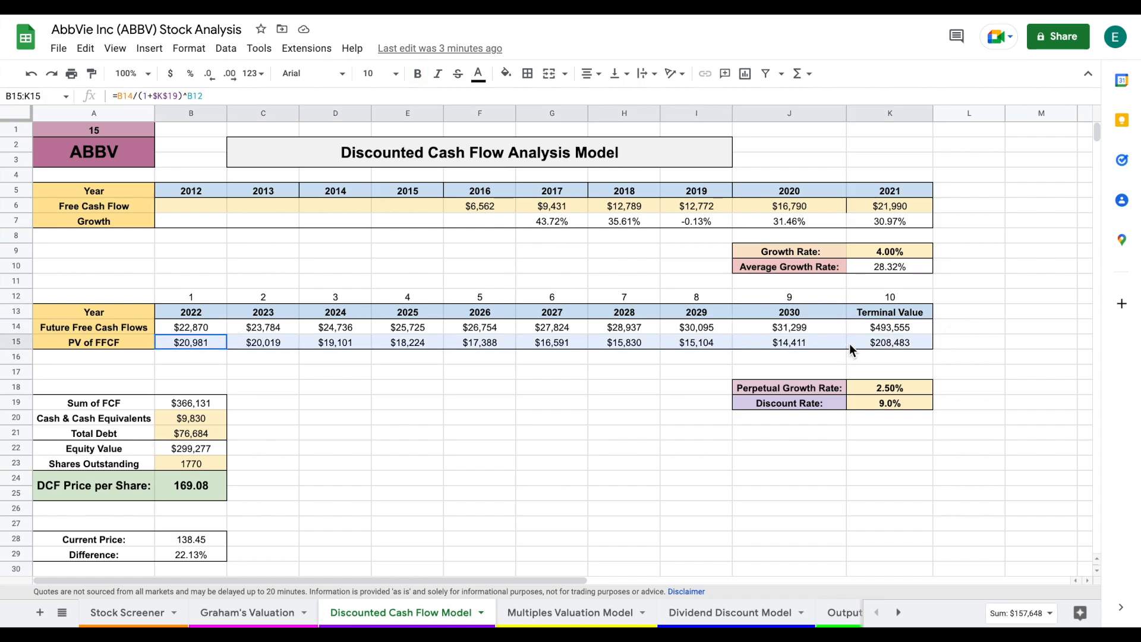
pyautogui.click(190, 403)
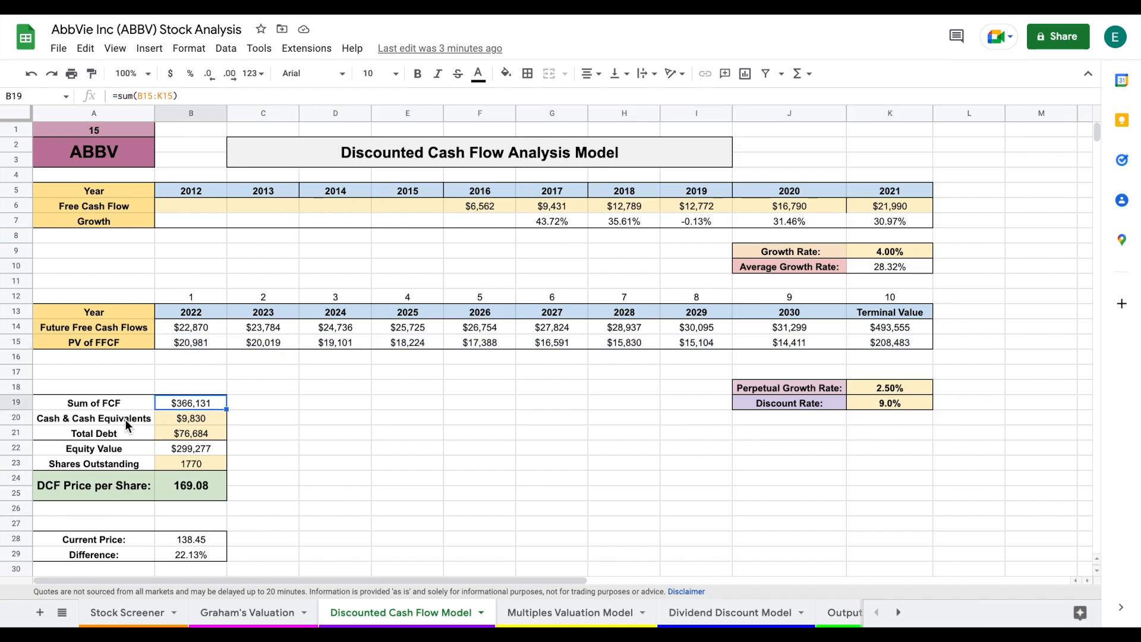
pyautogui.click(93, 417)
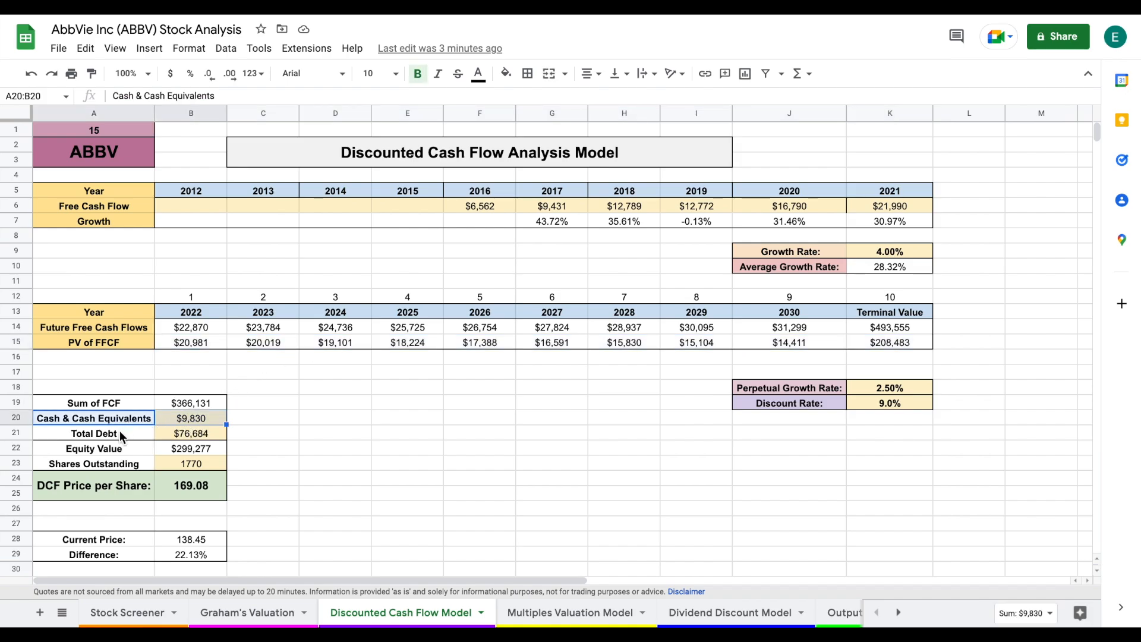
# Review the equity value, shares outstanding and DCF price per share, then move to the Multiples Valuation Model sheet.
pyautogui.click(93, 448)
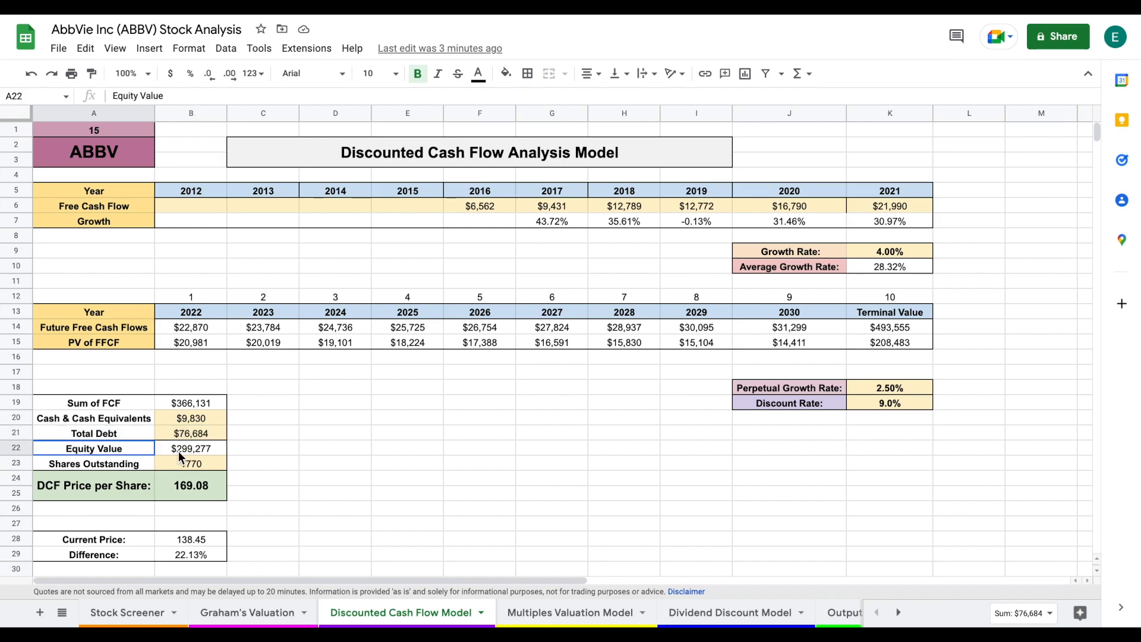
pyautogui.click(190, 448)
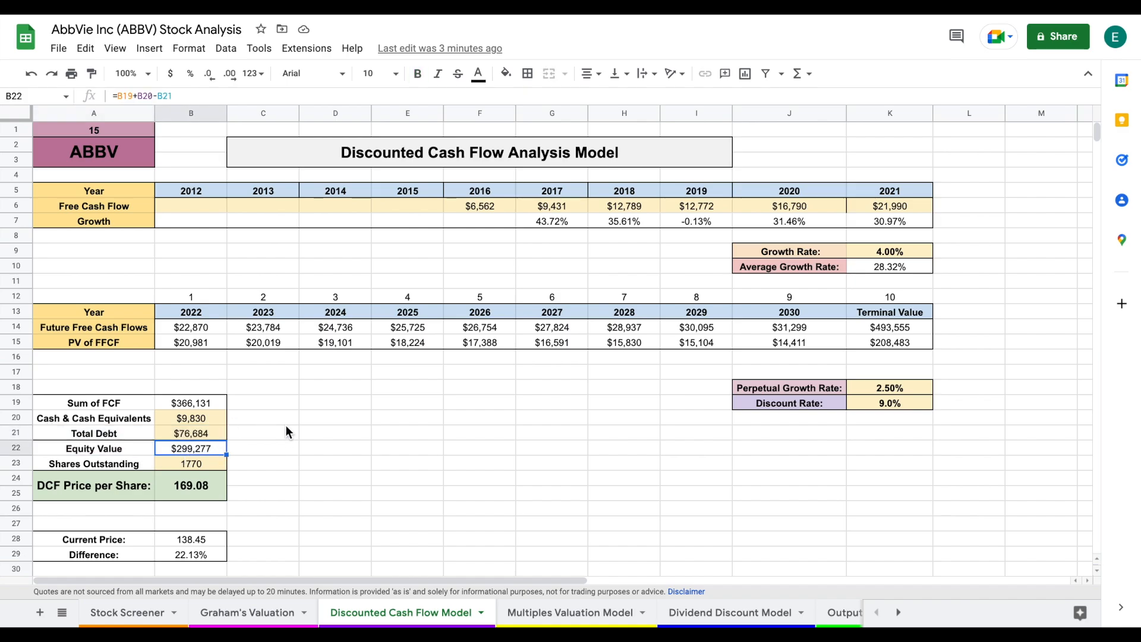
pyautogui.click(190, 464)
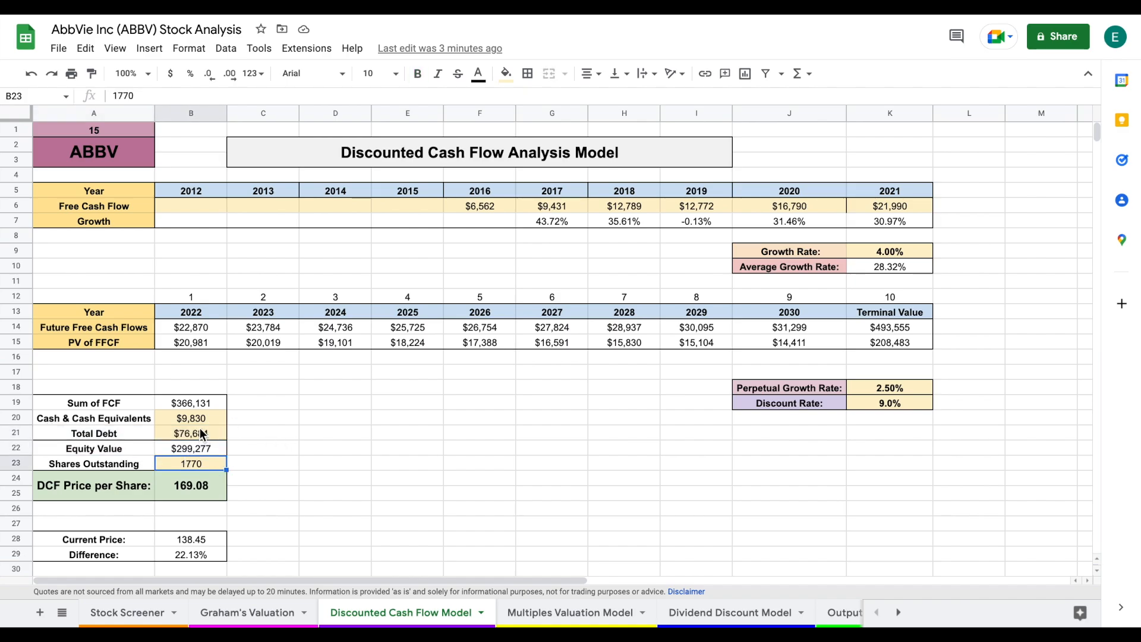
pyautogui.click(190, 485)
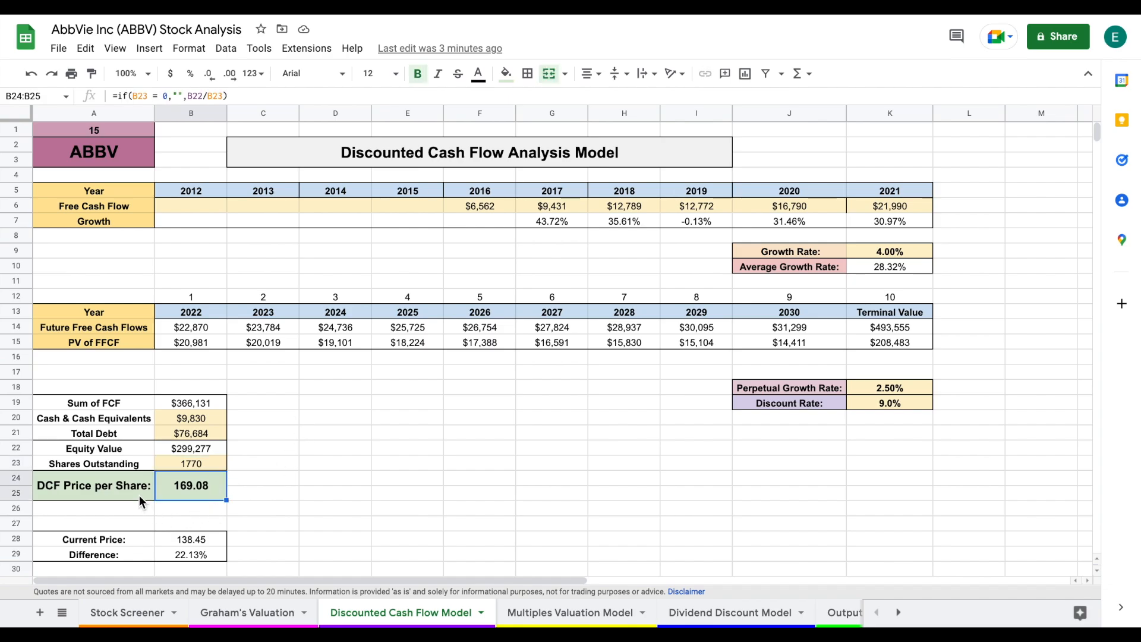
pyautogui.moveTo(255, 509)
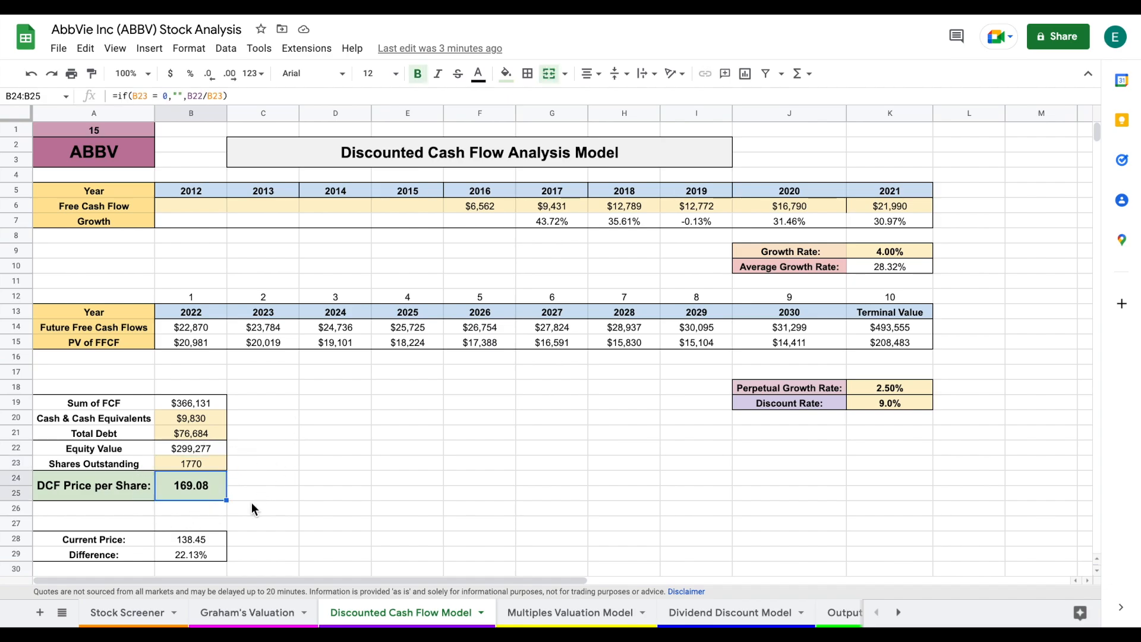
pyautogui.moveTo(479, 493)
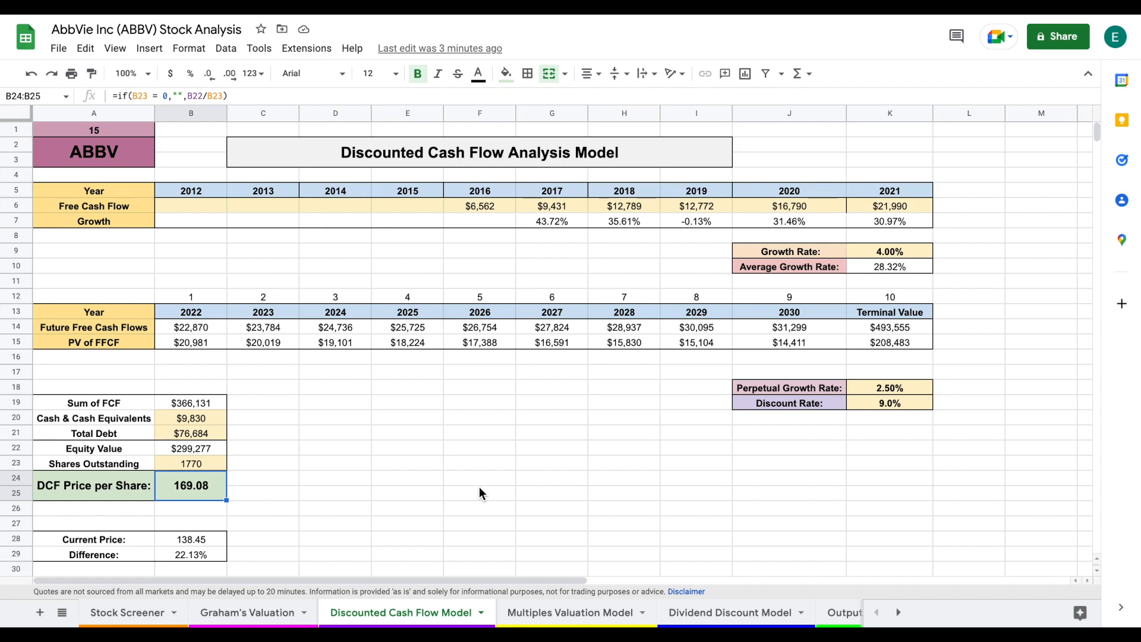
pyautogui.click(568, 612)
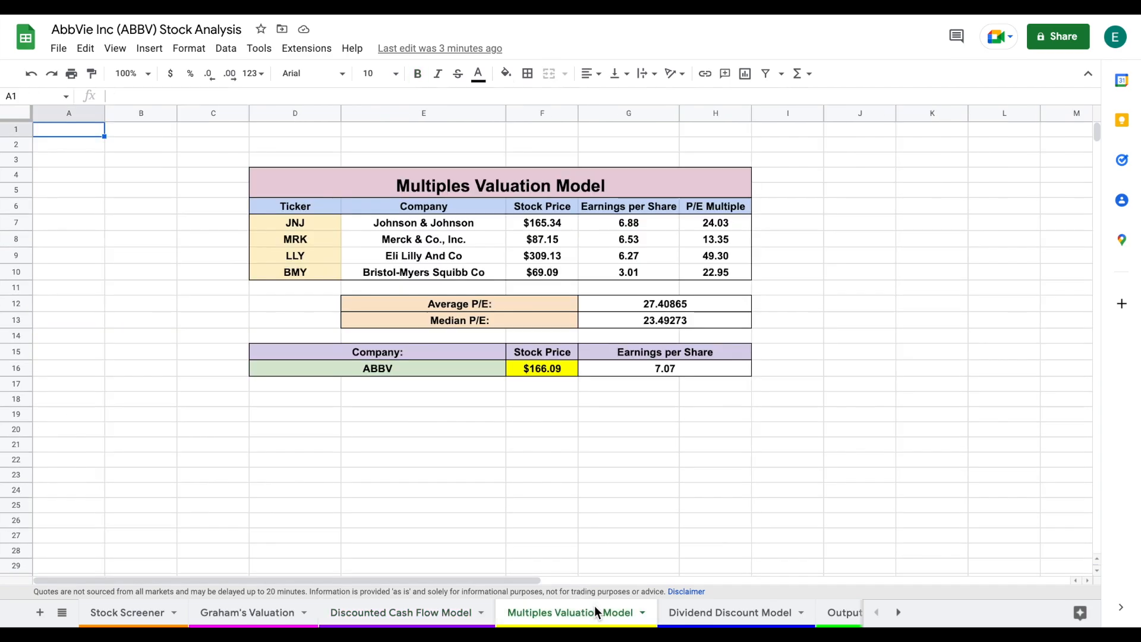
pyautogui.moveTo(842, 284)
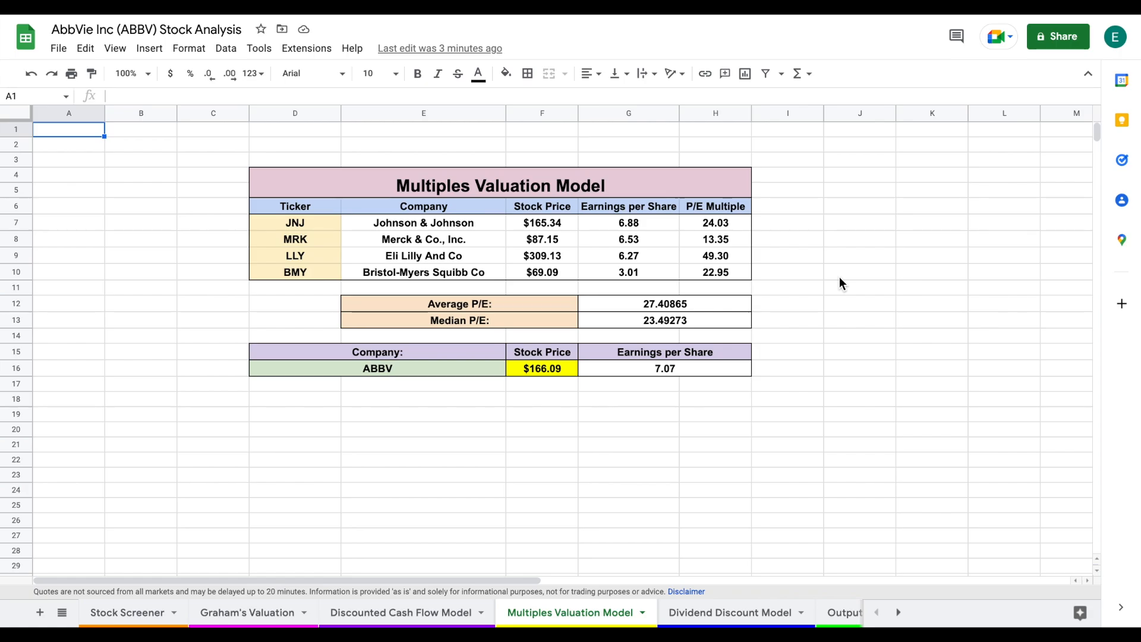
pyautogui.moveTo(754, 219)
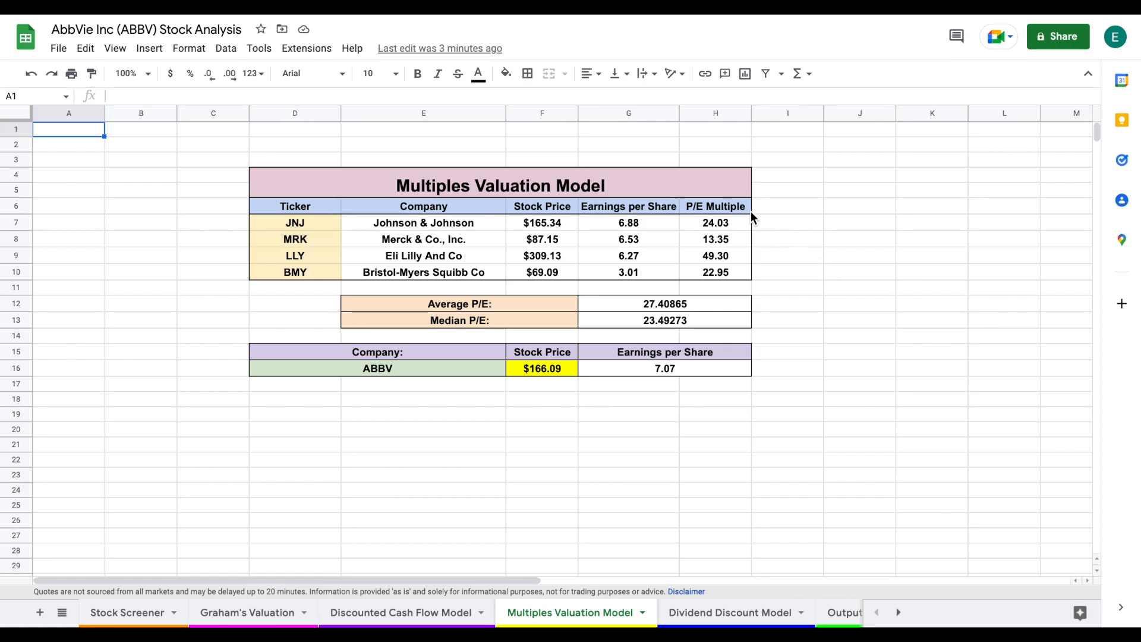
pyautogui.click(715, 205)
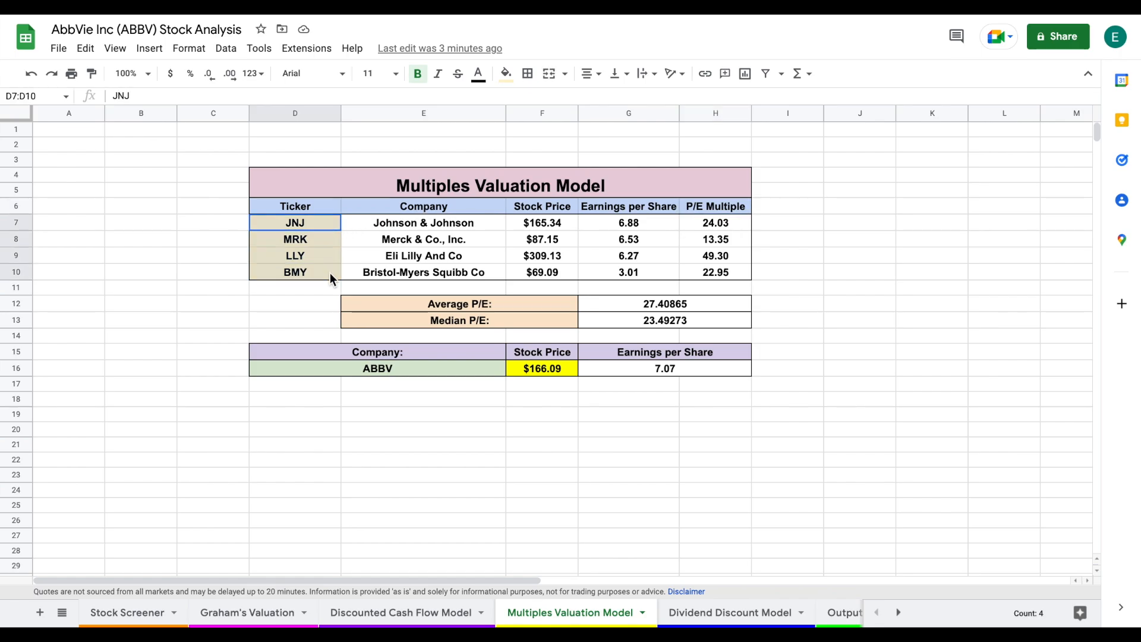
pyautogui.click(423, 222)
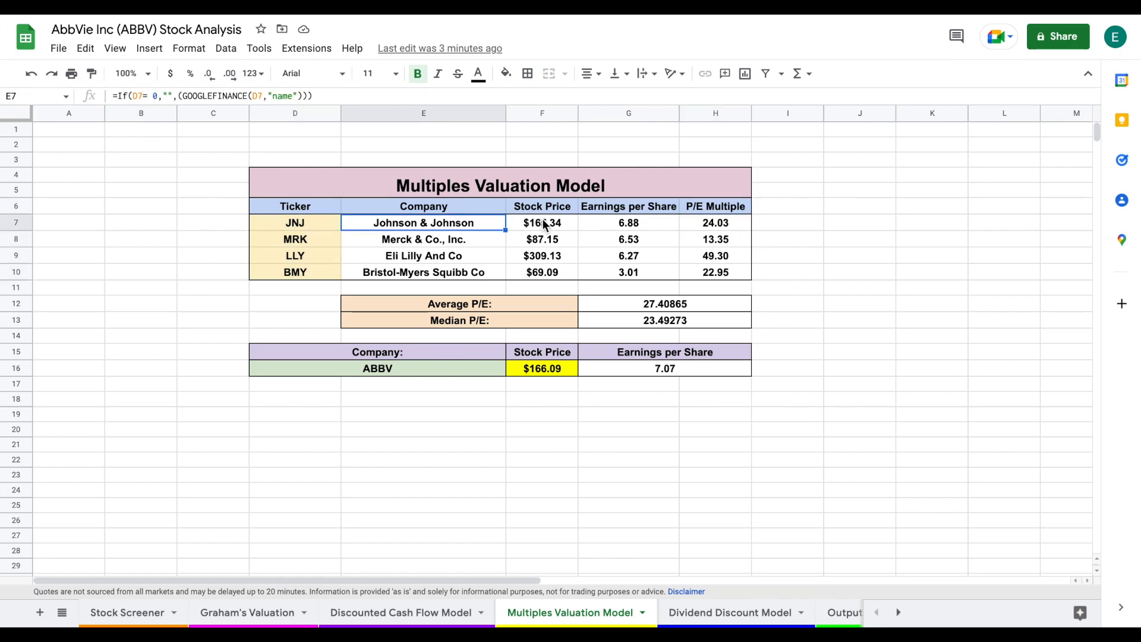
pyautogui.click(628, 223)
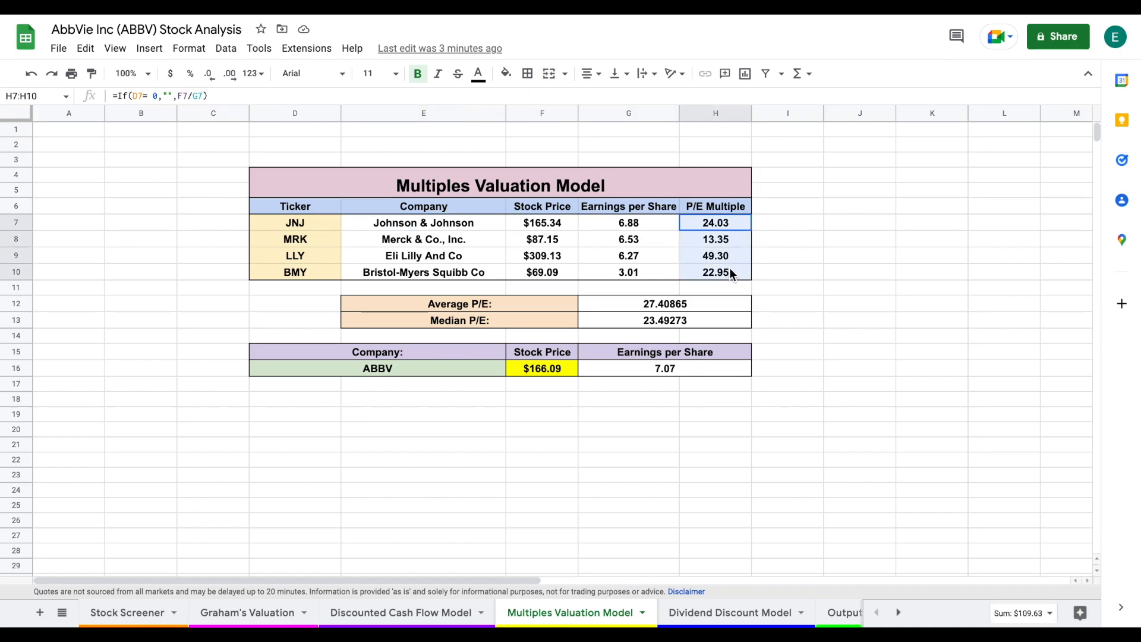
pyautogui.click(459, 304)
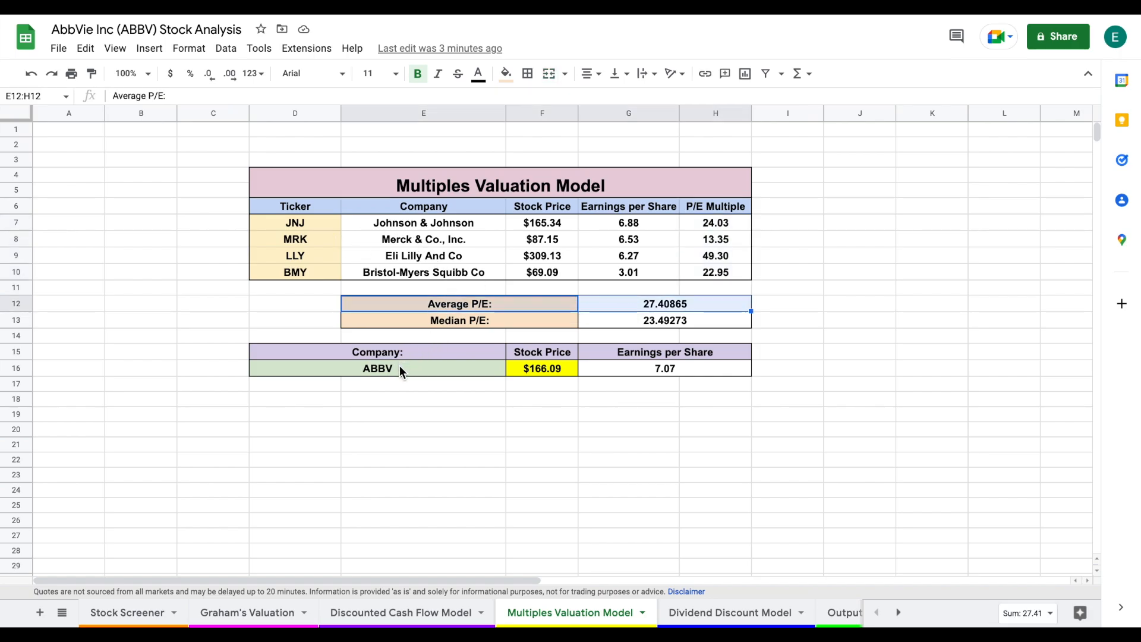
pyautogui.moveTo(714, 376)
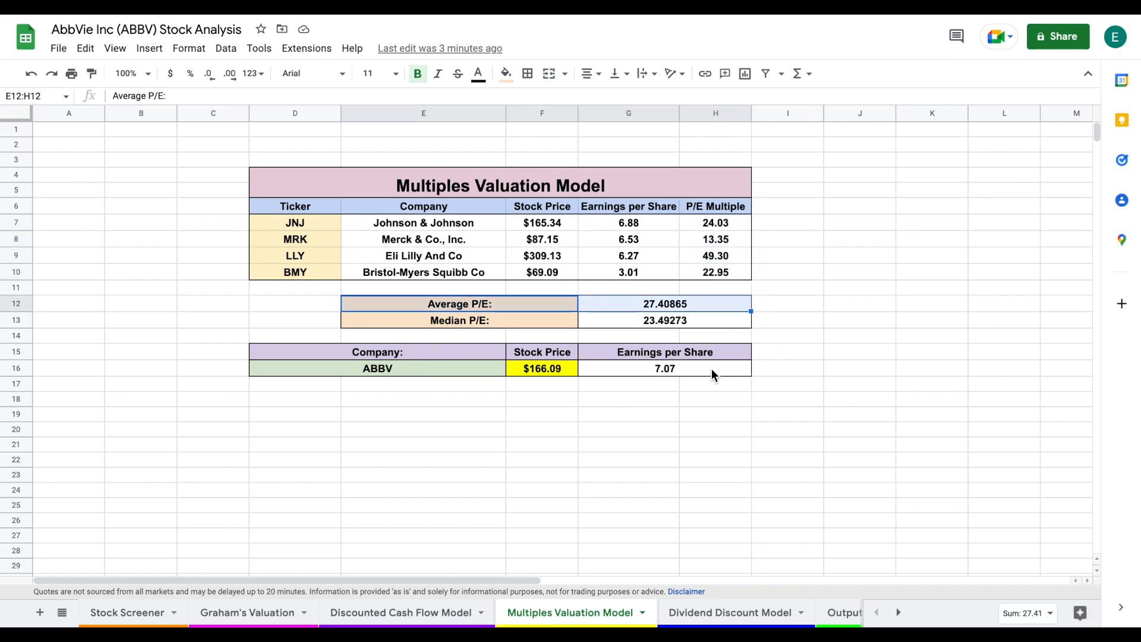
pyautogui.click(665, 368)
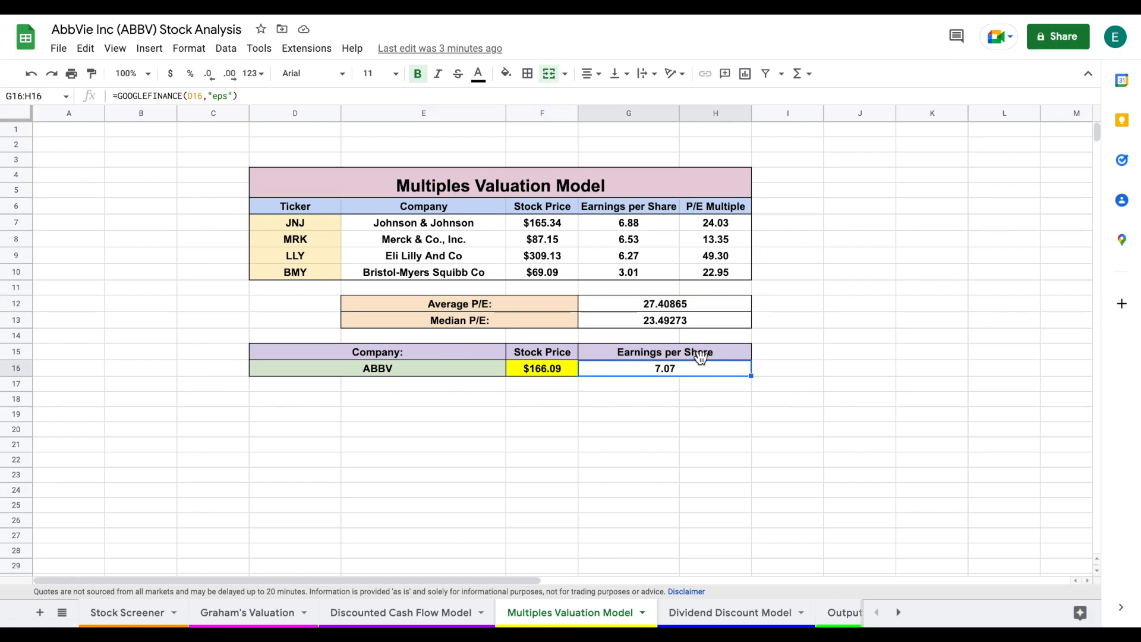
pyautogui.click(542, 368)
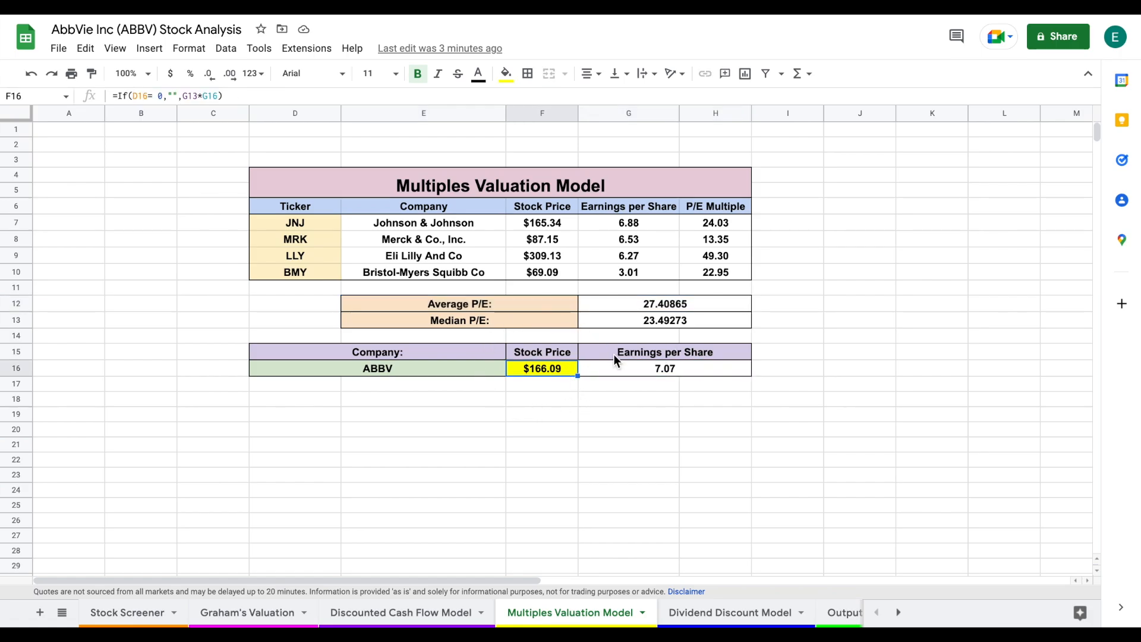
pyautogui.moveTo(642, 397)
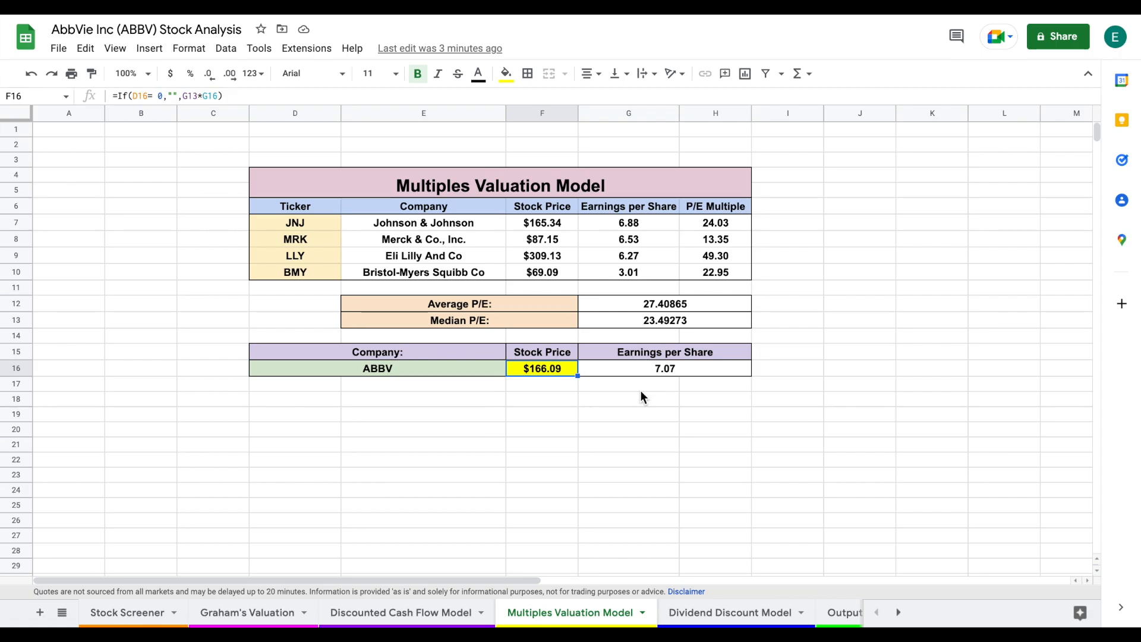
pyautogui.moveTo(689, 343)
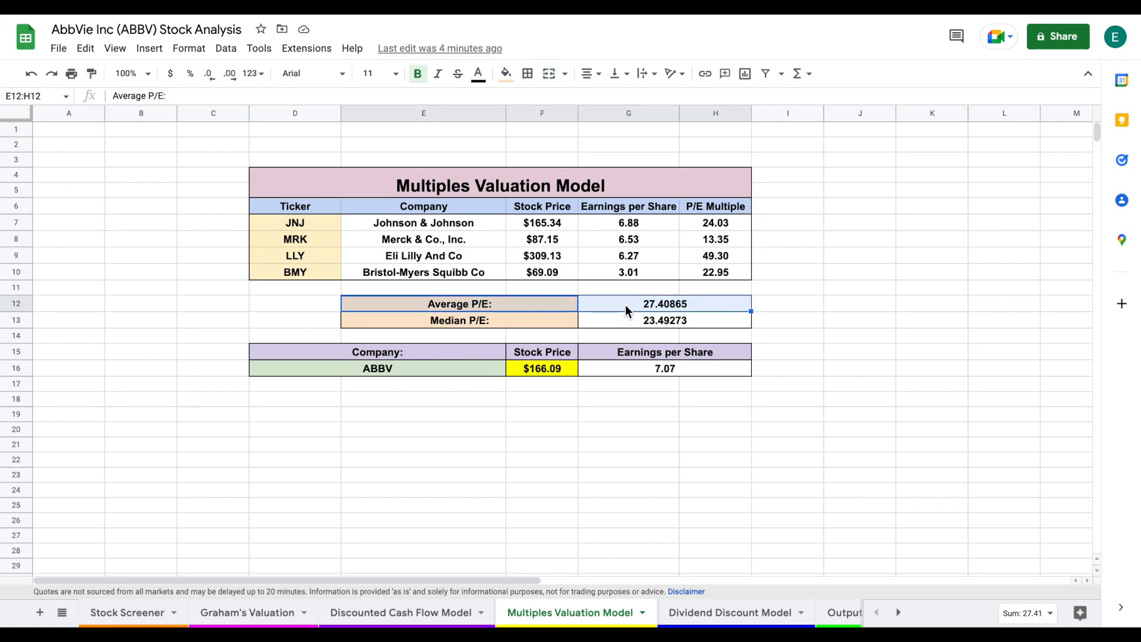
pyautogui.click(665, 303)
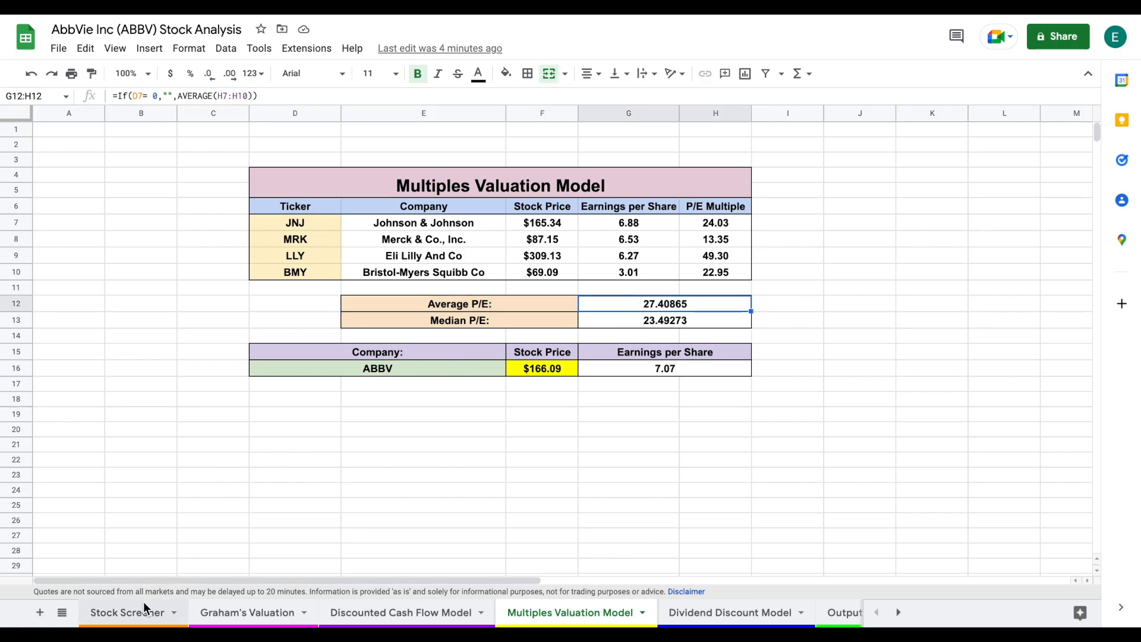
pyautogui.click(128, 613)
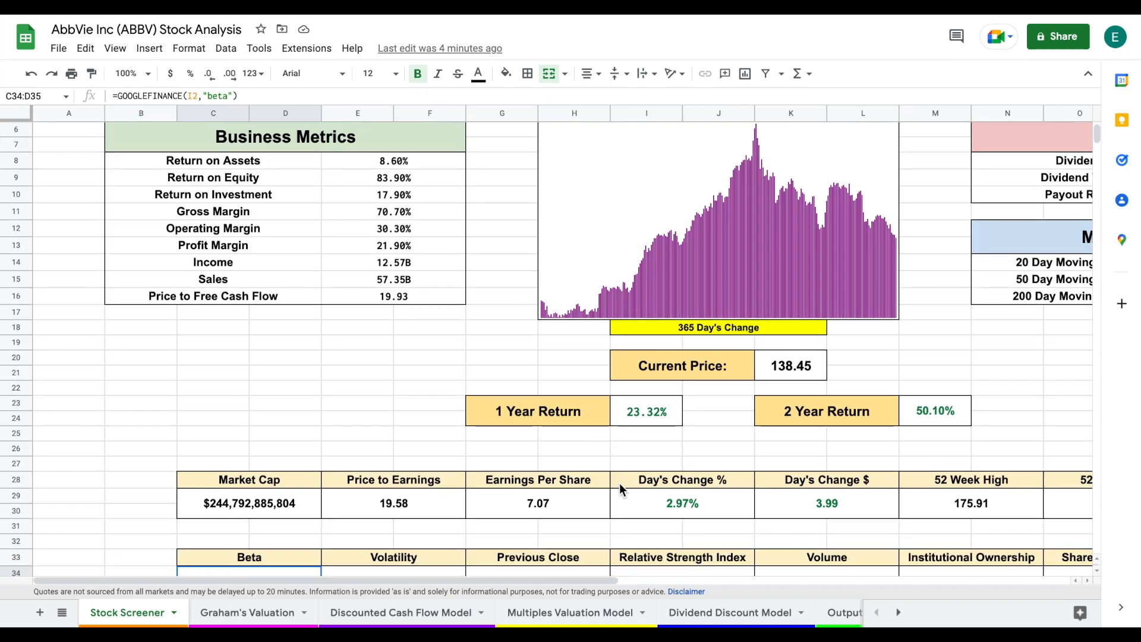
pyautogui.moveTo(431, 504)
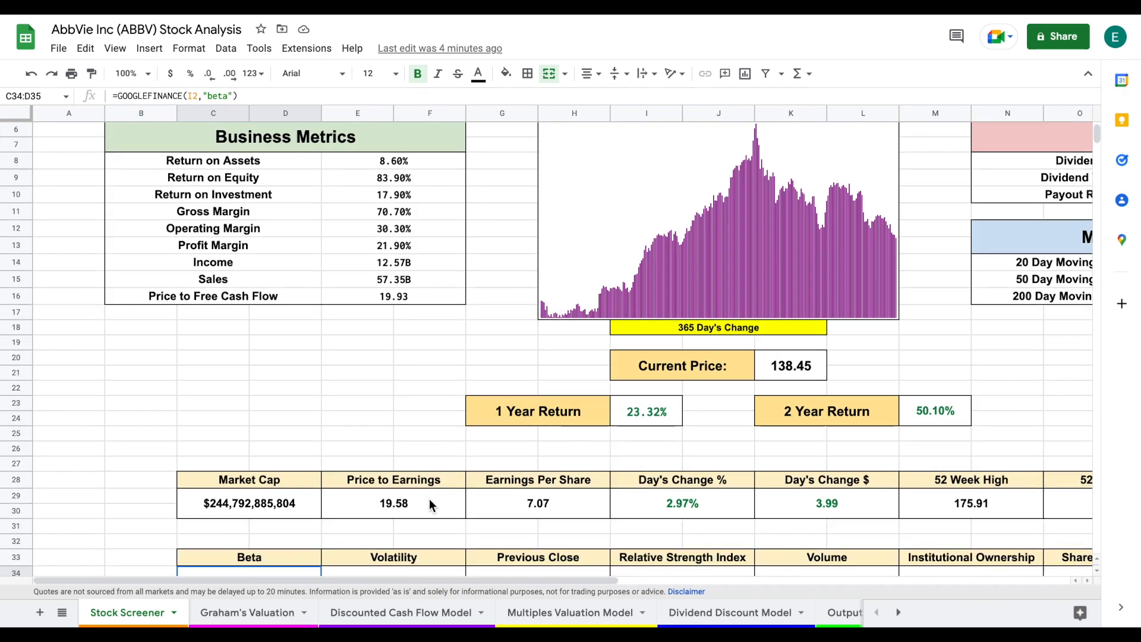
# Check the screener's Price to Earnings formula and return to the Multiples Valuation Model sheet.
pyautogui.click(394, 503)
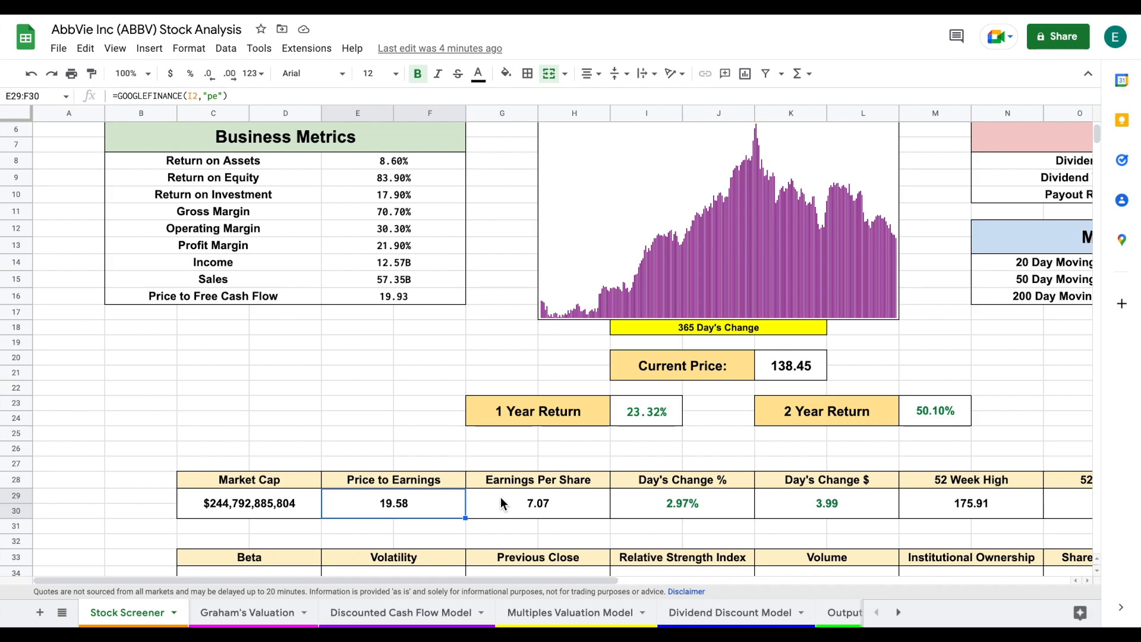
pyautogui.moveTo(618, 511)
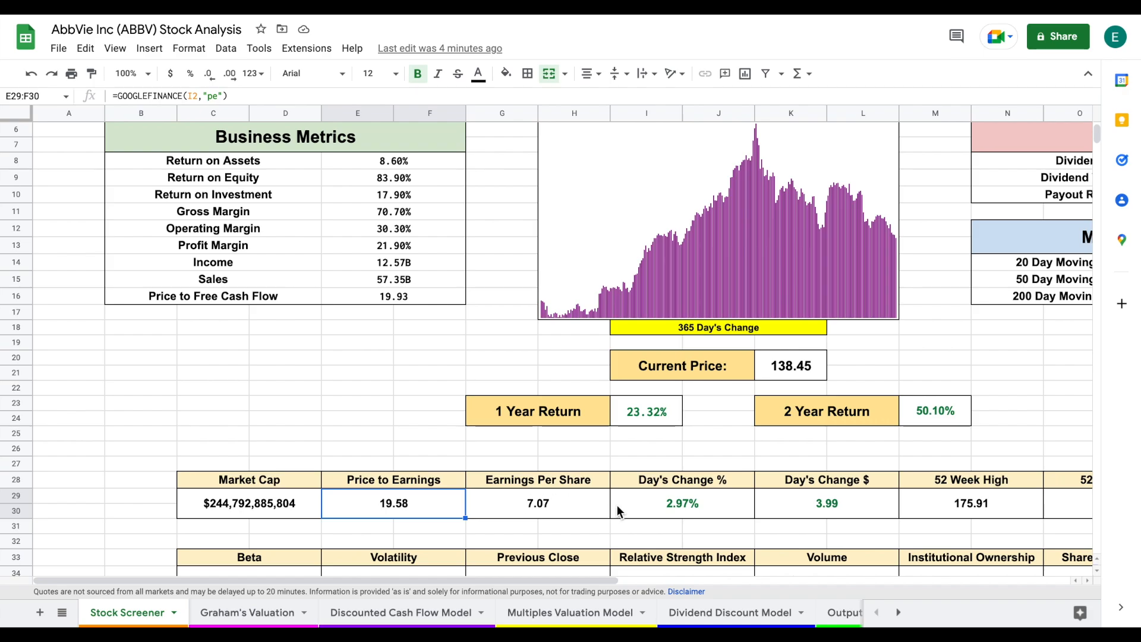
pyautogui.click(569, 612)
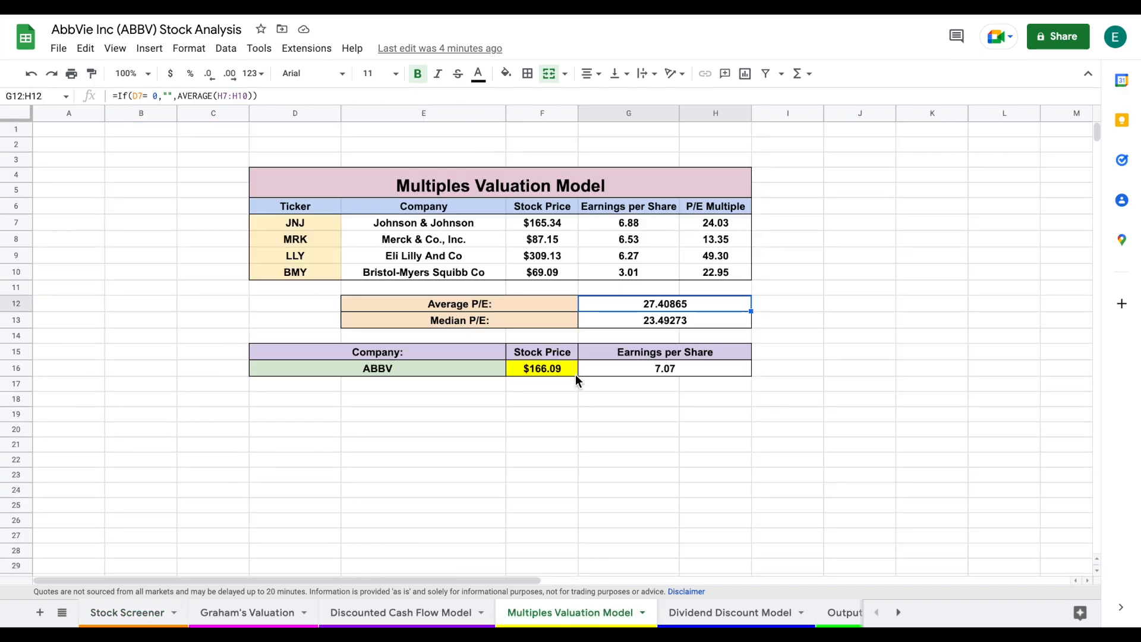
# Check ABBV's $166.09 estimated price formula and move to the Dividend Discount Model sheet.
pyautogui.click(542, 369)
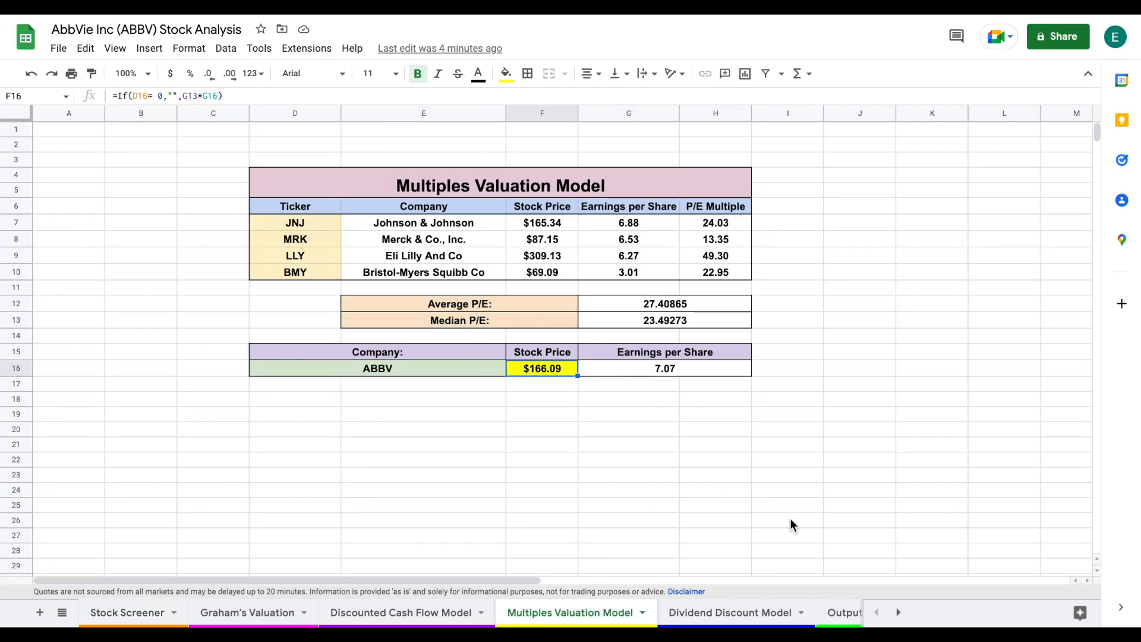
pyautogui.moveTo(748, 613)
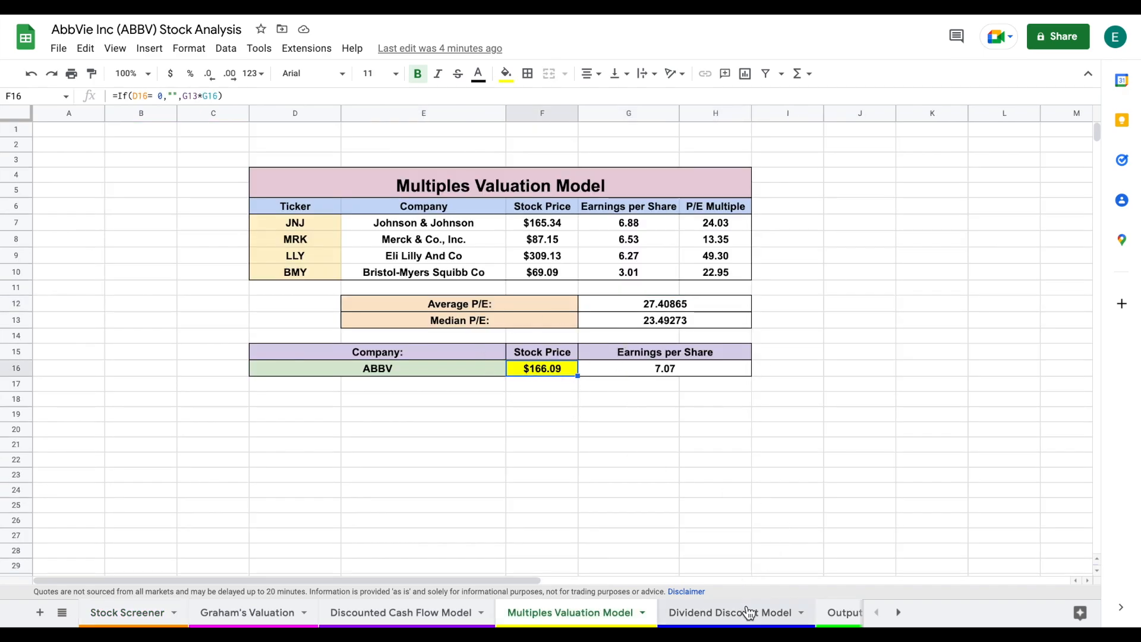
pyautogui.click(730, 613)
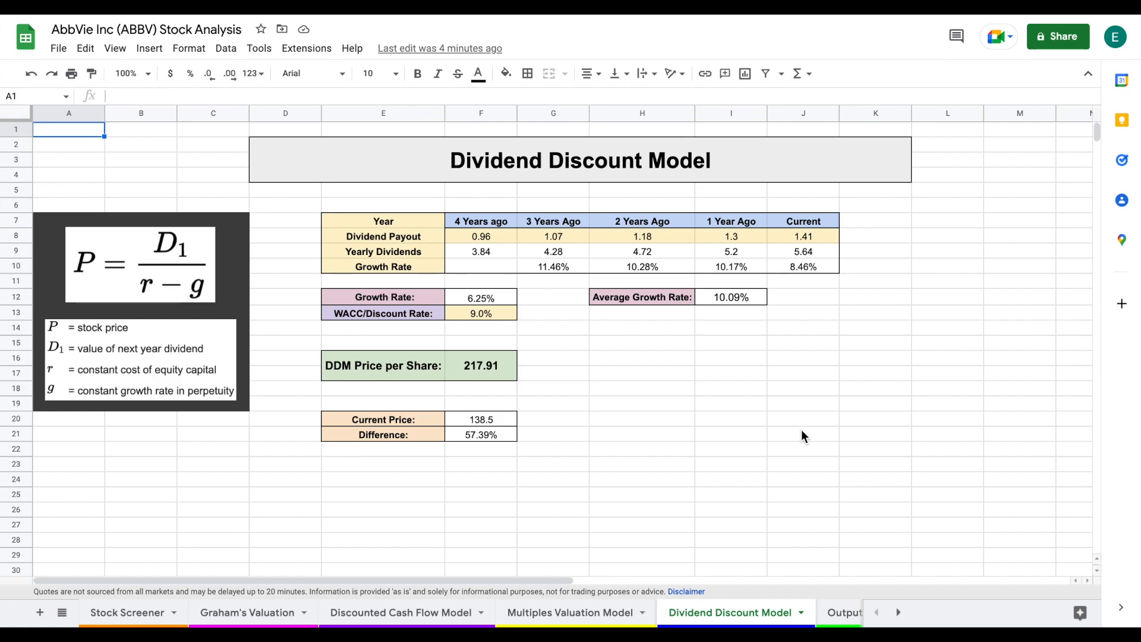
pyautogui.moveTo(502, 245)
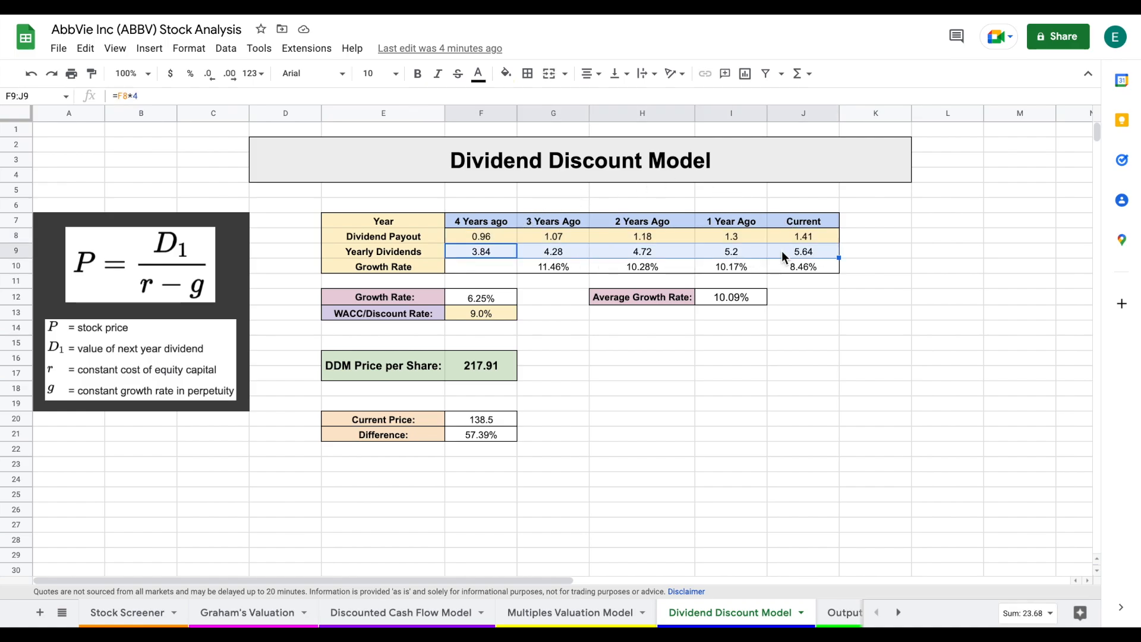
pyautogui.click(553, 266)
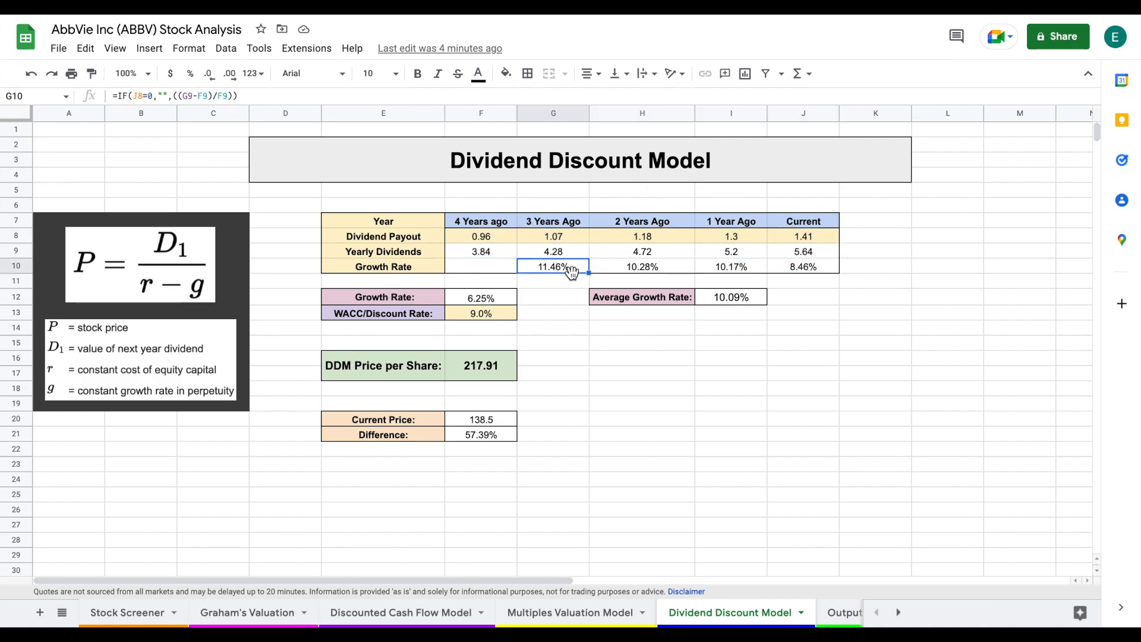
pyautogui.click(732, 266)
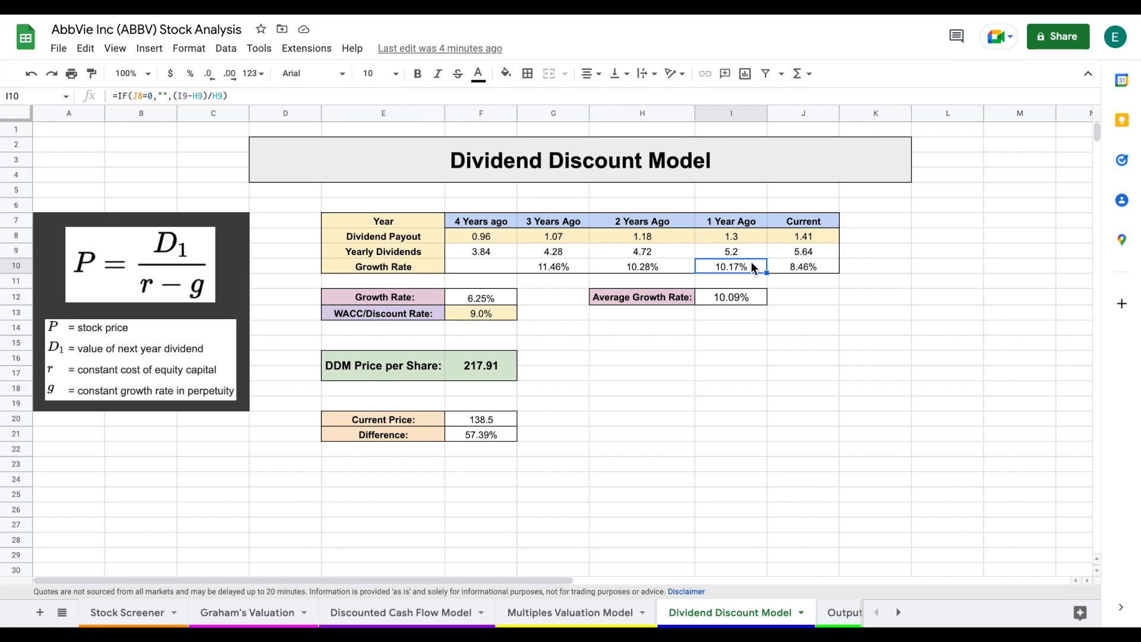
pyautogui.moveTo(578, 278)
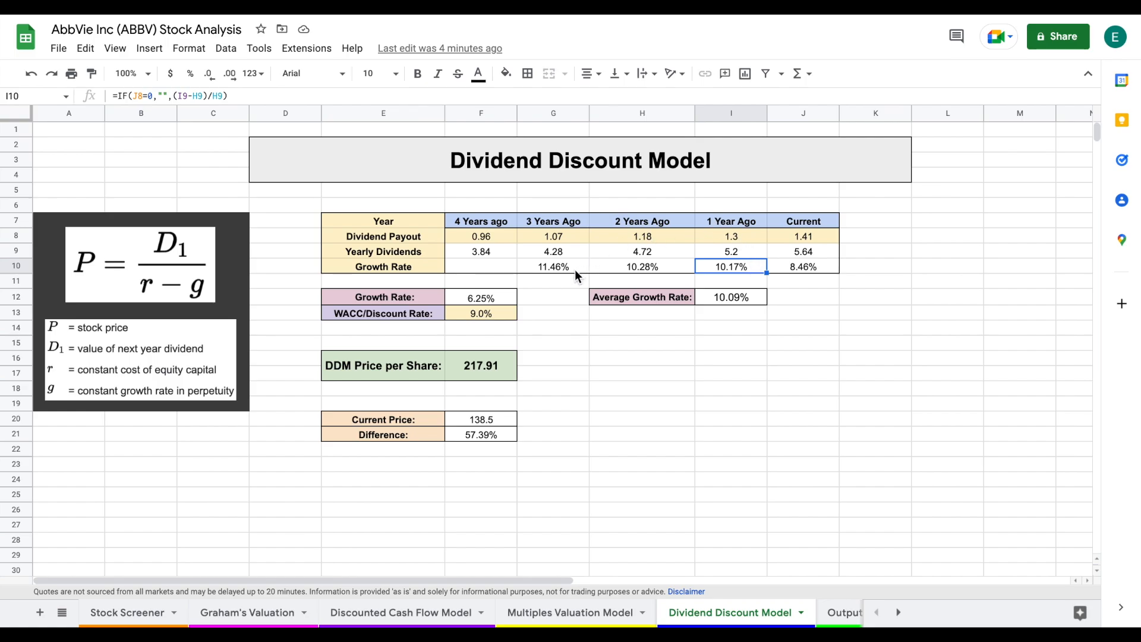
pyautogui.click(642, 267)
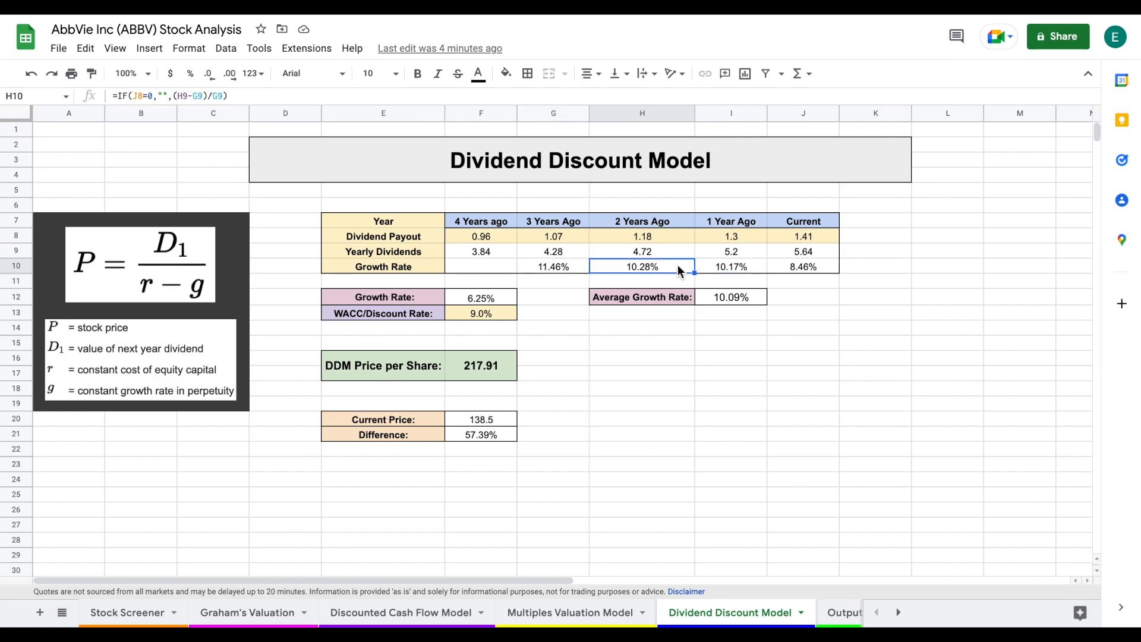
pyautogui.click(732, 266)
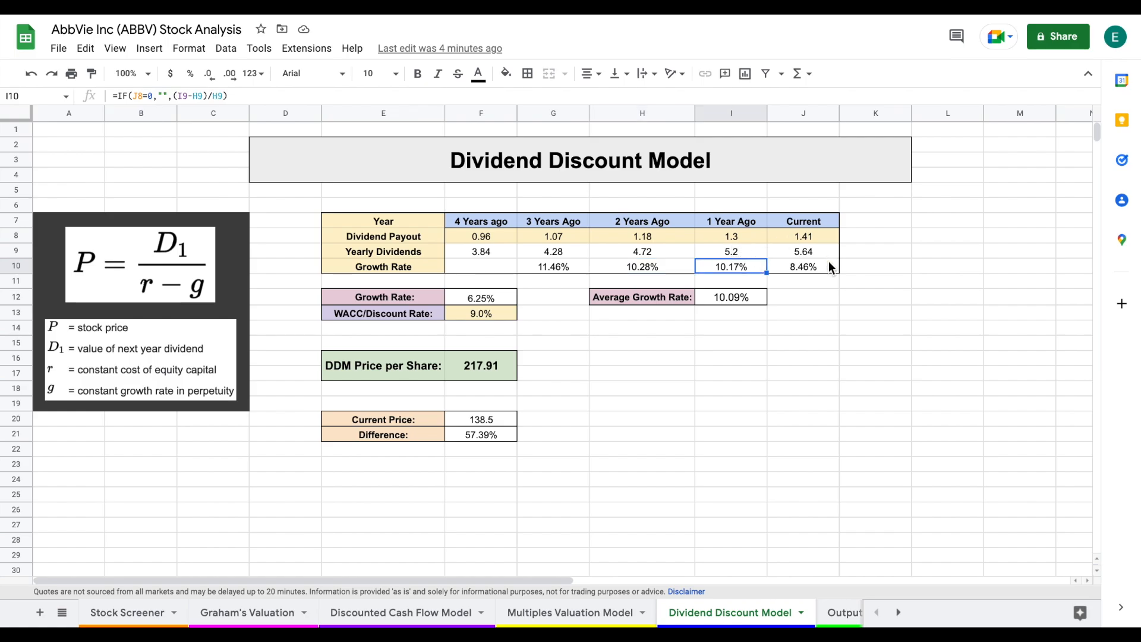
pyautogui.click(803, 266)
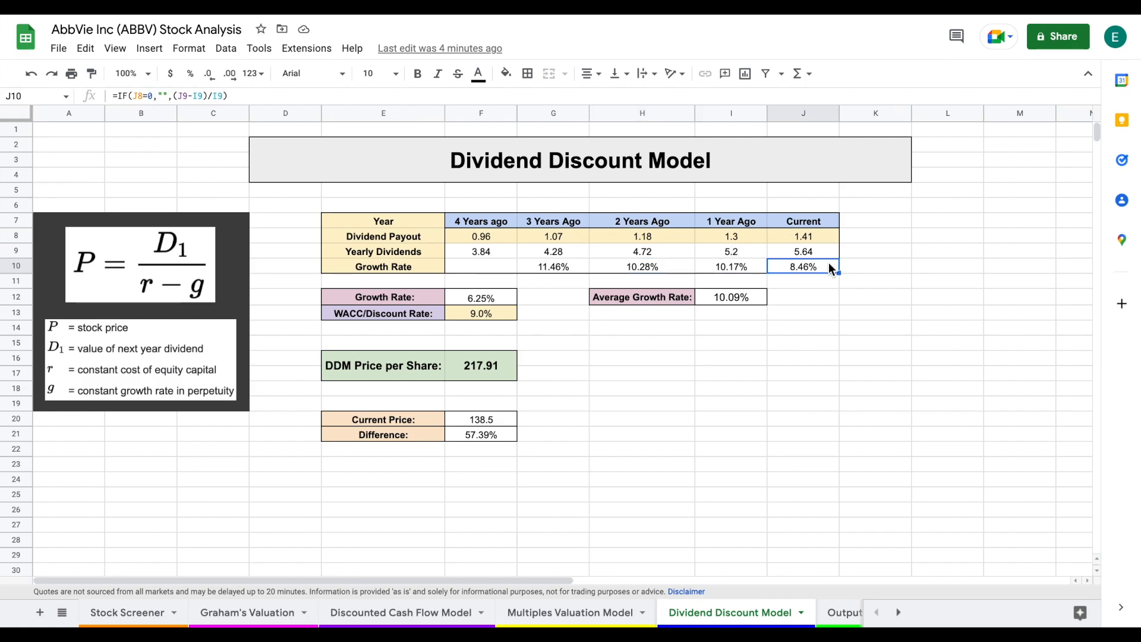
pyautogui.moveTo(837, 262)
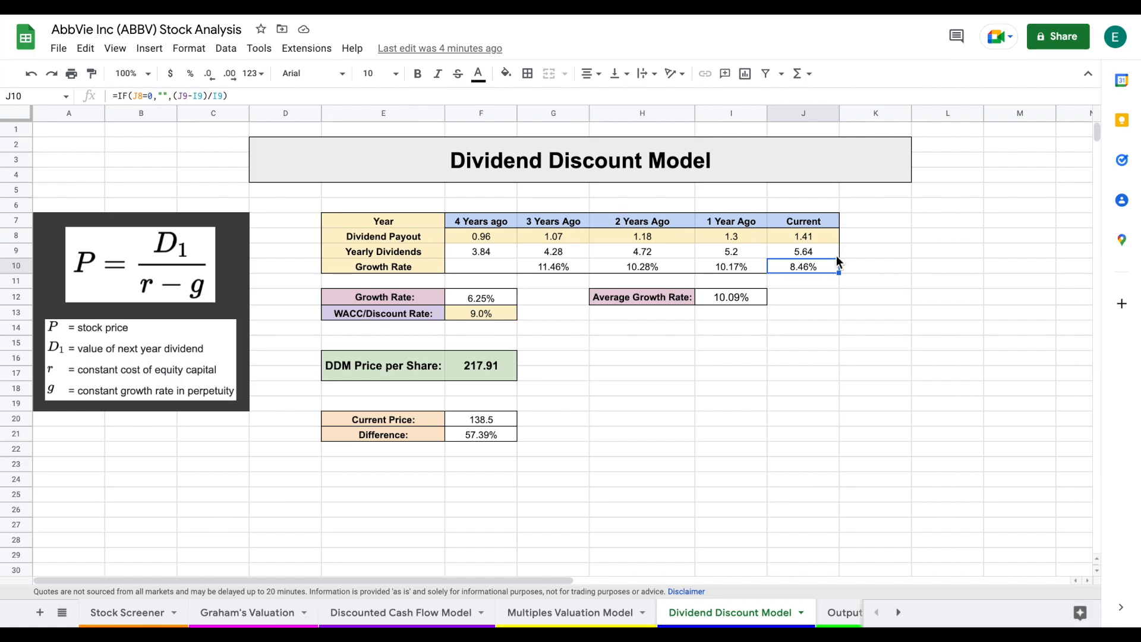
pyautogui.click(730, 297)
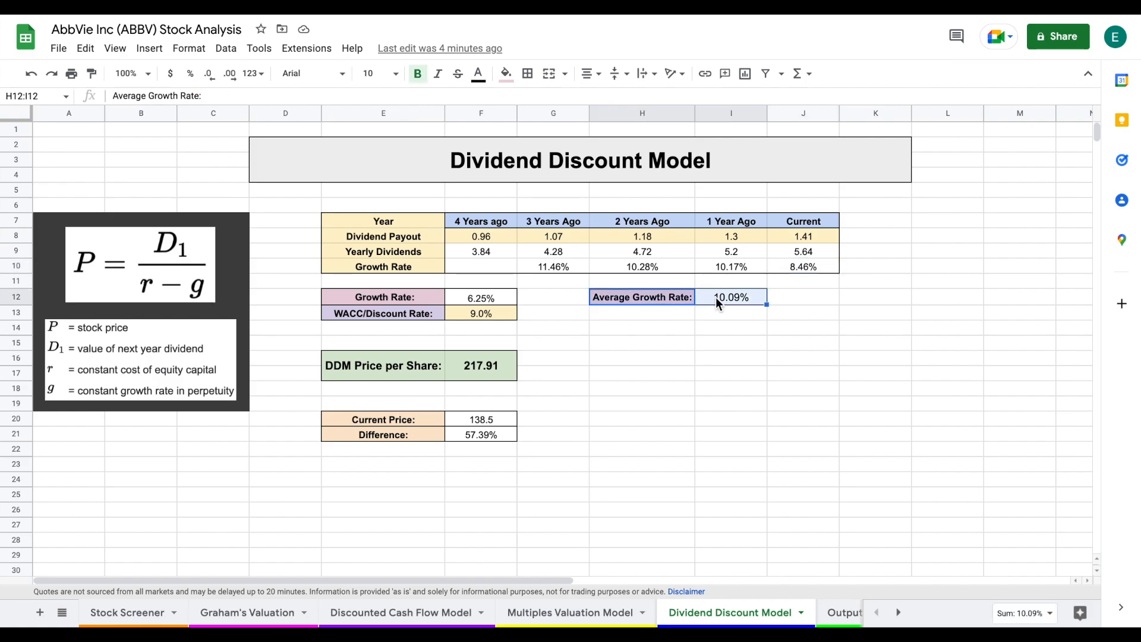
pyautogui.moveTo(435, 305)
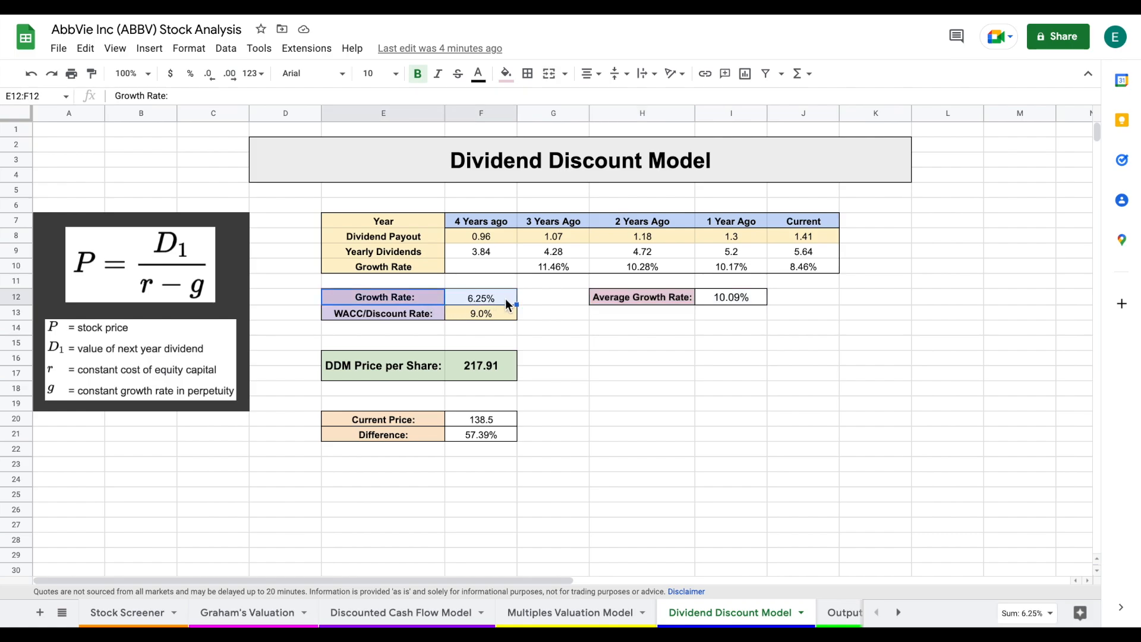
pyautogui.click(481, 298)
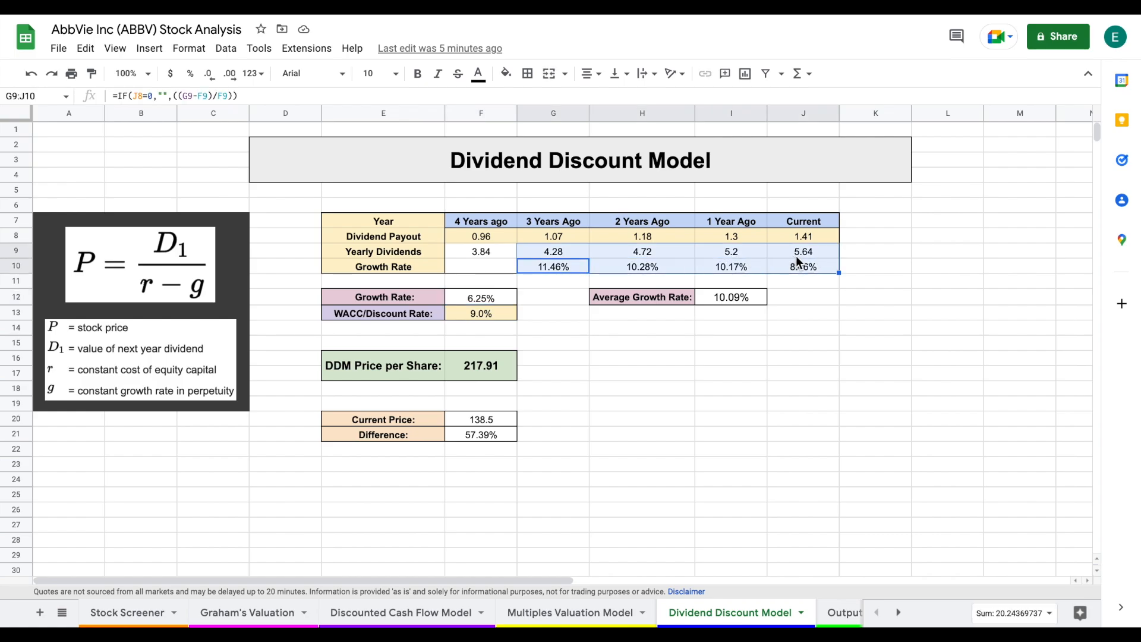
pyautogui.click(481, 313)
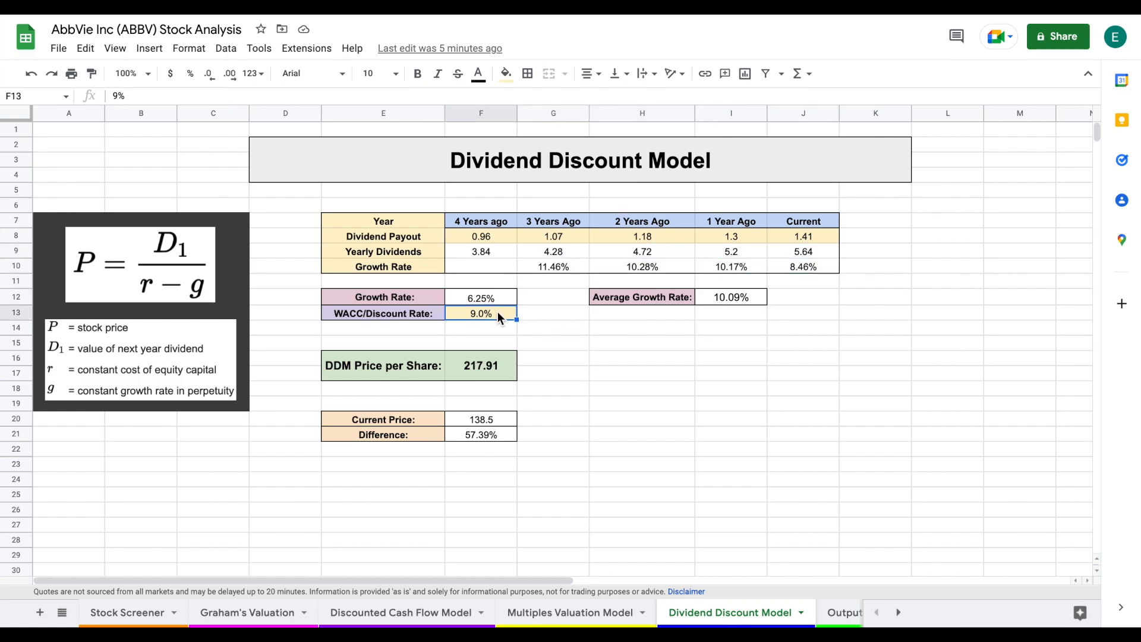
pyautogui.click(481, 365)
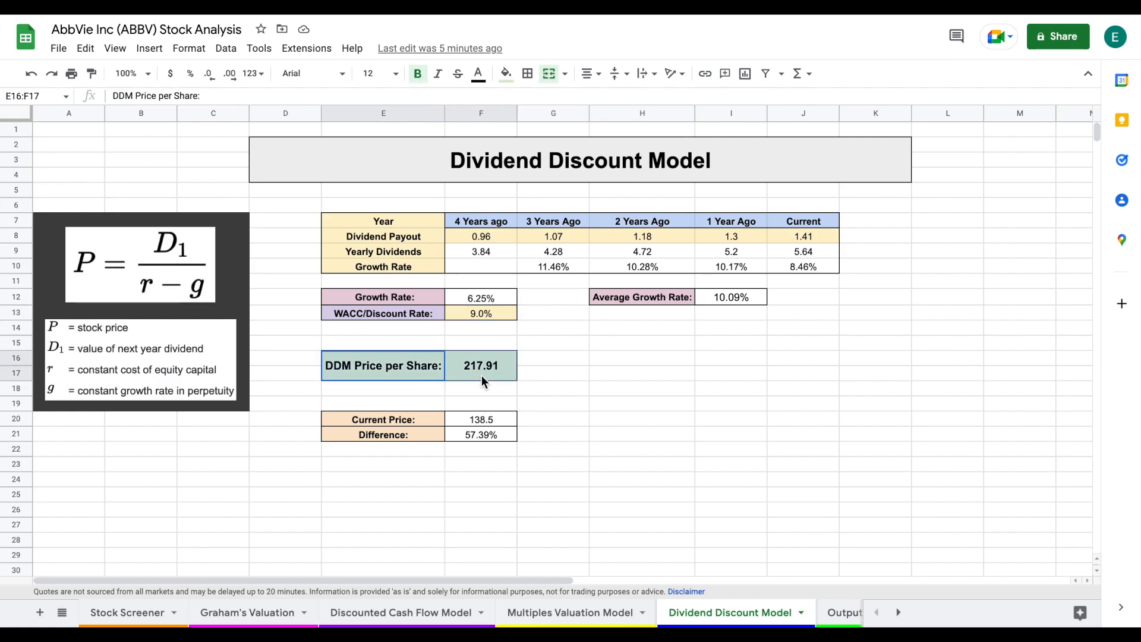
pyautogui.click(482, 365)
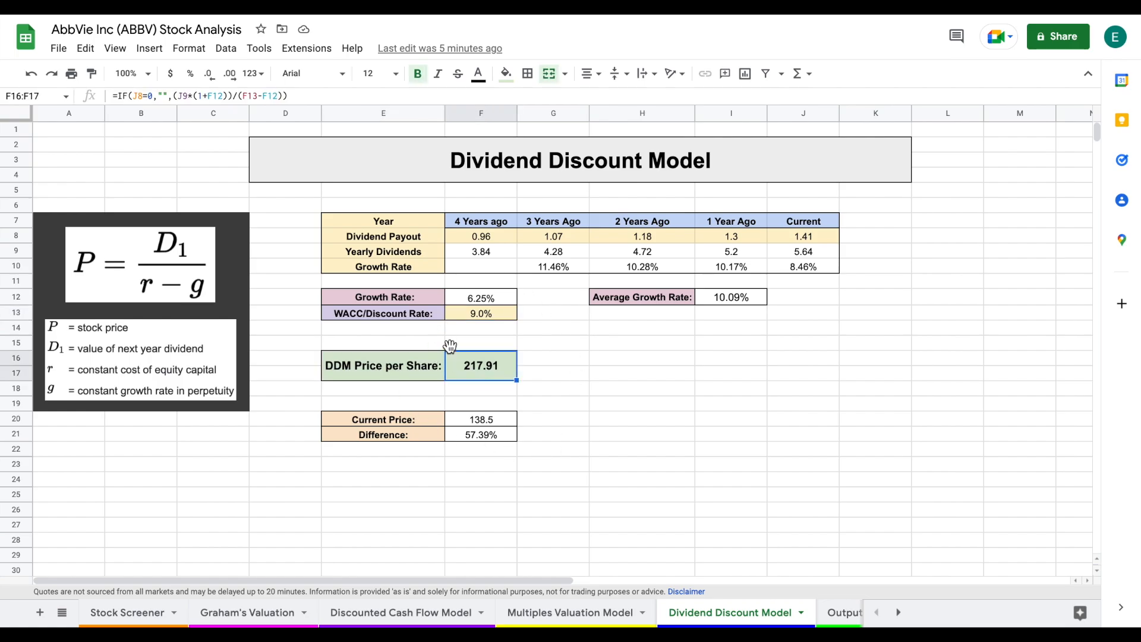
pyautogui.click(480, 297)
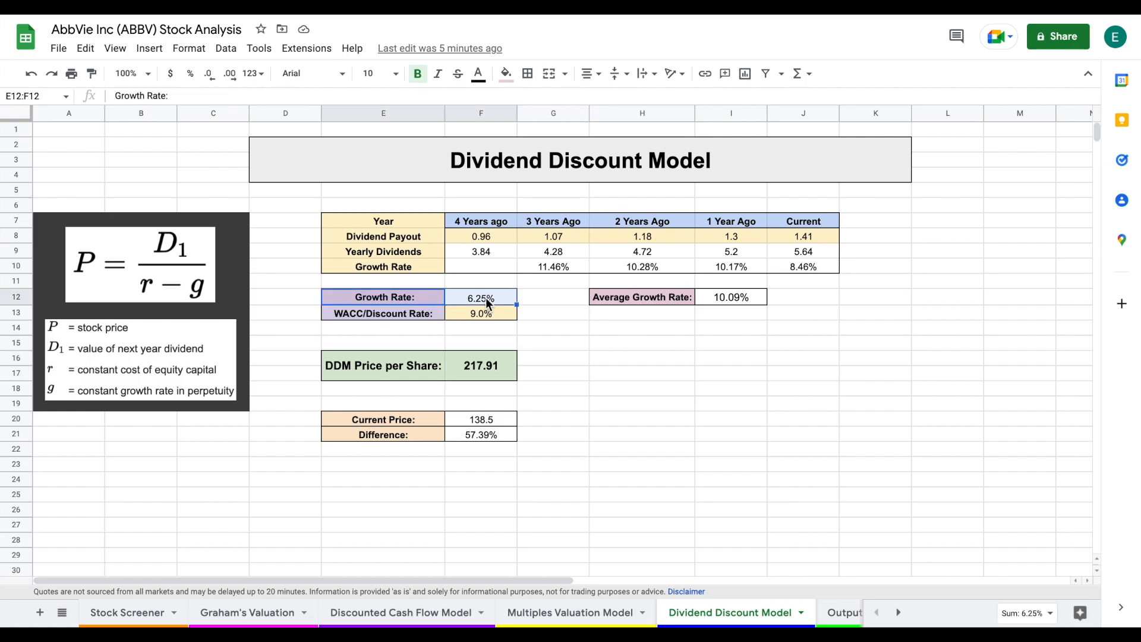
pyautogui.moveTo(511, 312)
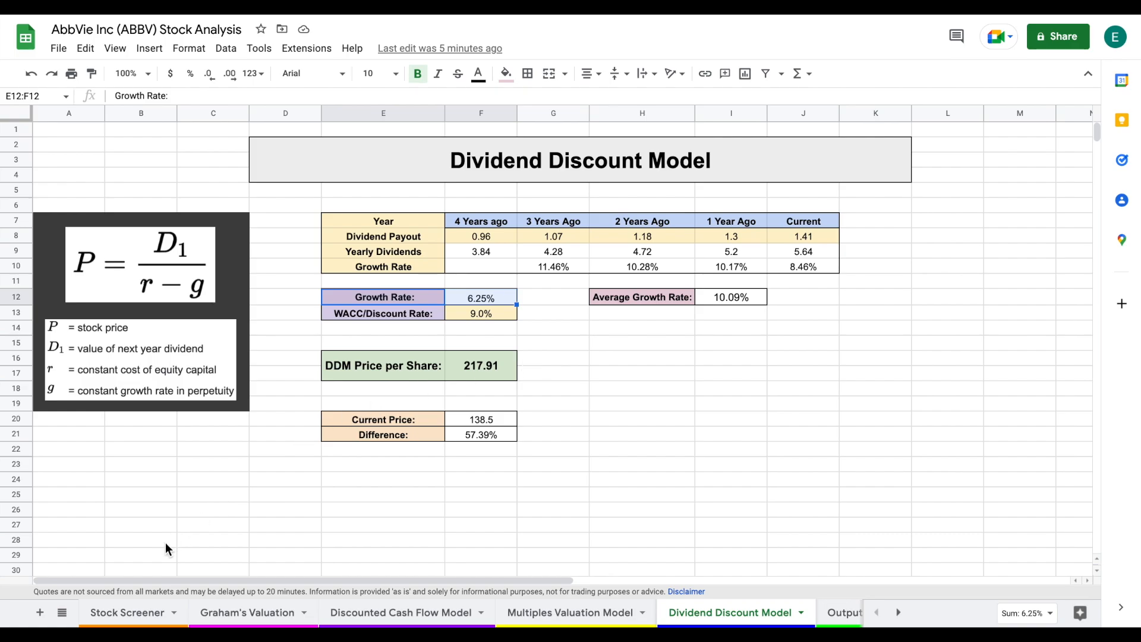
# Return to the Stock Screener sheet and inspect the 76.40% Payout Ratio formula under Dividend Data.
pyautogui.click(127, 612)
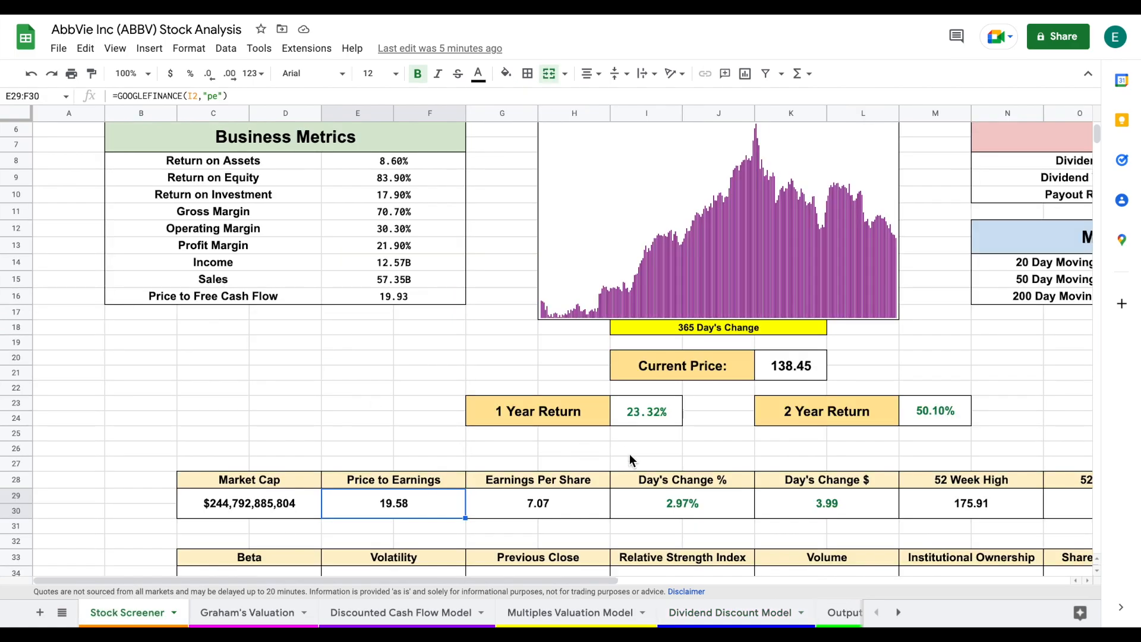
pyautogui.hscroll(3)
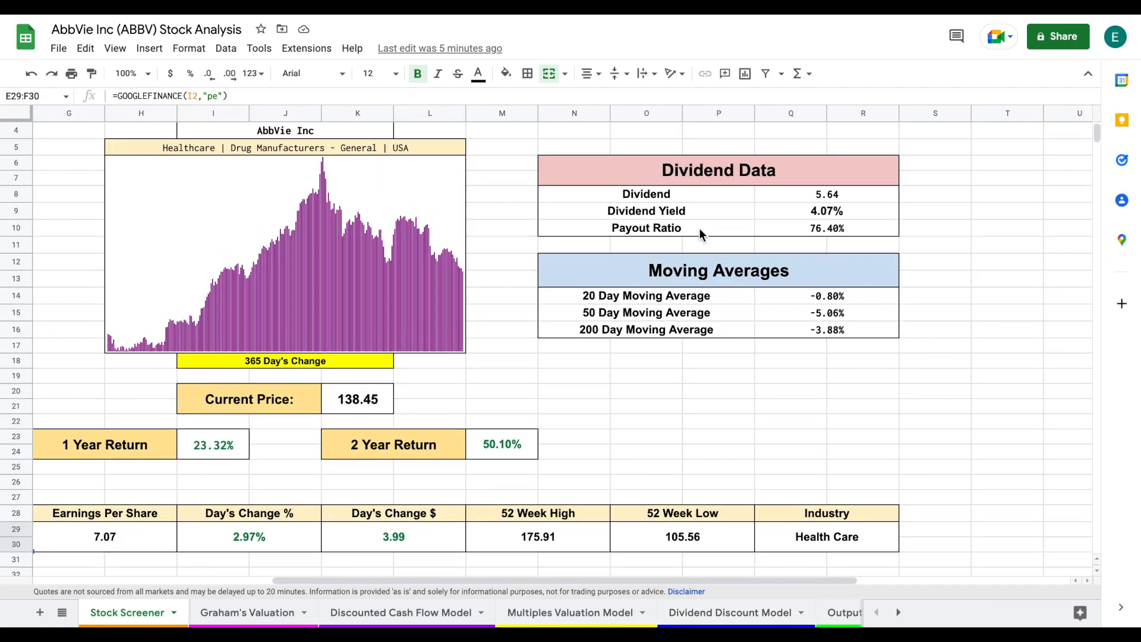
pyautogui.click(826, 228)
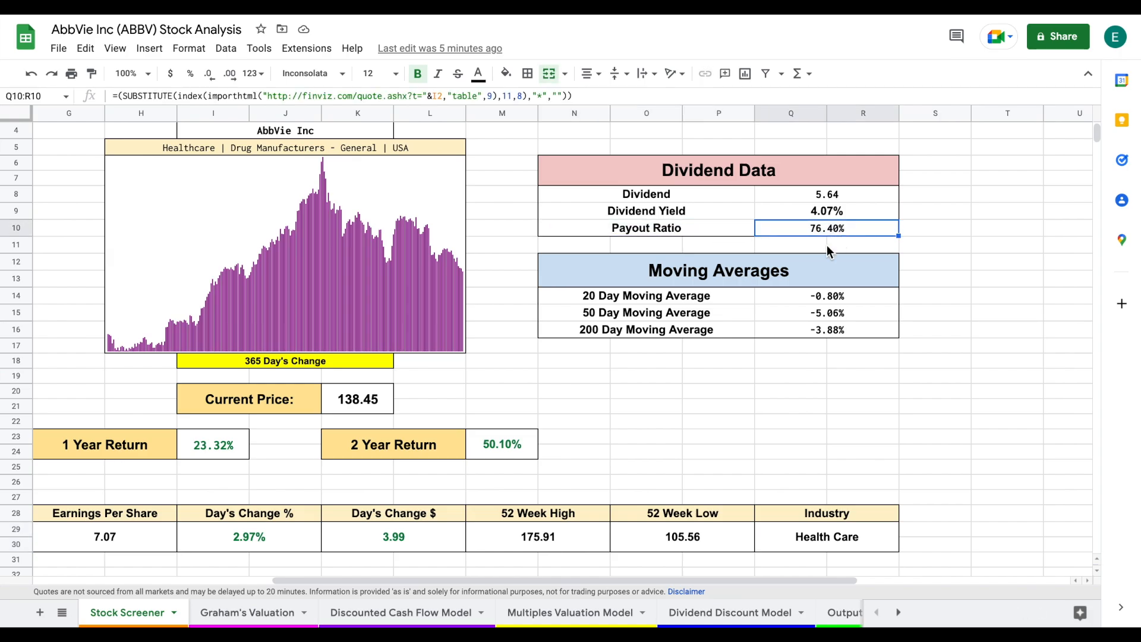
pyautogui.moveTo(894, 229)
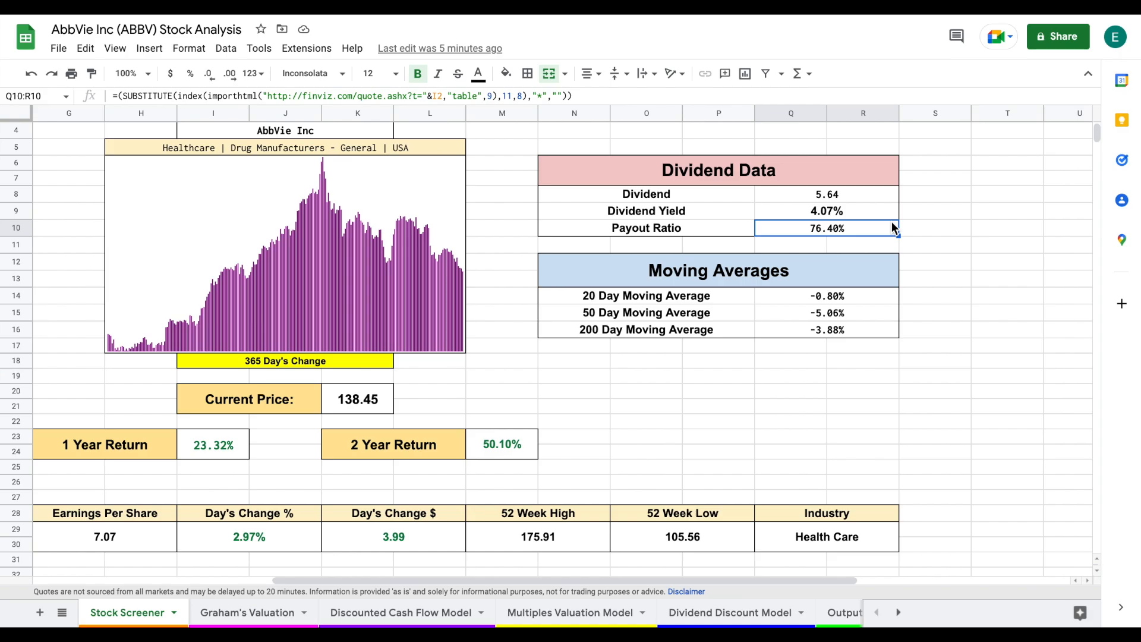
pyautogui.moveTo(874, 235)
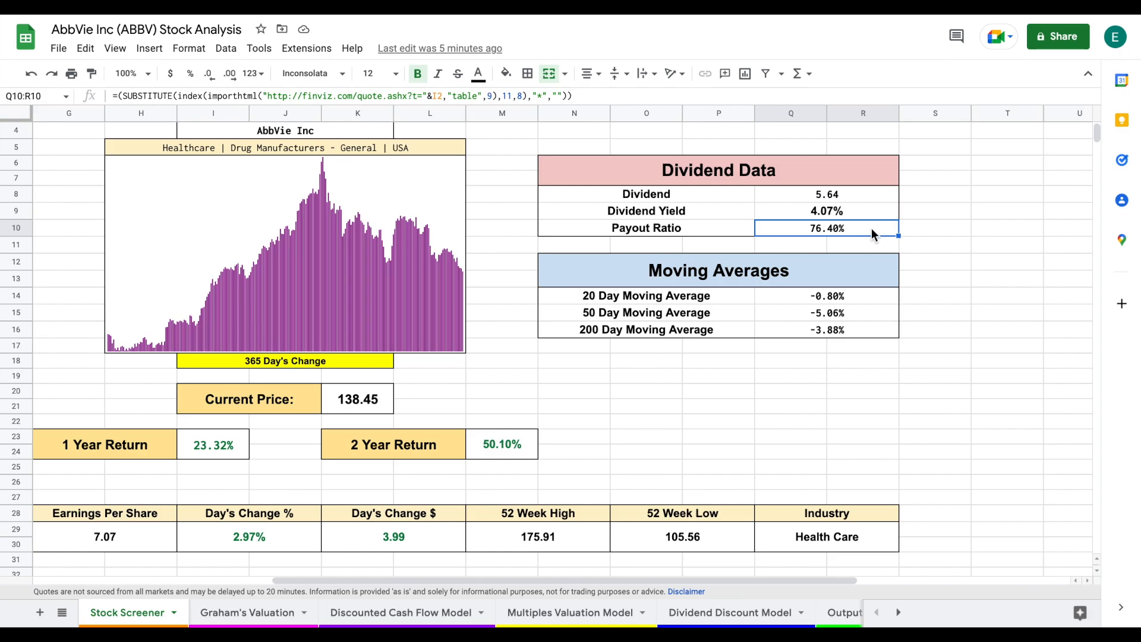
pyautogui.moveTo(510, 488)
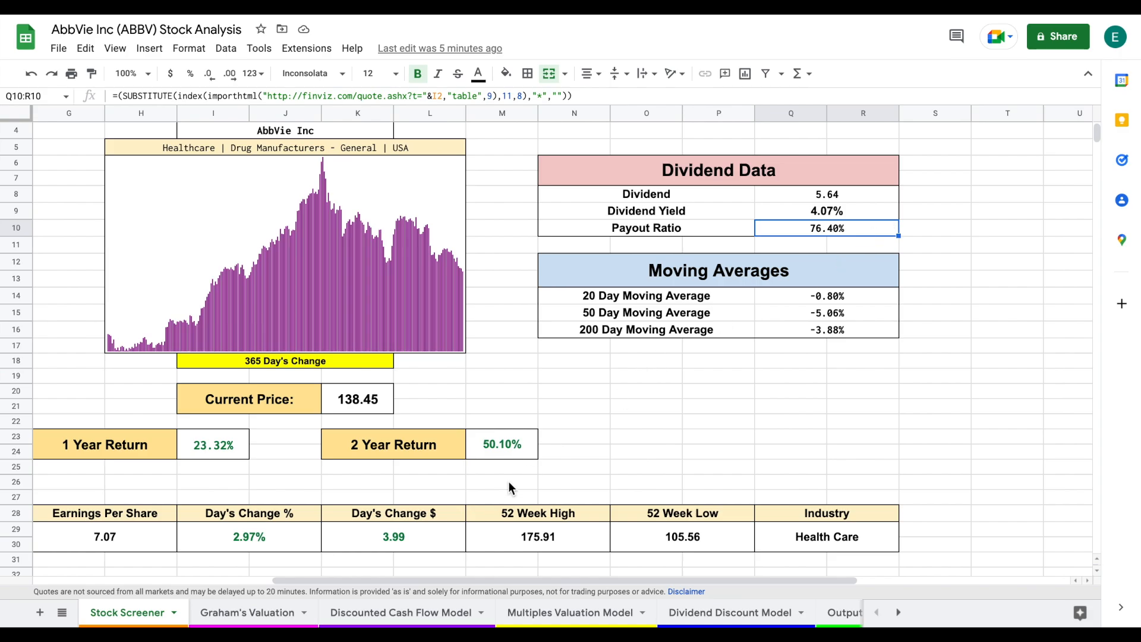
pyautogui.click(401, 612)
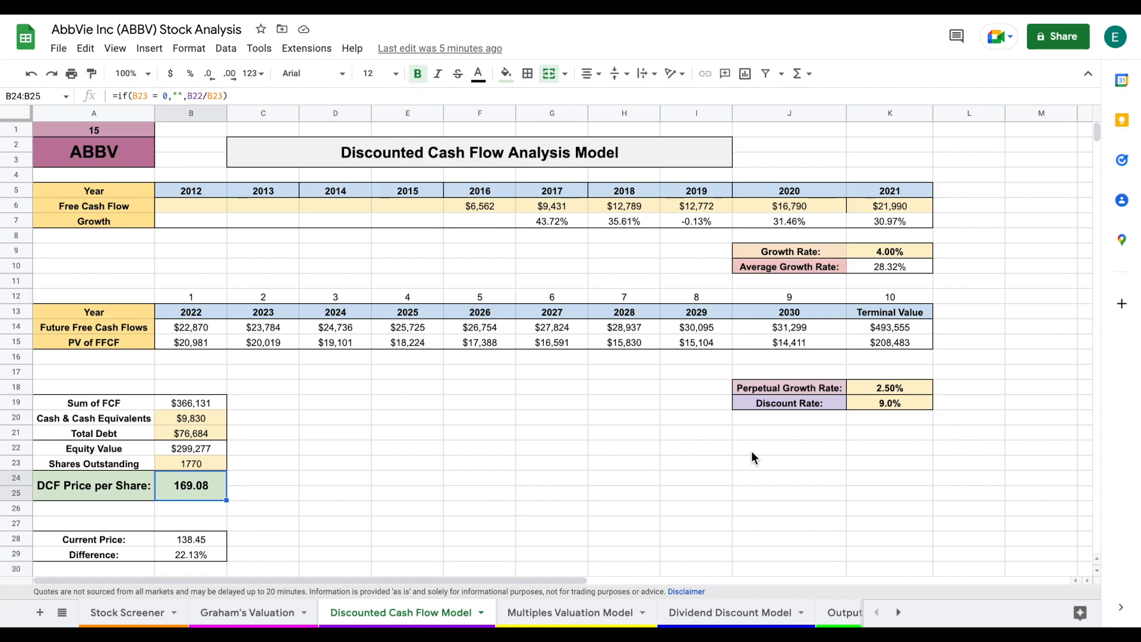
pyautogui.moveTo(893, 298)
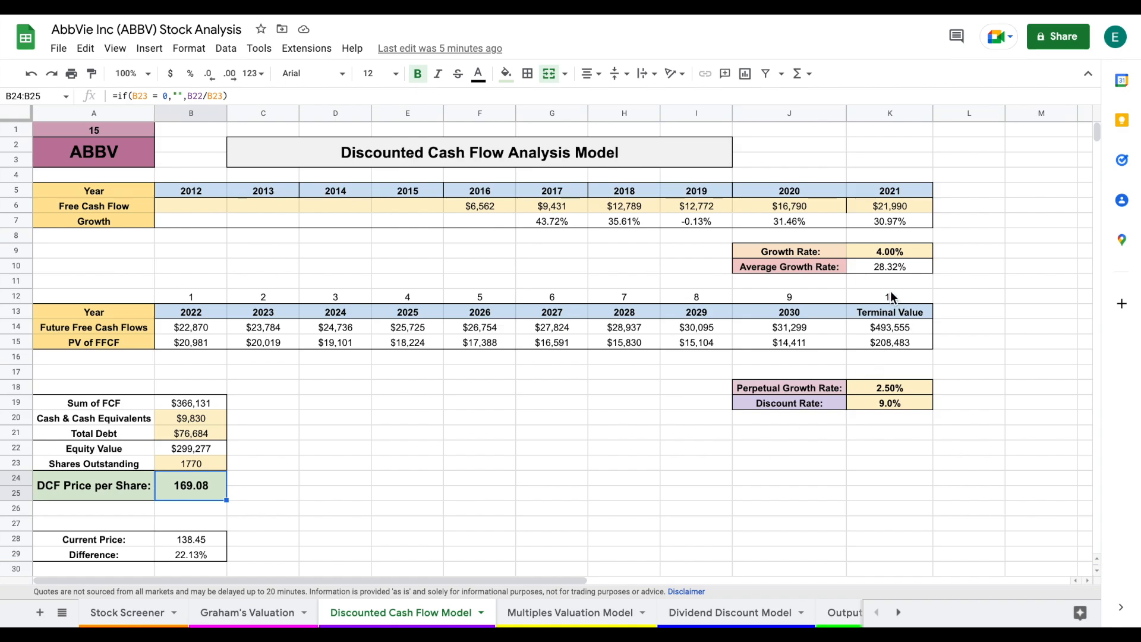
pyautogui.click(479, 206)
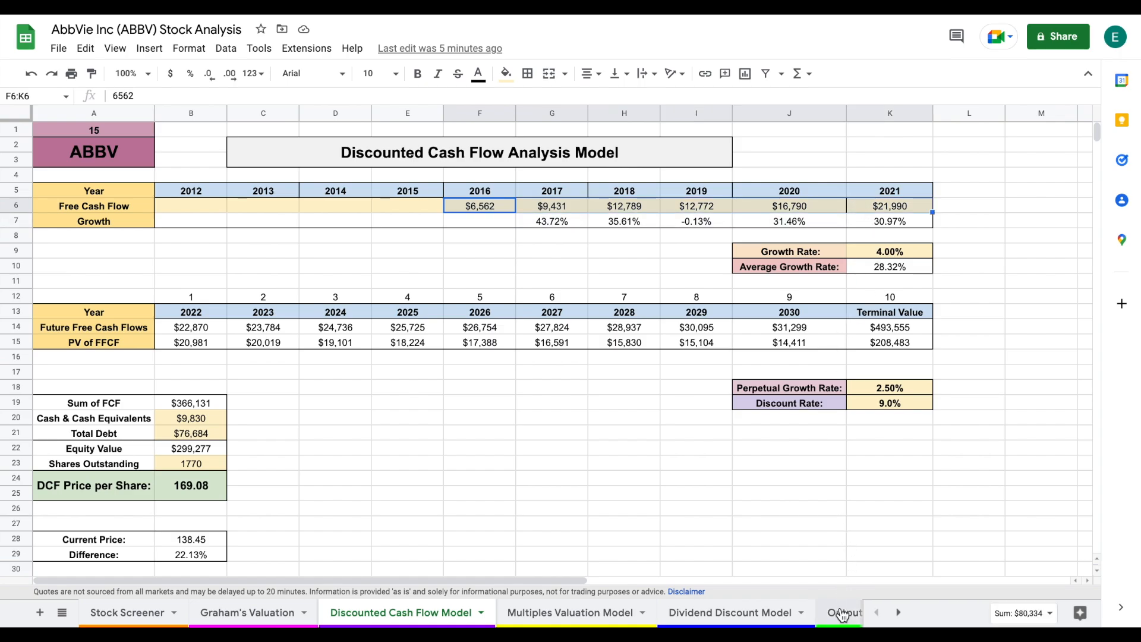
# Inspect the Output sheet's $153.12 average intrinsic value formula and the 138.45 current price source.
pyautogui.click(842, 612)
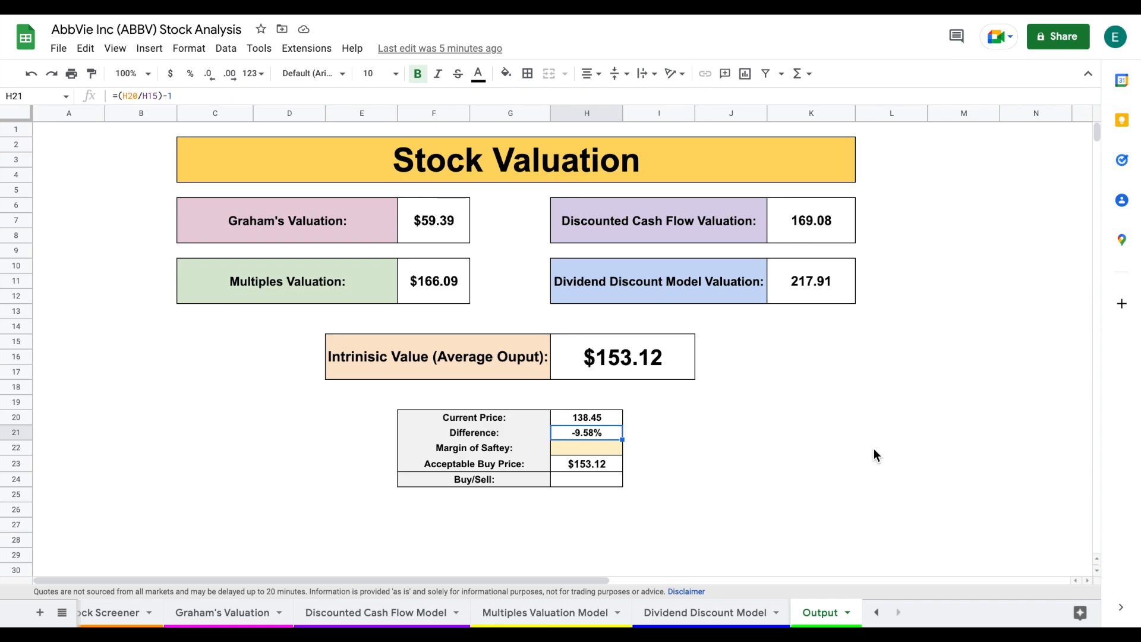
pyautogui.moveTo(418, 240)
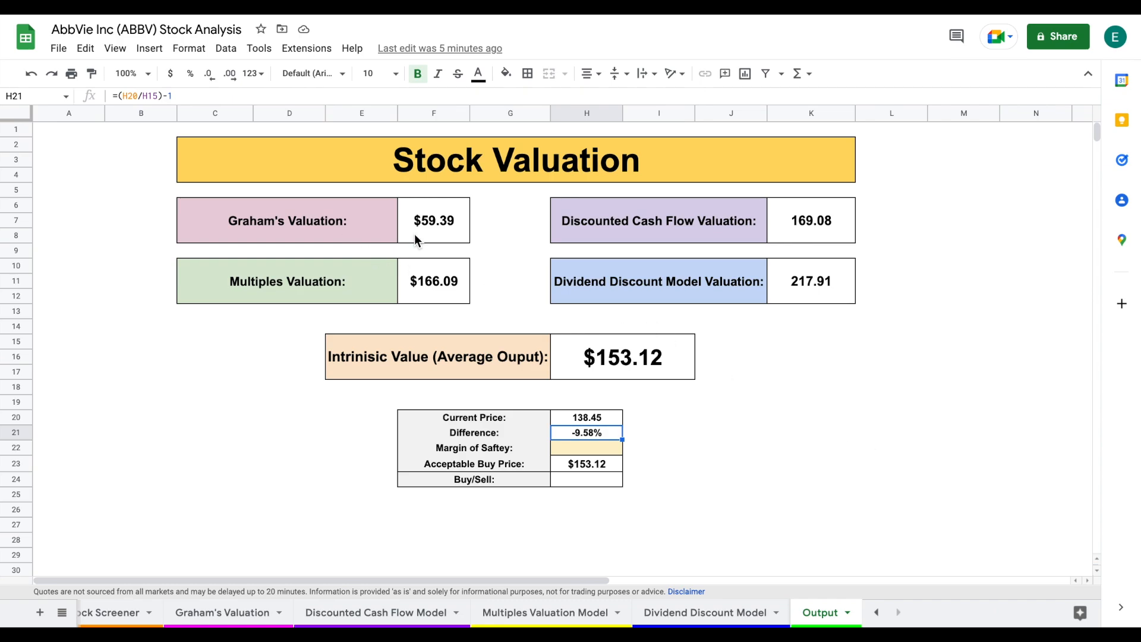
pyautogui.click(434, 281)
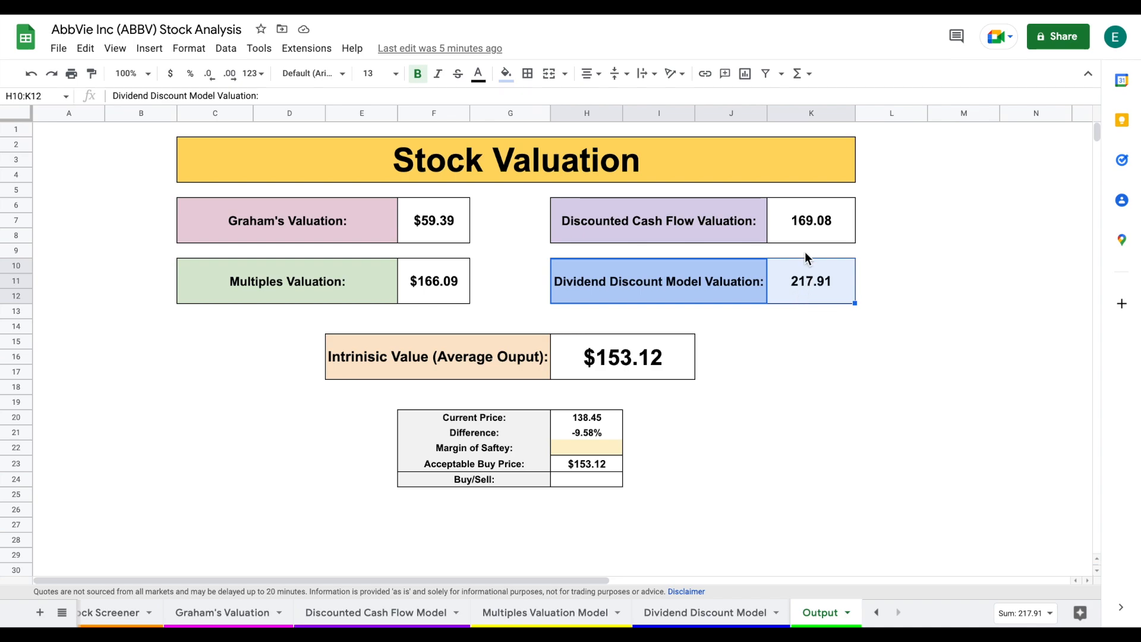
pyautogui.click(622, 357)
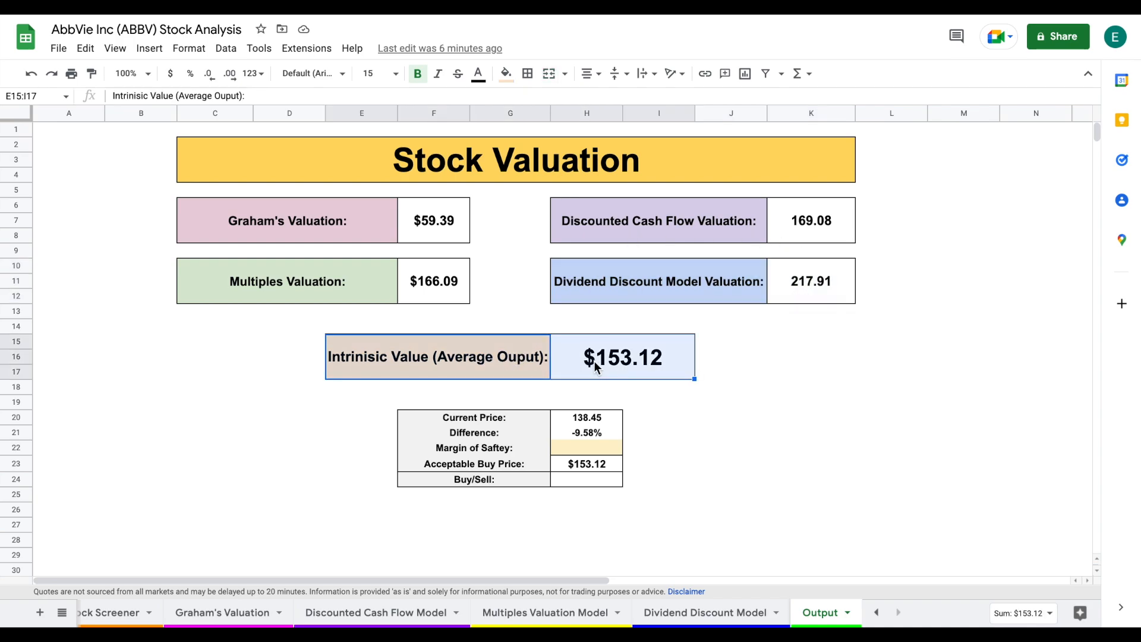
pyautogui.click(622, 357)
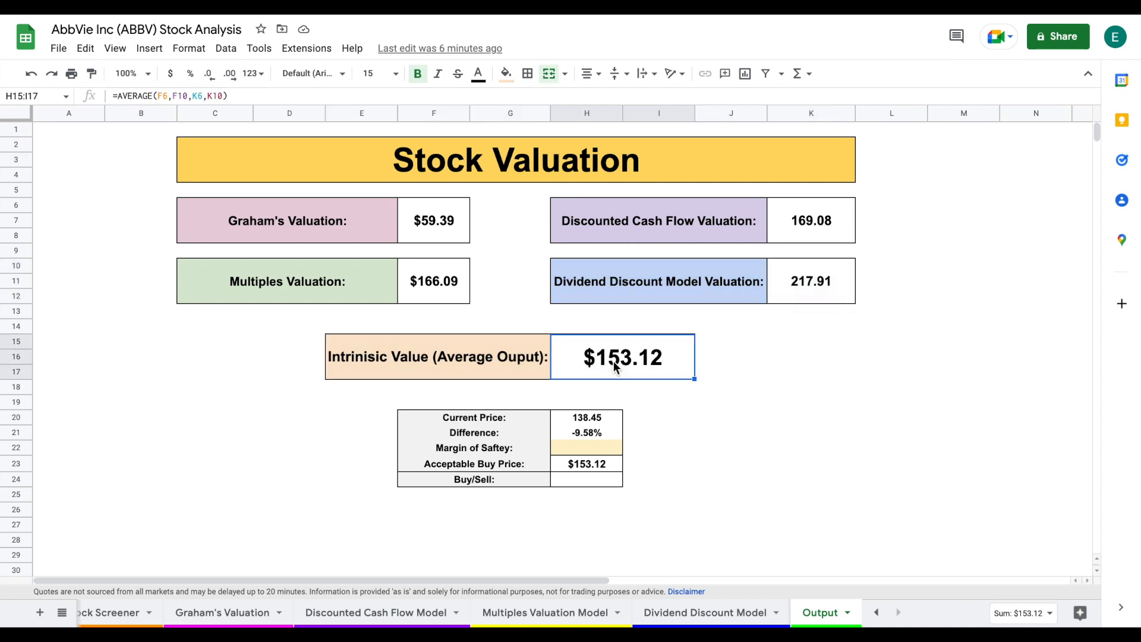
pyautogui.click(586, 418)
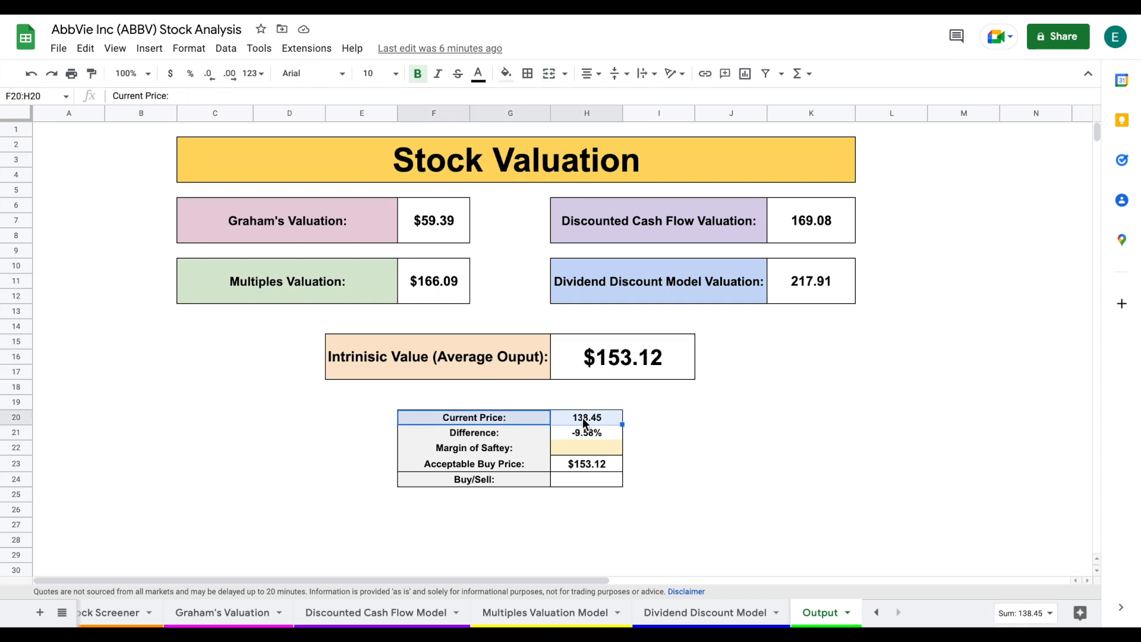
pyautogui.click(586, 417)
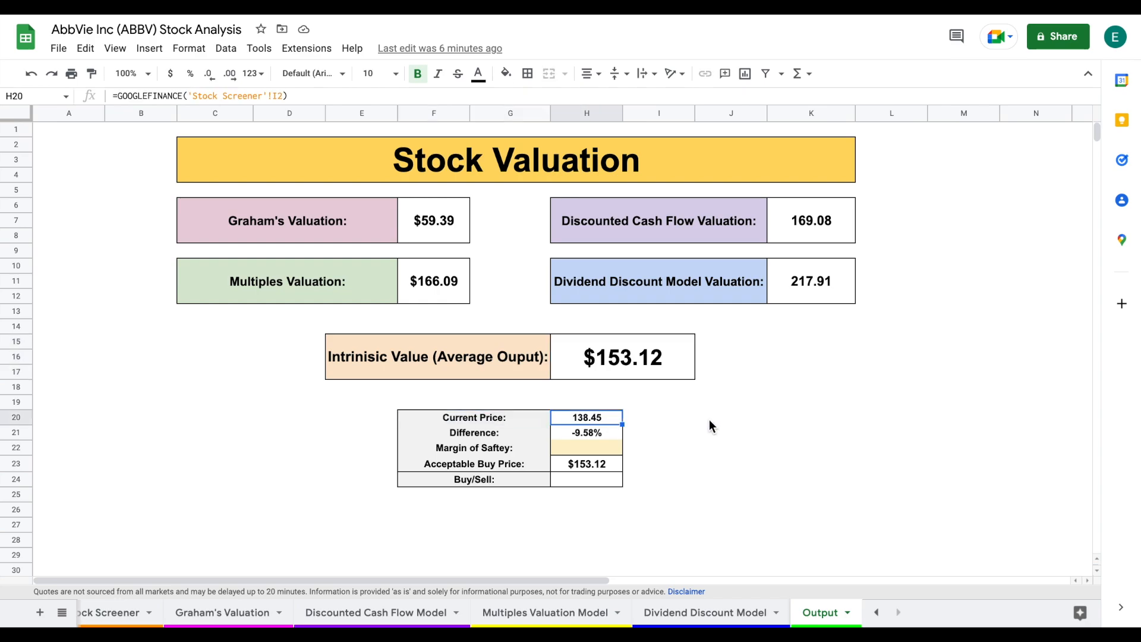
pyautogui.click(732, 417)
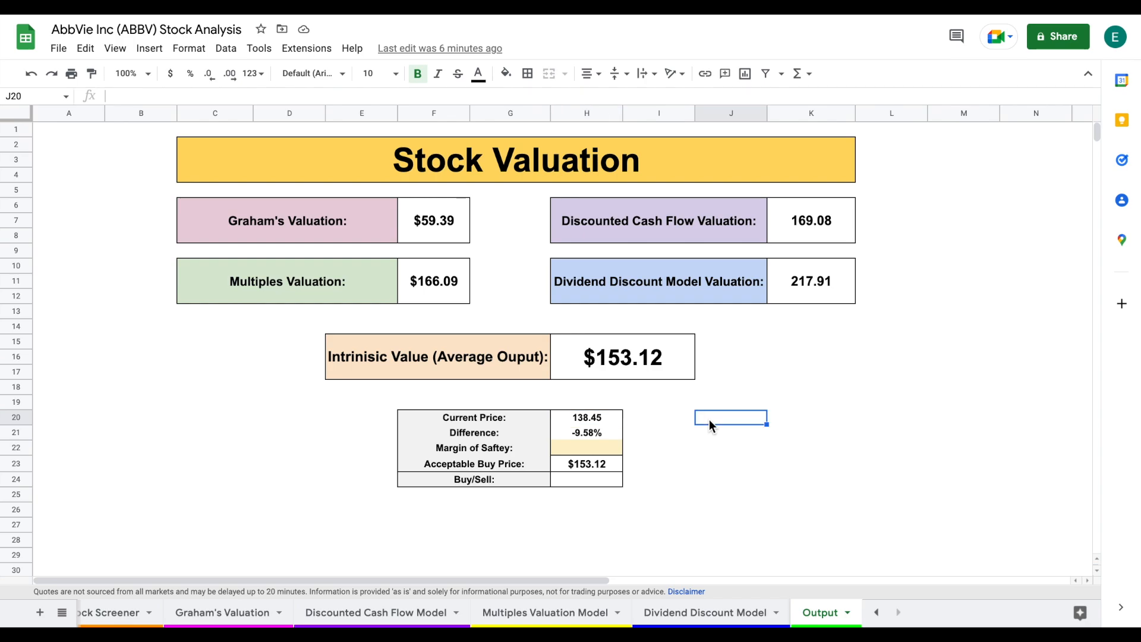
# Enter the margin of safety, ending at 30% for a $107.18 acceptable buy price and a Sell verdict.
pyautogui.click(587, 448)
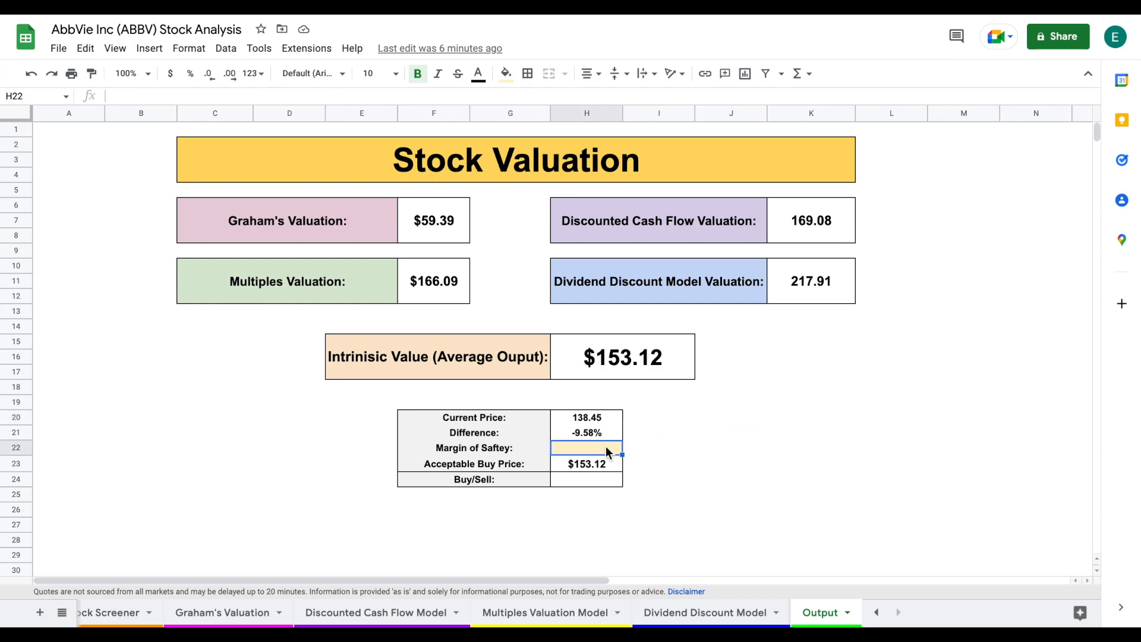
pyautogui.write('10%')
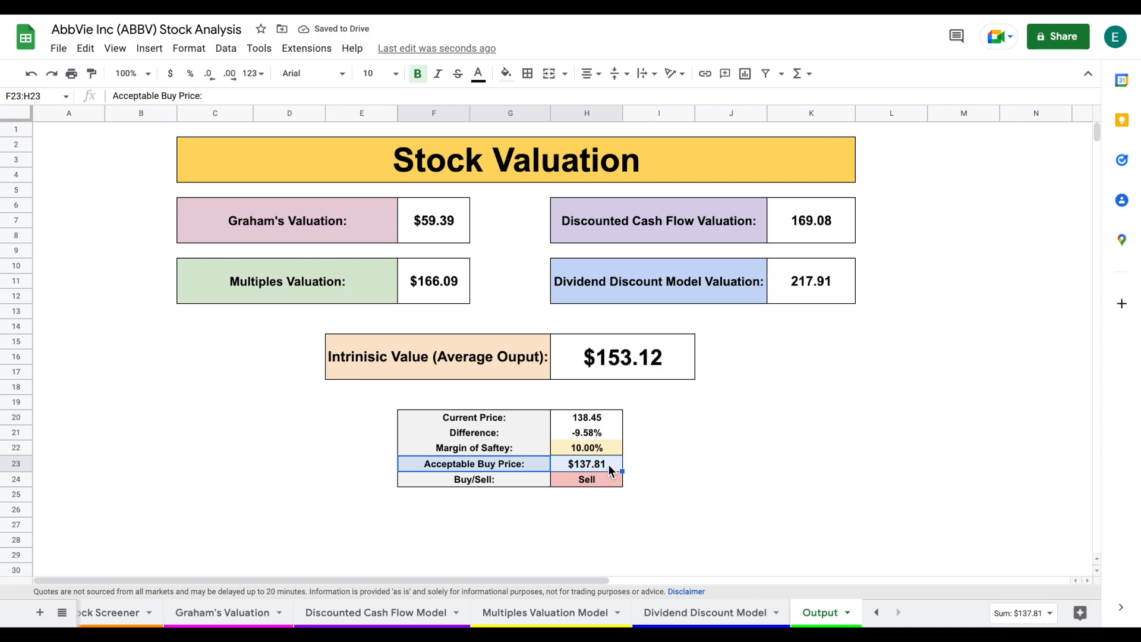
pyautogui.moveTo(734, 424)
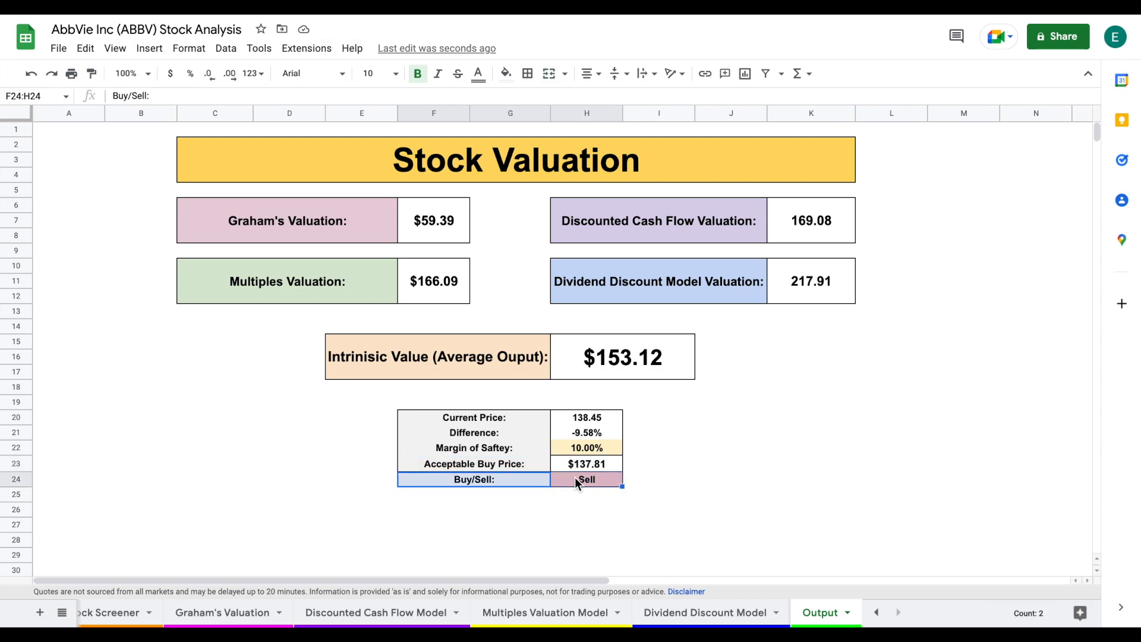
pyautogui.click(587, 418)
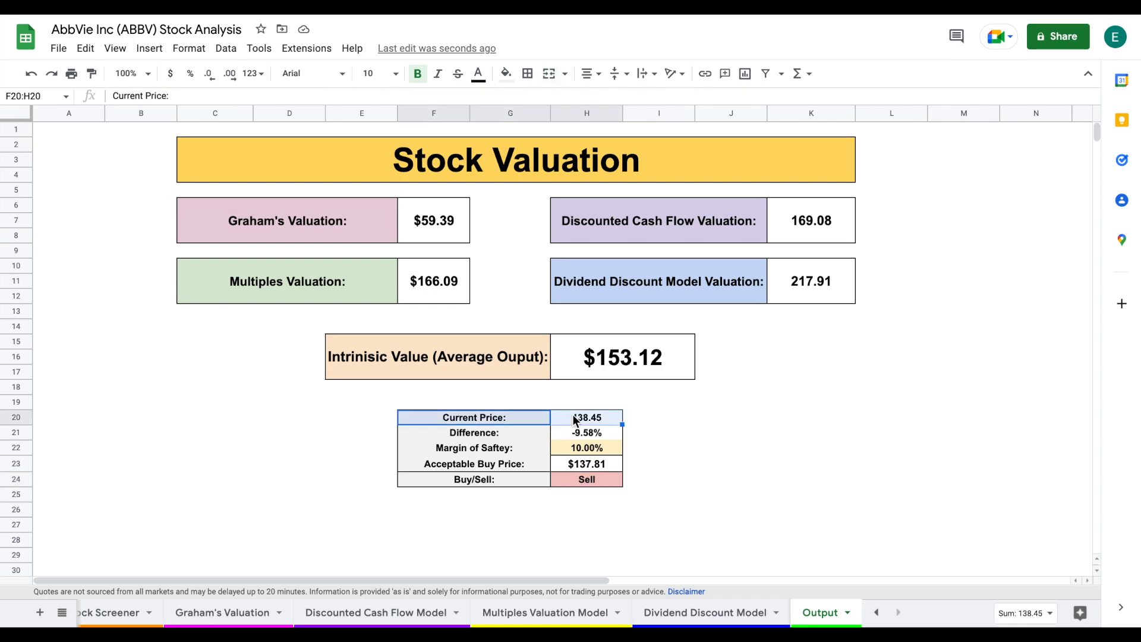
pyautogui.moveTo(690, 443)
pyautogui.write('30')
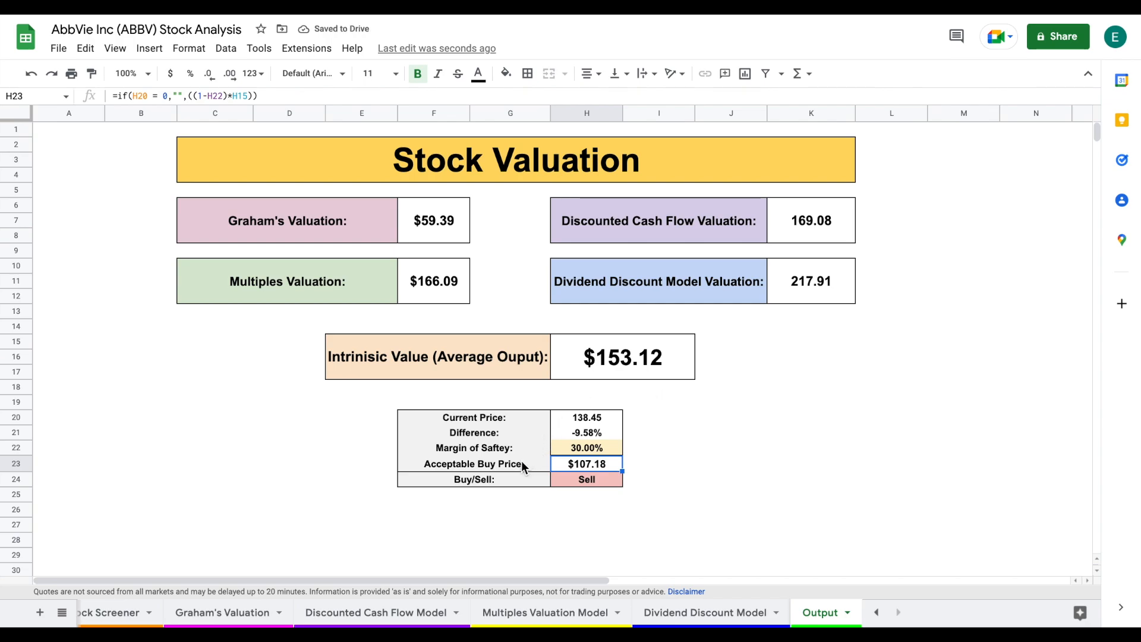
pyautogui.moveTo(703, 463)
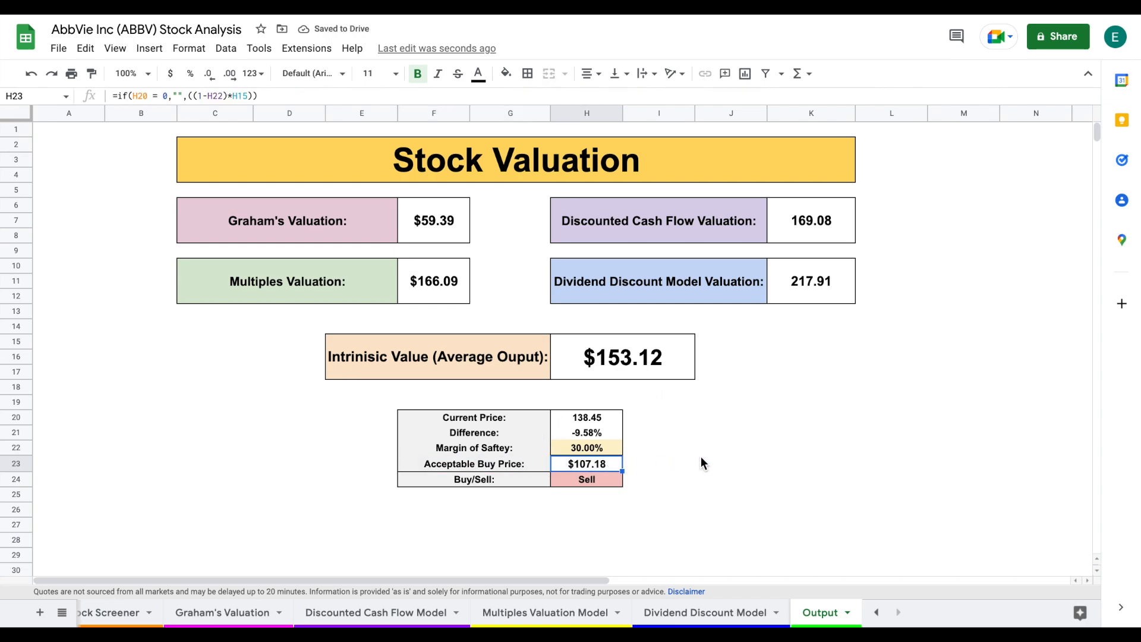
pyautogui.click(730, 447)
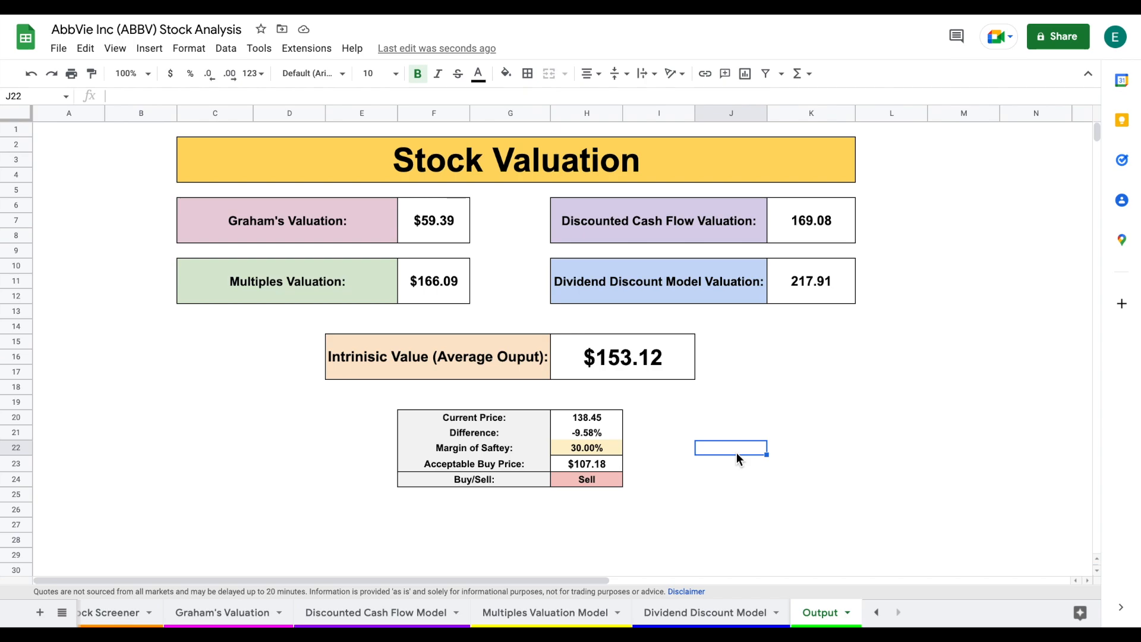
pyautogui.moveTo(145, 578)
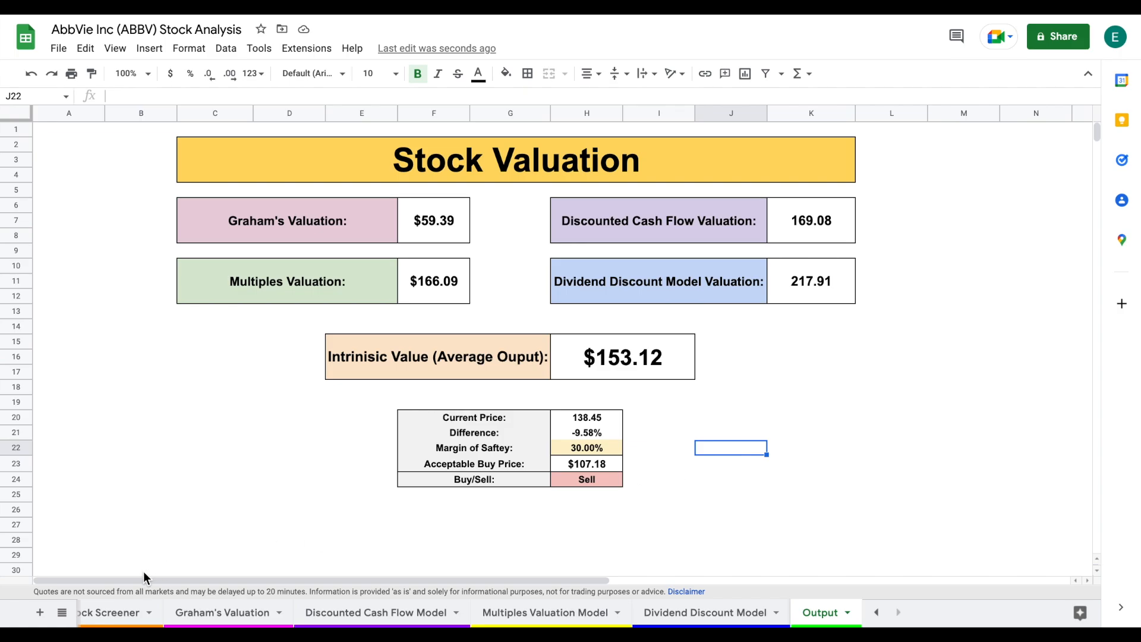
pyautogui.click(127, 612)
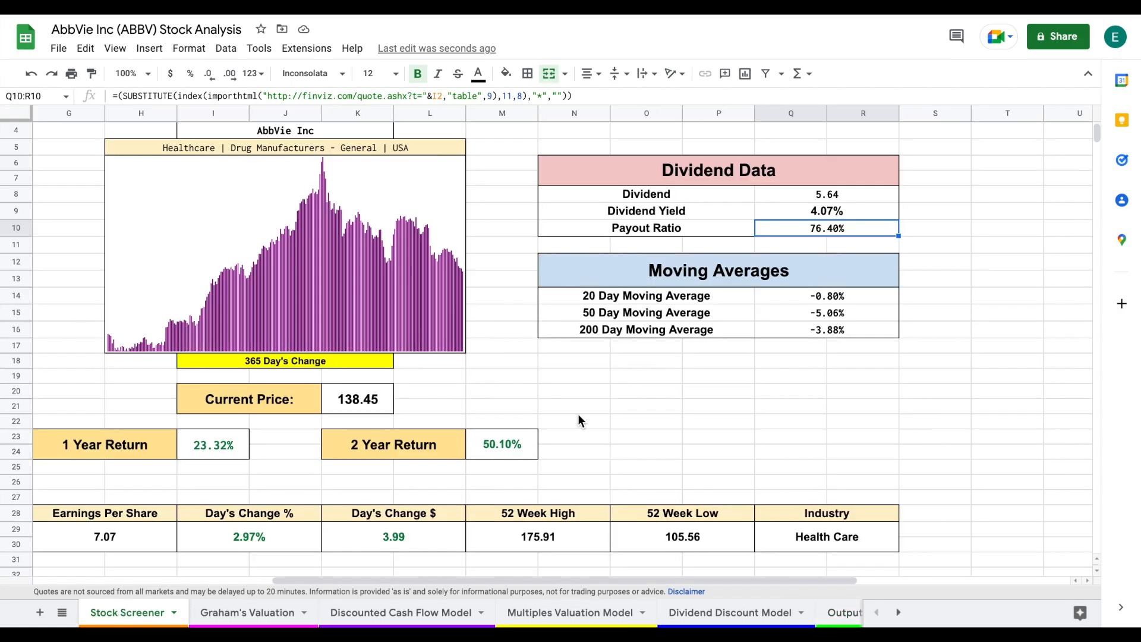
pyautogui.hscroll(-3)
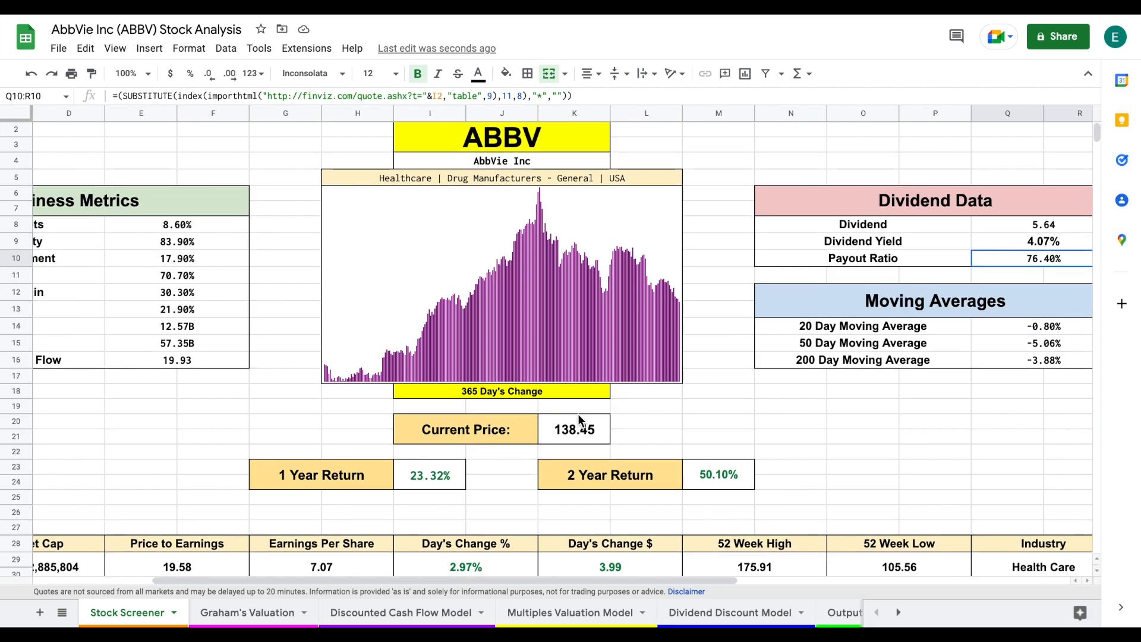
pyautogui.scroll(3)
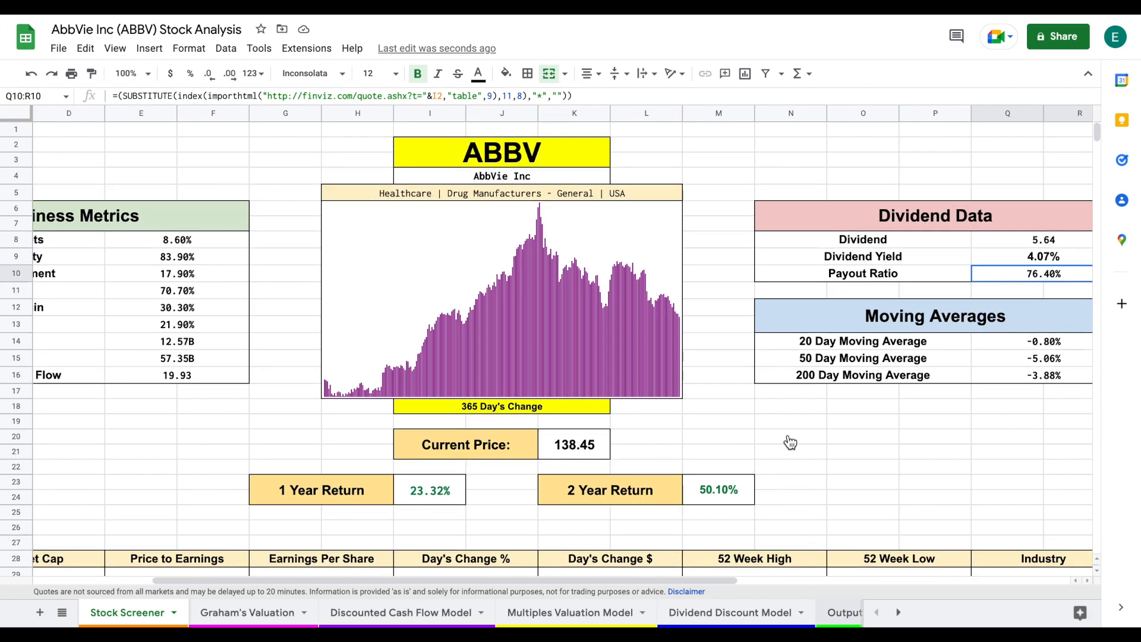
pyautogui.click(820, 612)
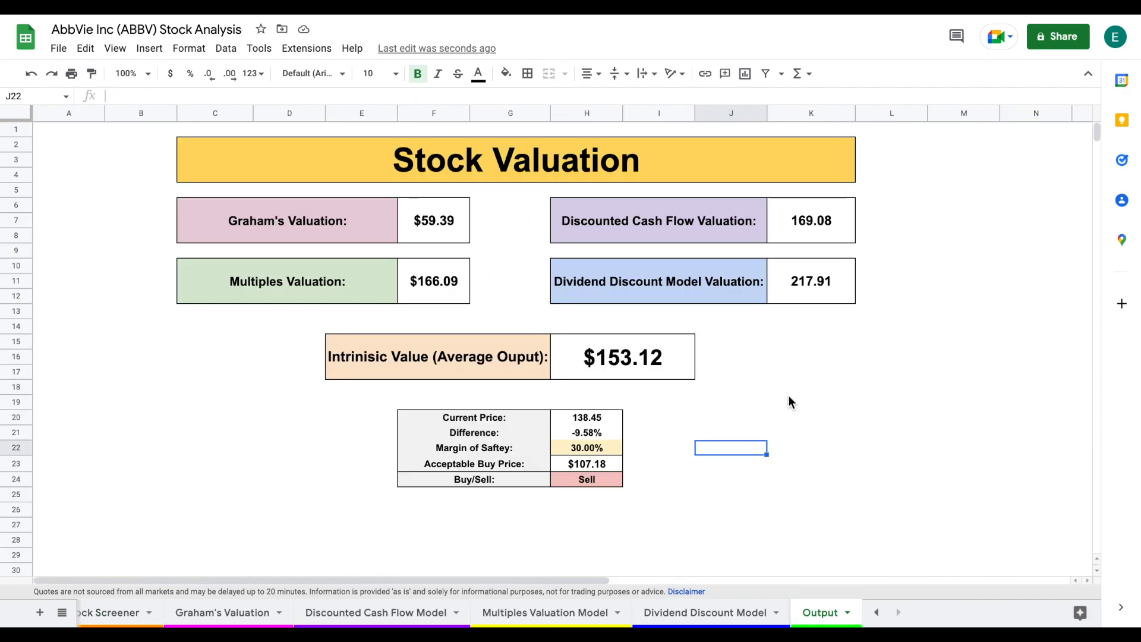
pyautogui.moveTo(801, 391)
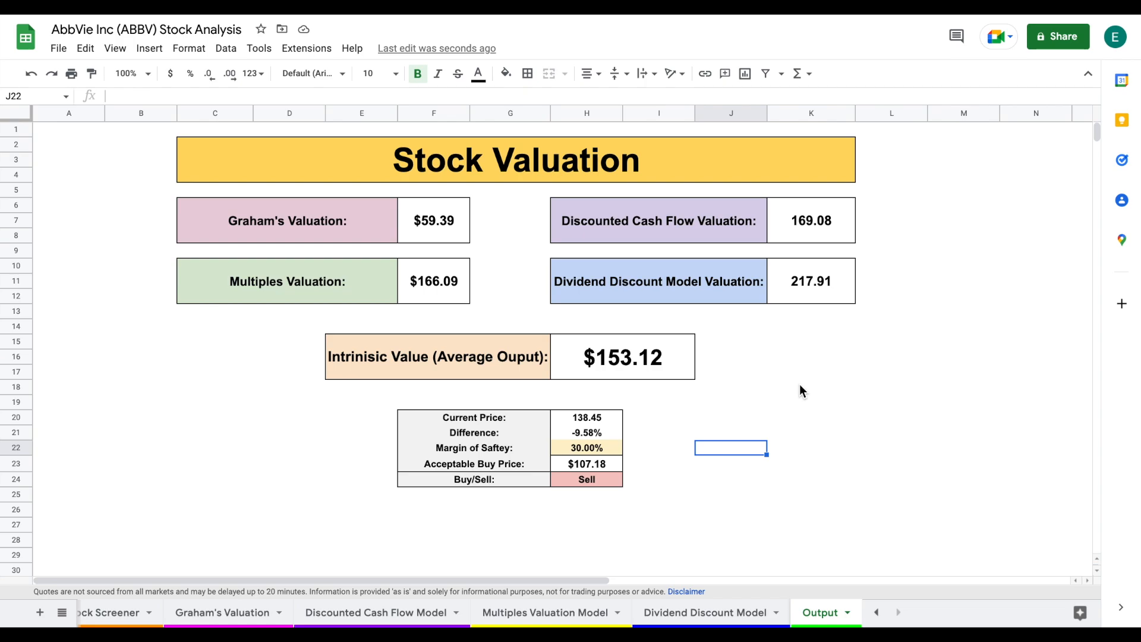
pyautogui.click(586, 448)
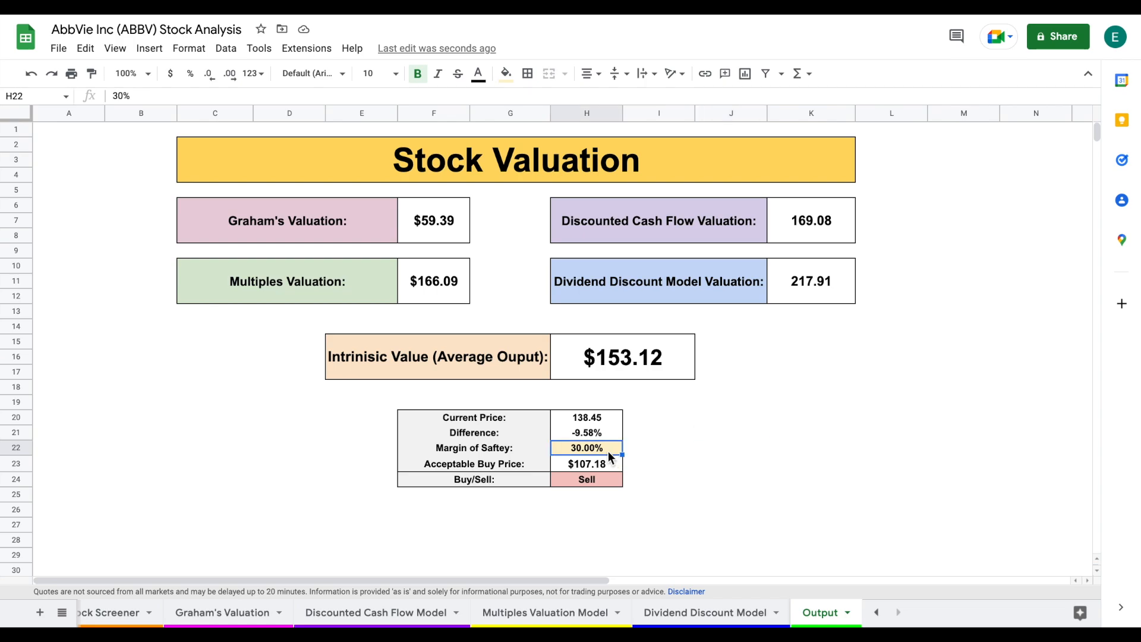
pyautogui.moveTo(644, 456)
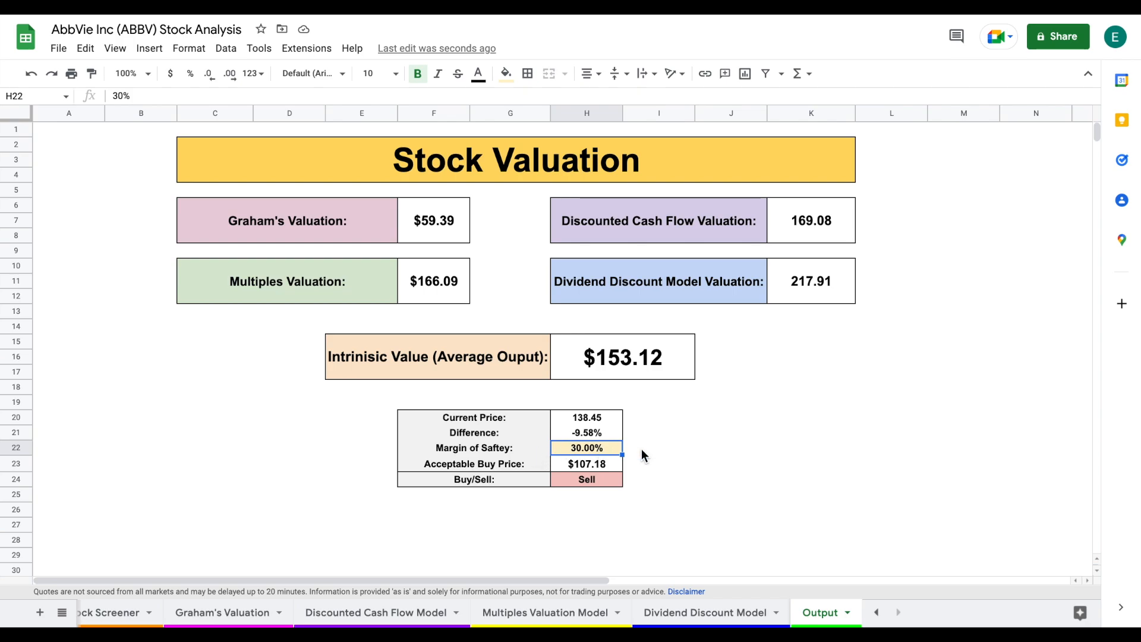
pyautogui.moveTo(741, 497)
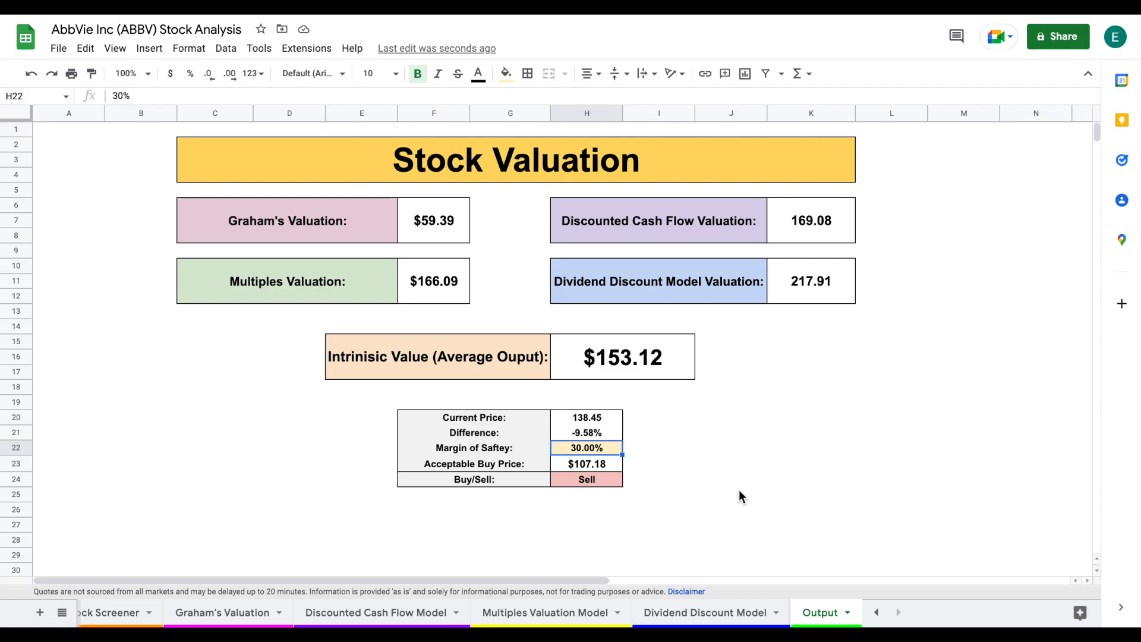
pyautogui.moveTo(111, 617)
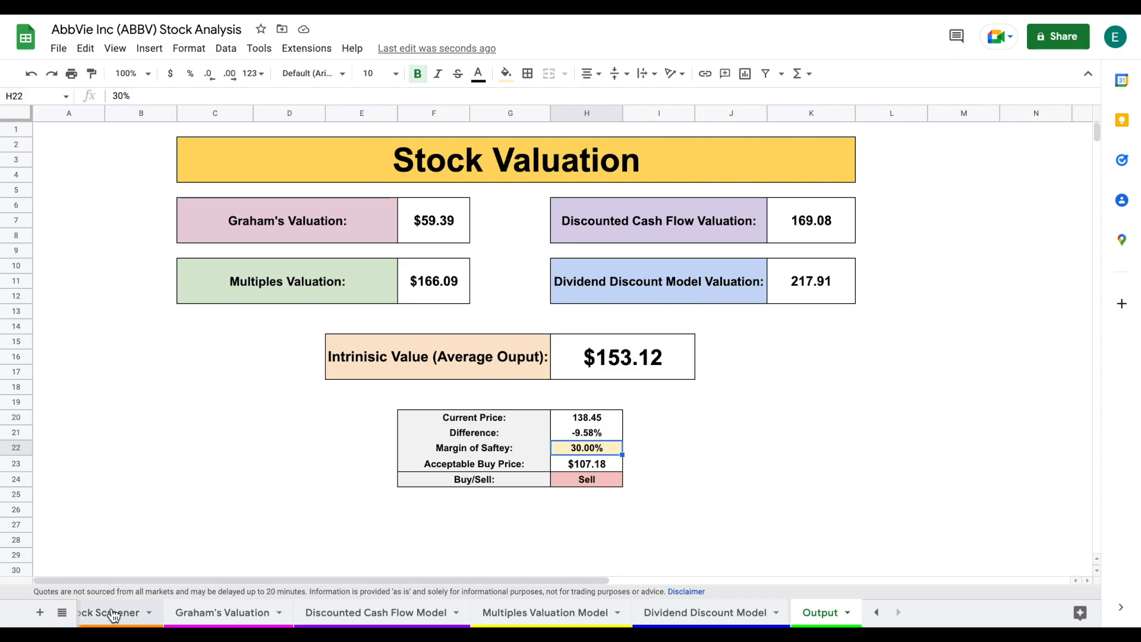
pyautogui.click(705, 612)
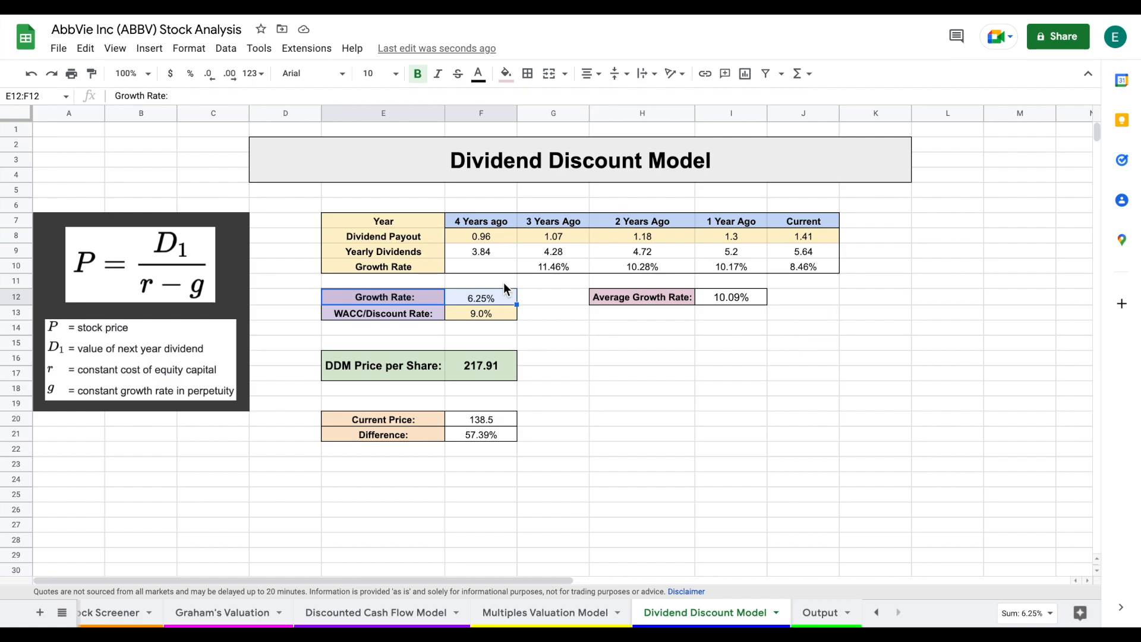
pyautogui.moveTo(735, 362)
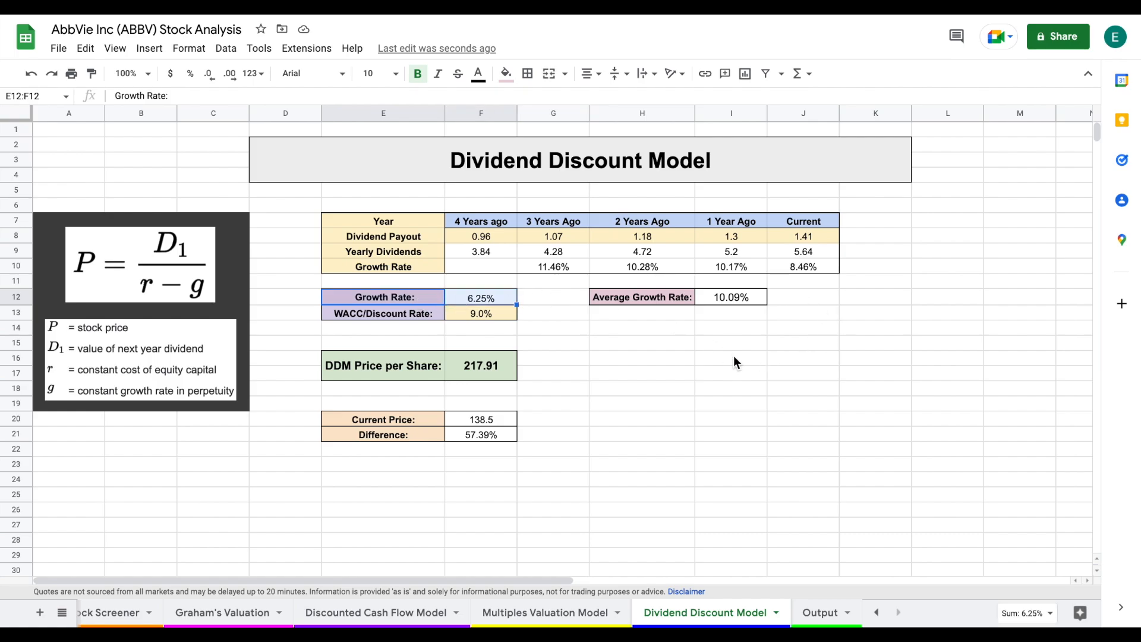
pyautogui.click(819, 612)
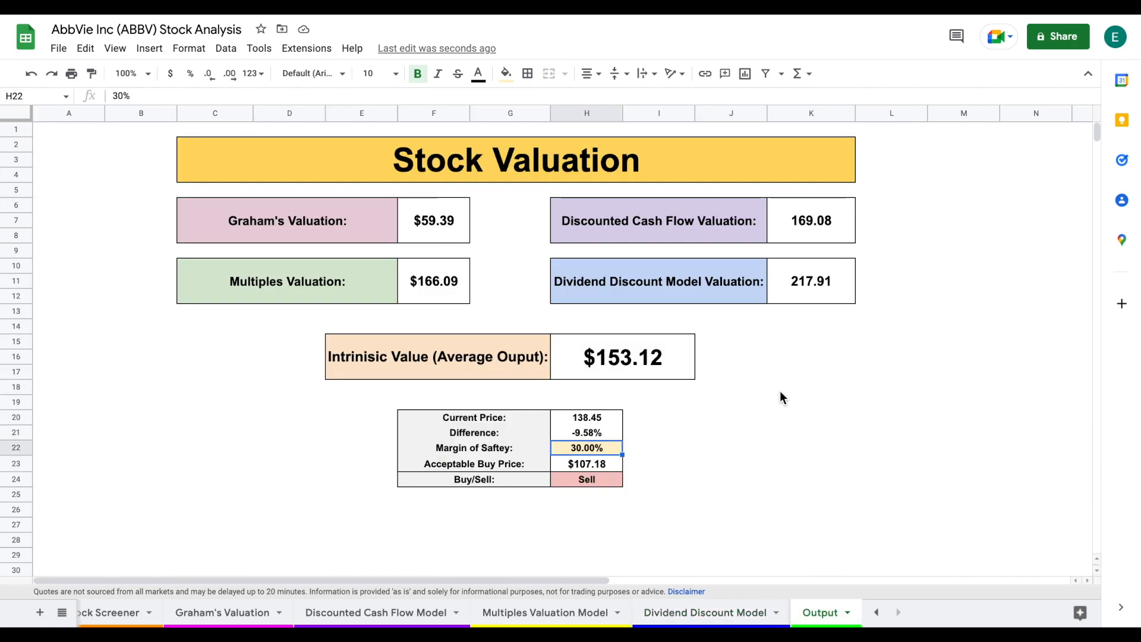
pyautogui.click(810, 432)
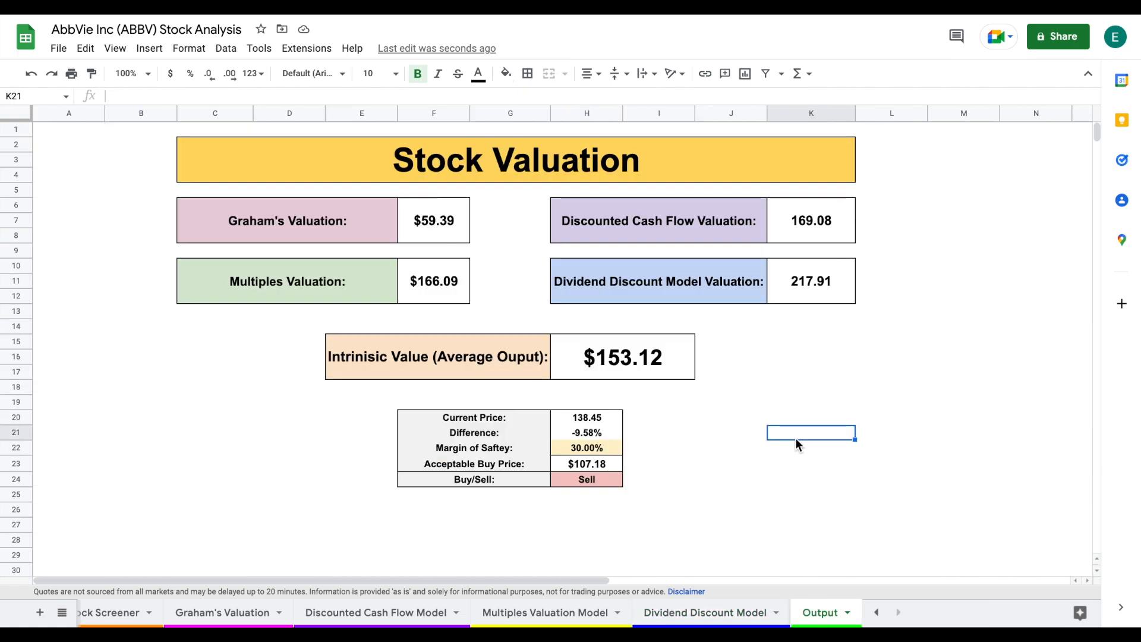